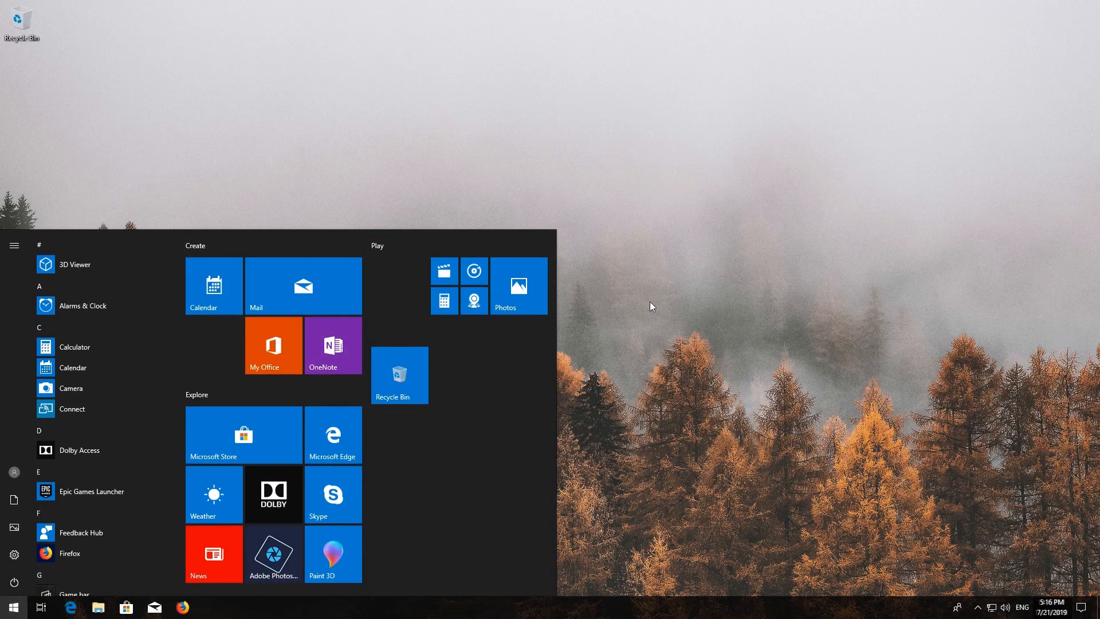
Step: Run wsreset to clear the Store cache, then close the reopened Store window
text(wsreset)
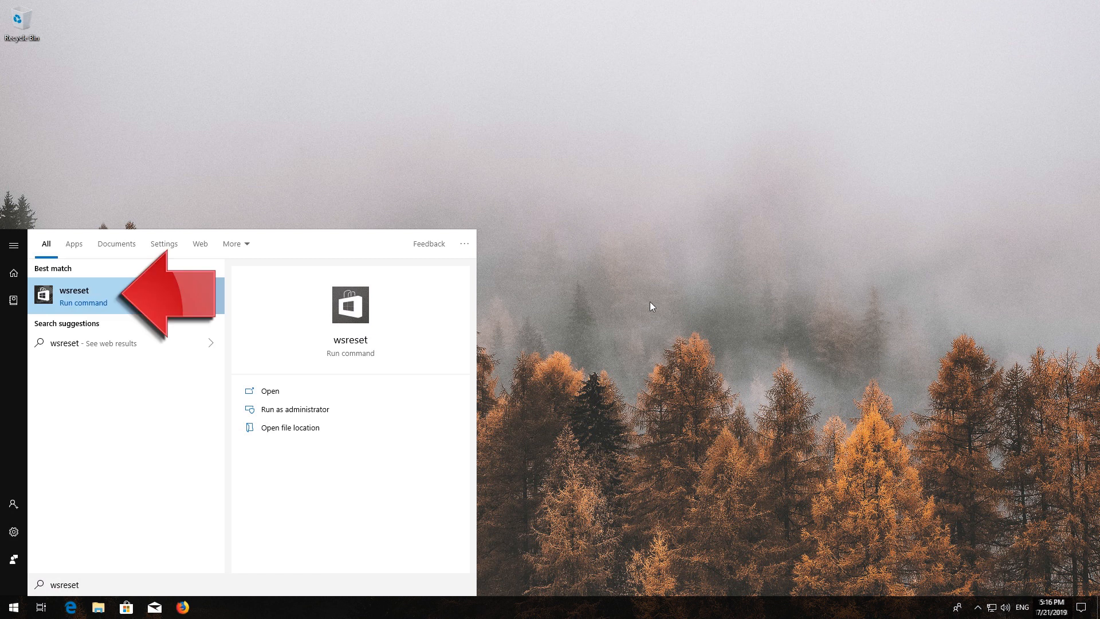
mouse_move(124, 300)
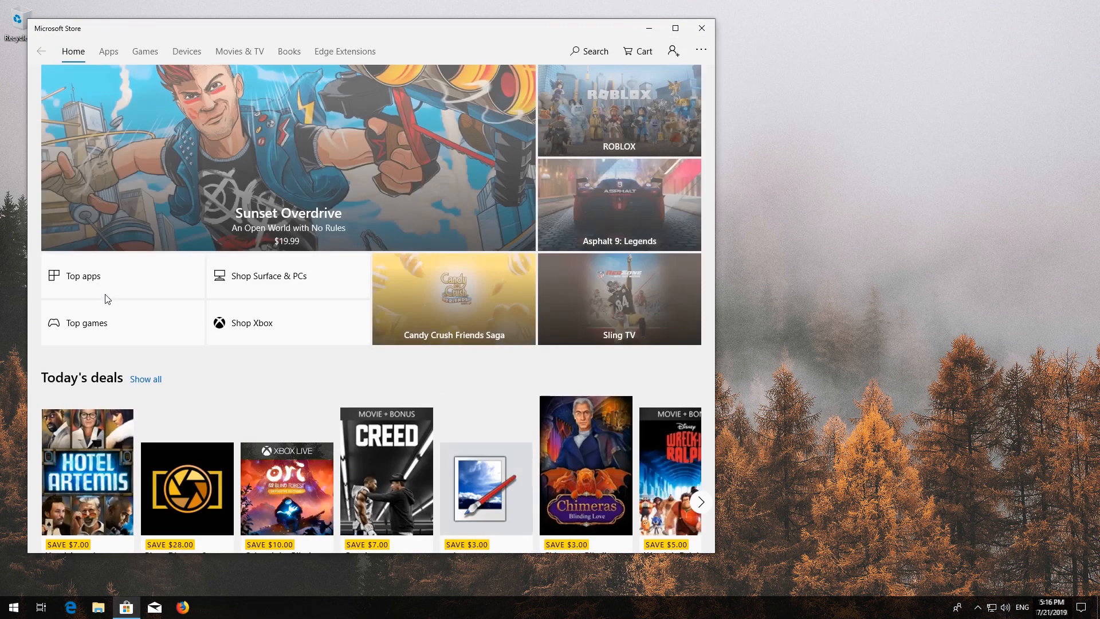
mouse_move(701, 28)
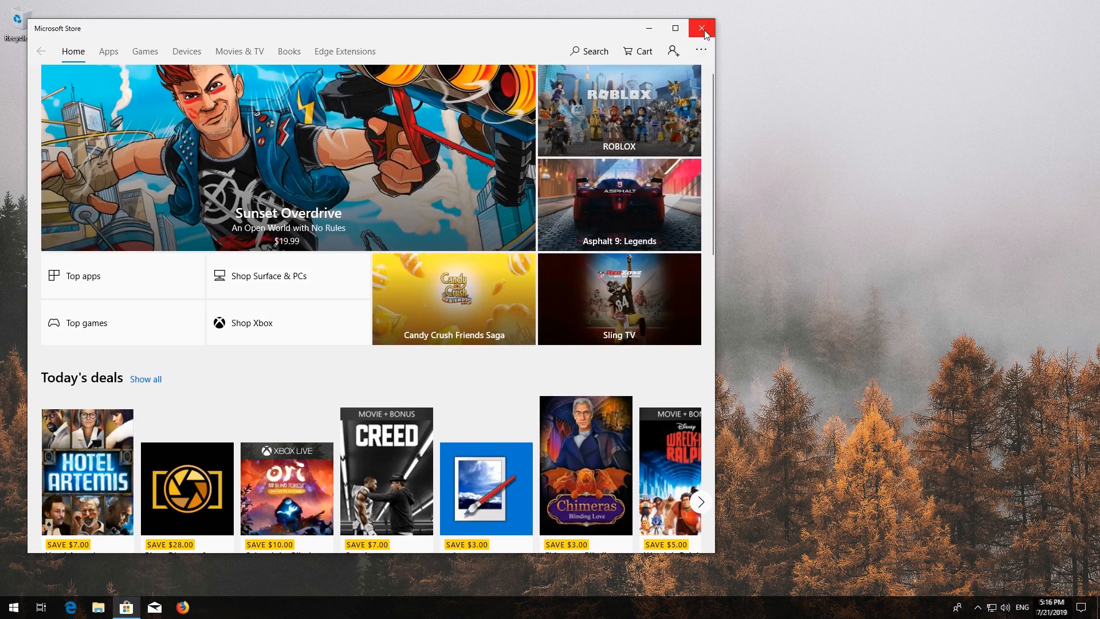
click(700, 28)
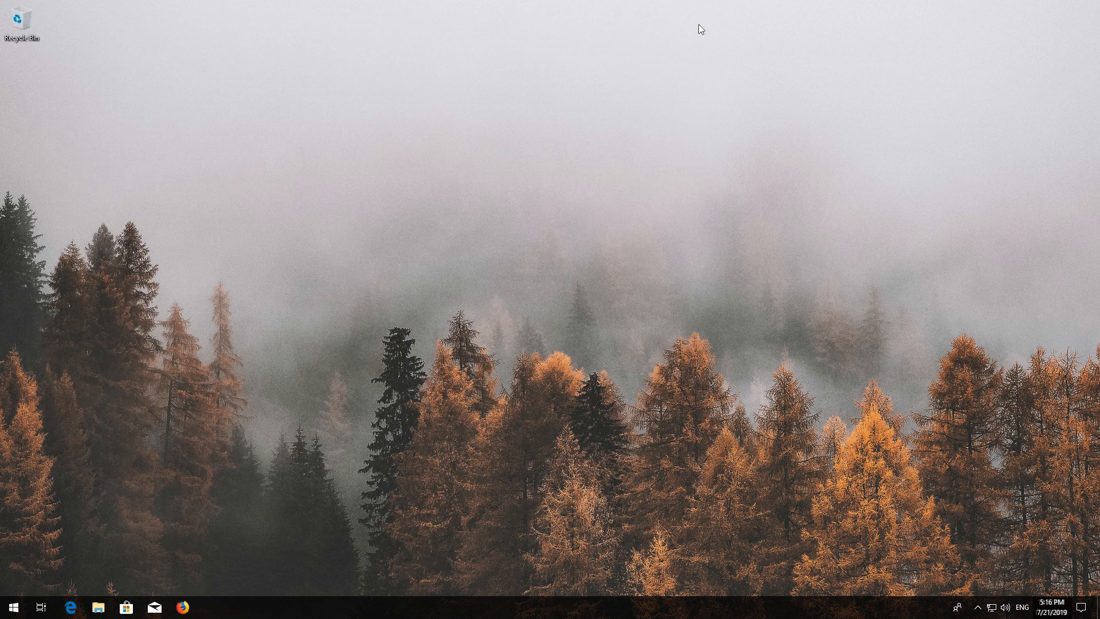
mouse_move(10, 606)
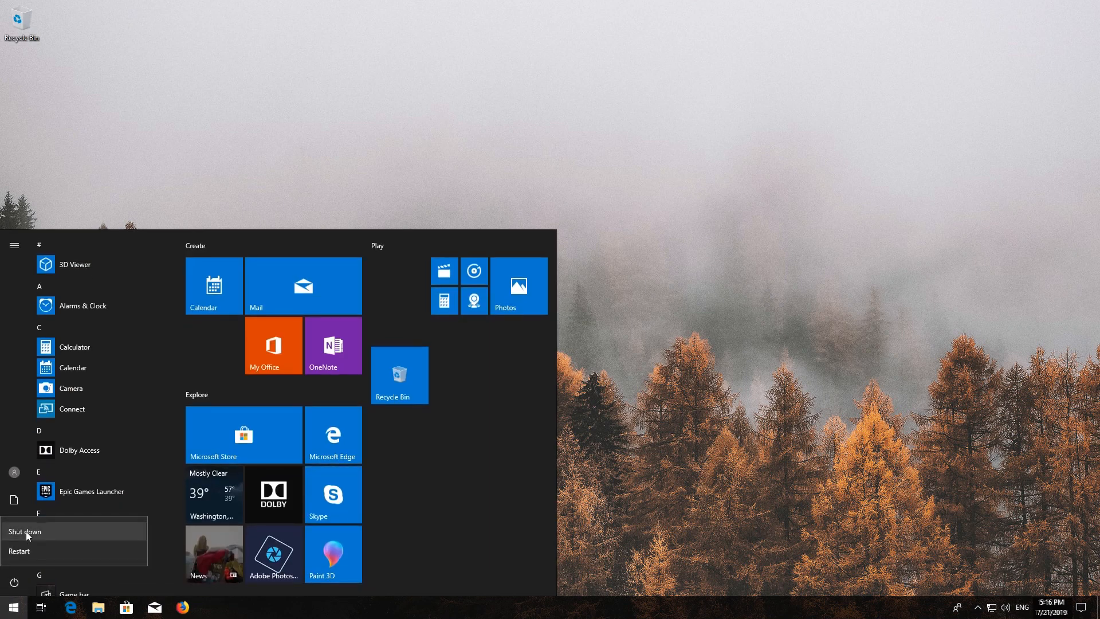
Step: Restart the PC and, after reboot, bring up Windows Settings from Start
click(19, 551)
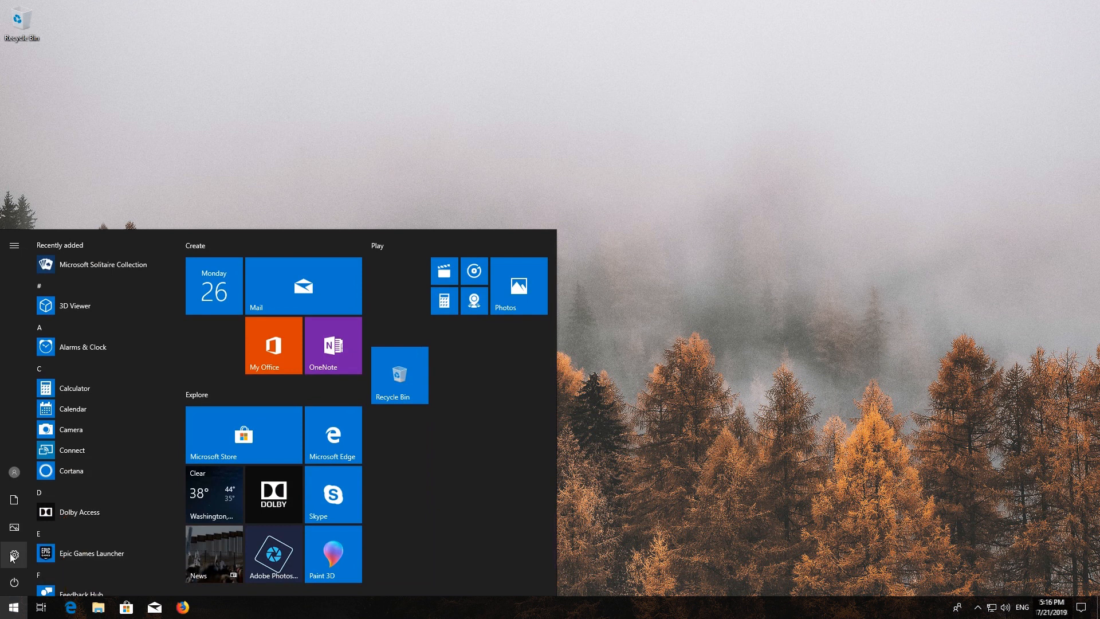
click(12, 555)
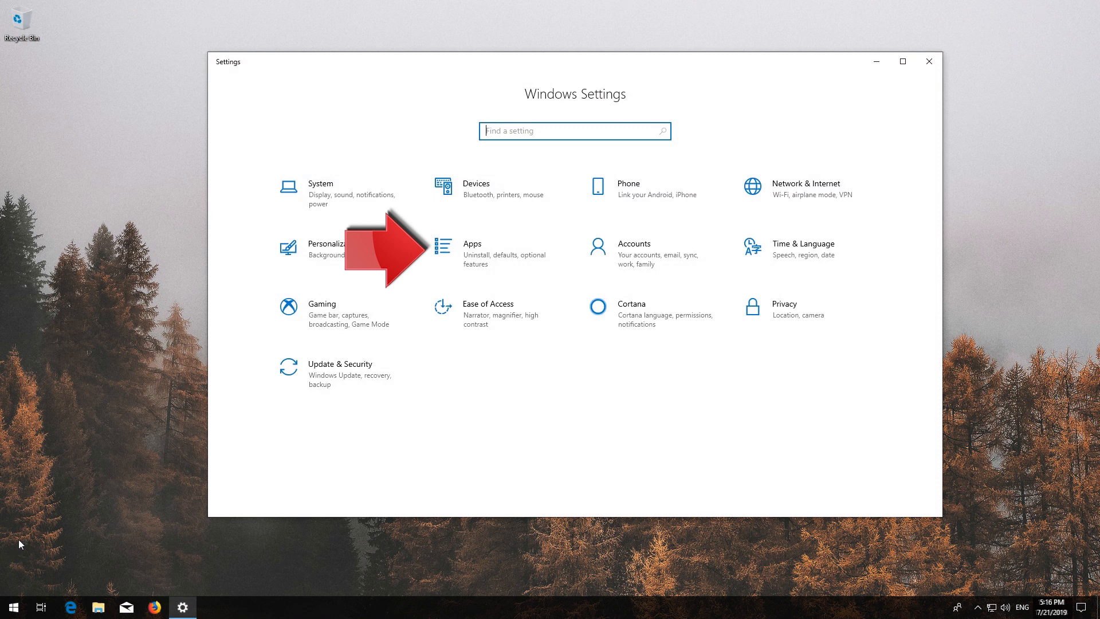
mouse_move(504, 254)
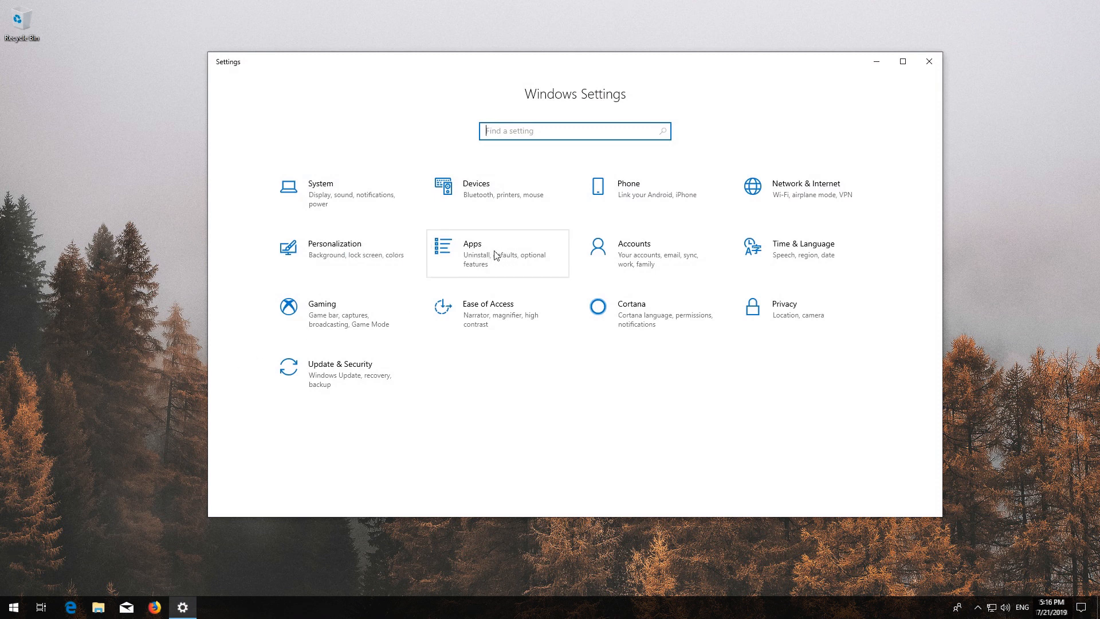
Step: Go to Apps & features and expand the Microsoft Store entry in the app list
click(497, 253)
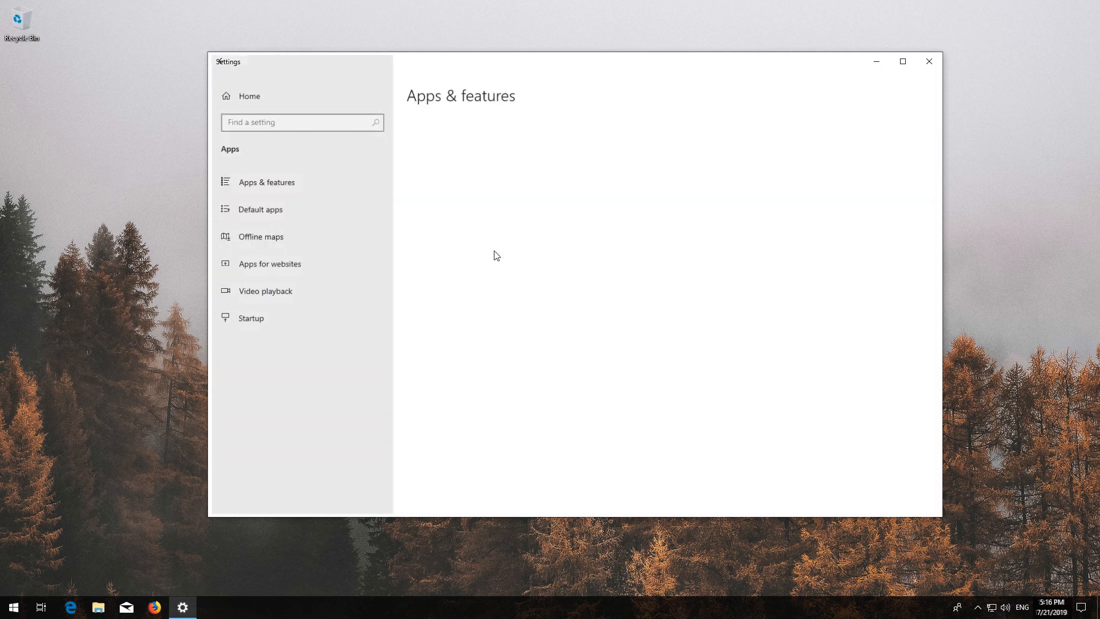
click(266, 181)
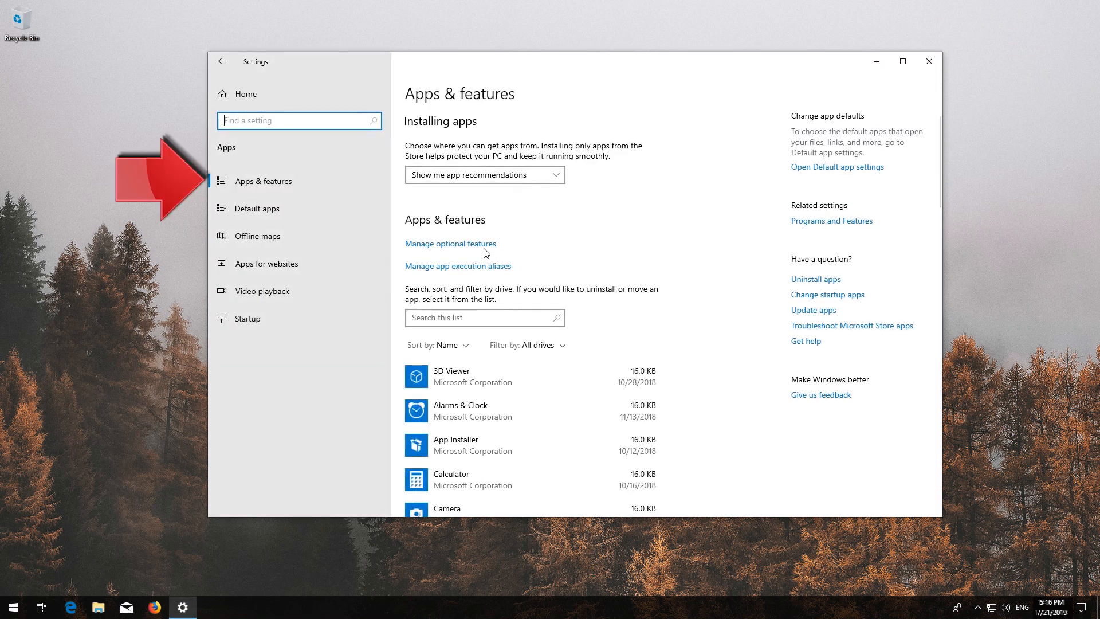
mouse_move(263, 180)
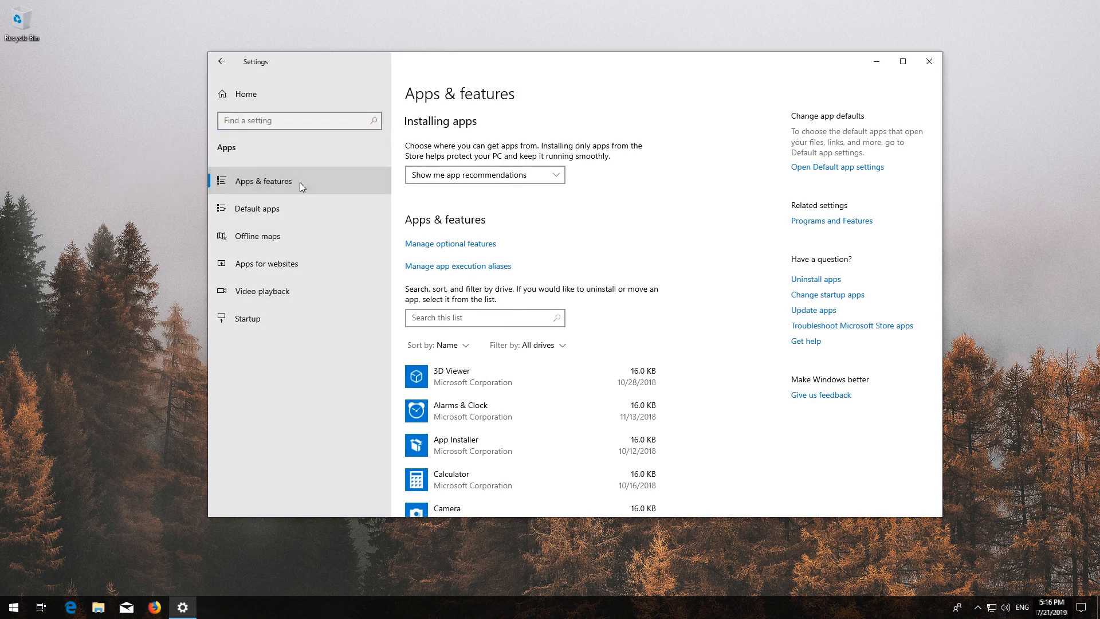
scroll(down, 3)
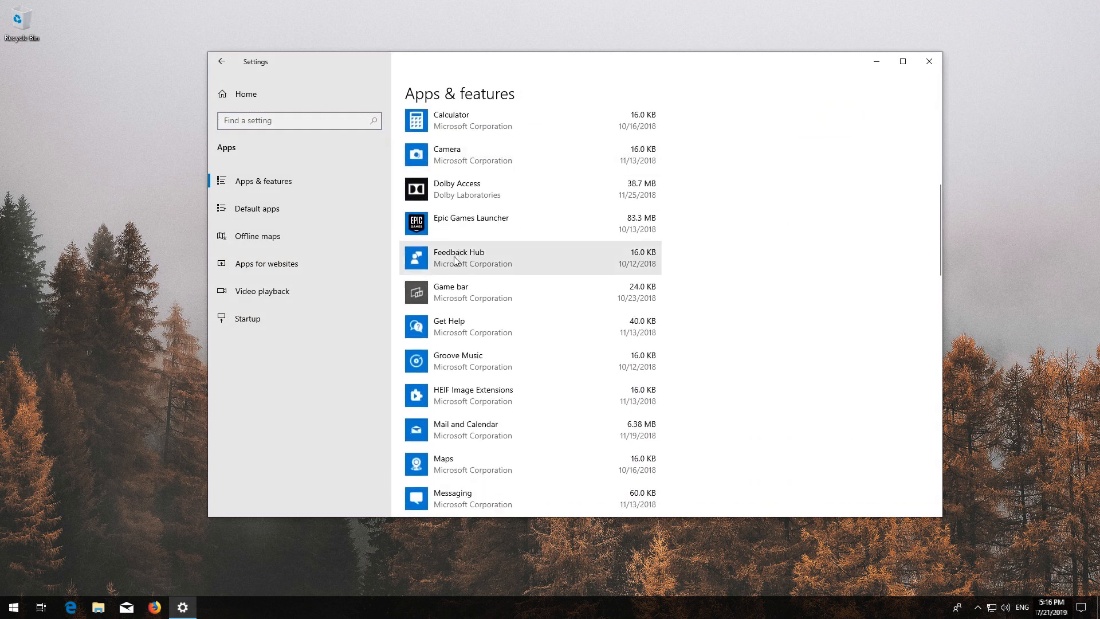
scroll(down, 3)
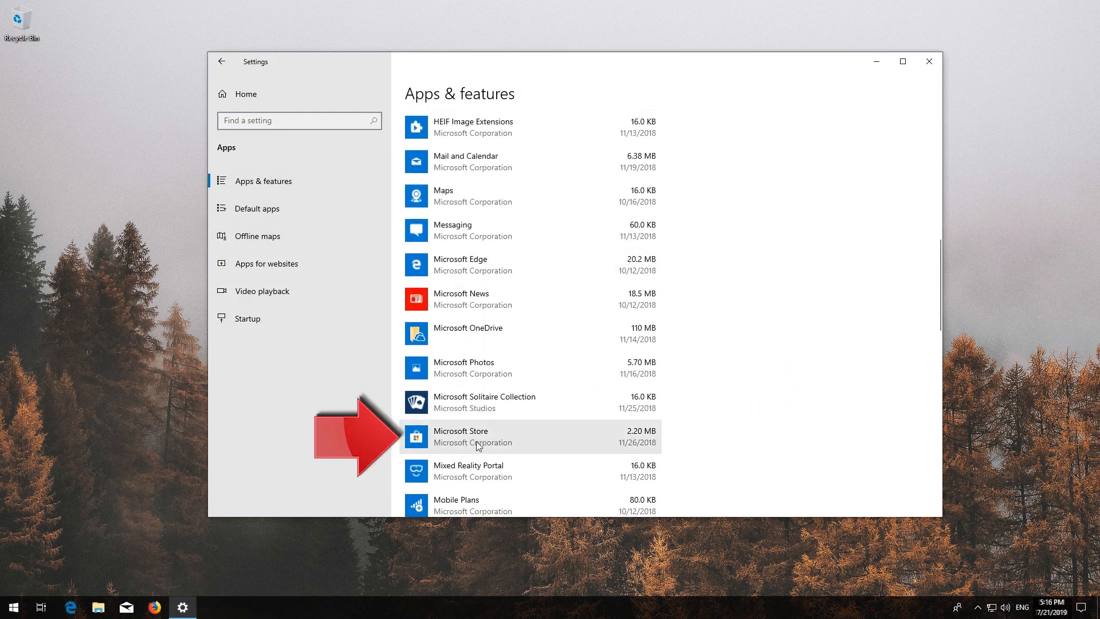
mouse_move(469, 437)
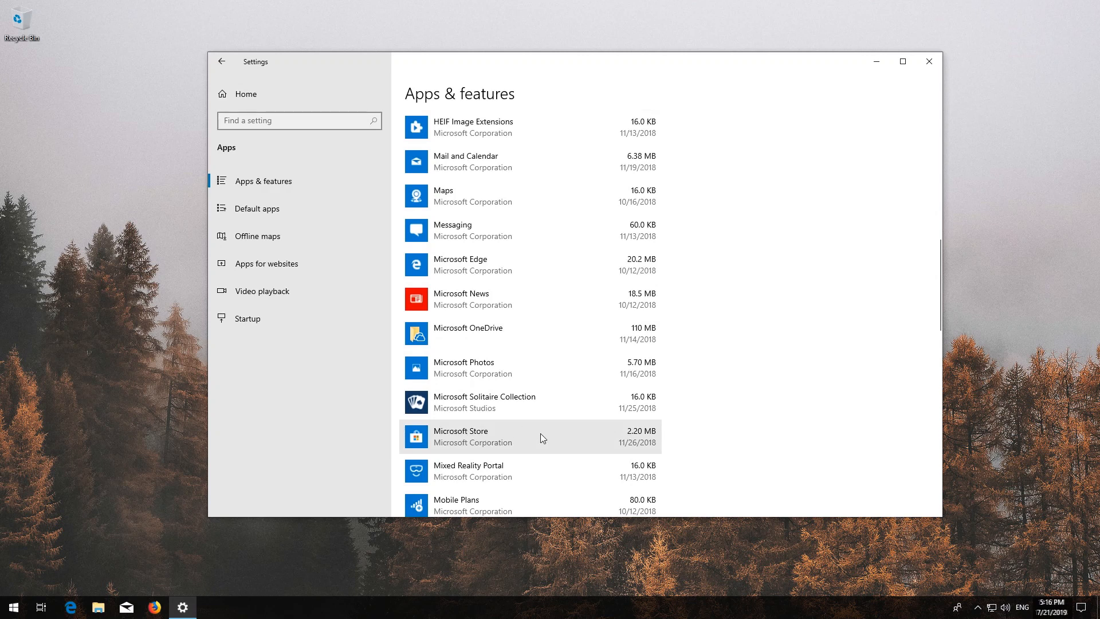
click(531, 437)
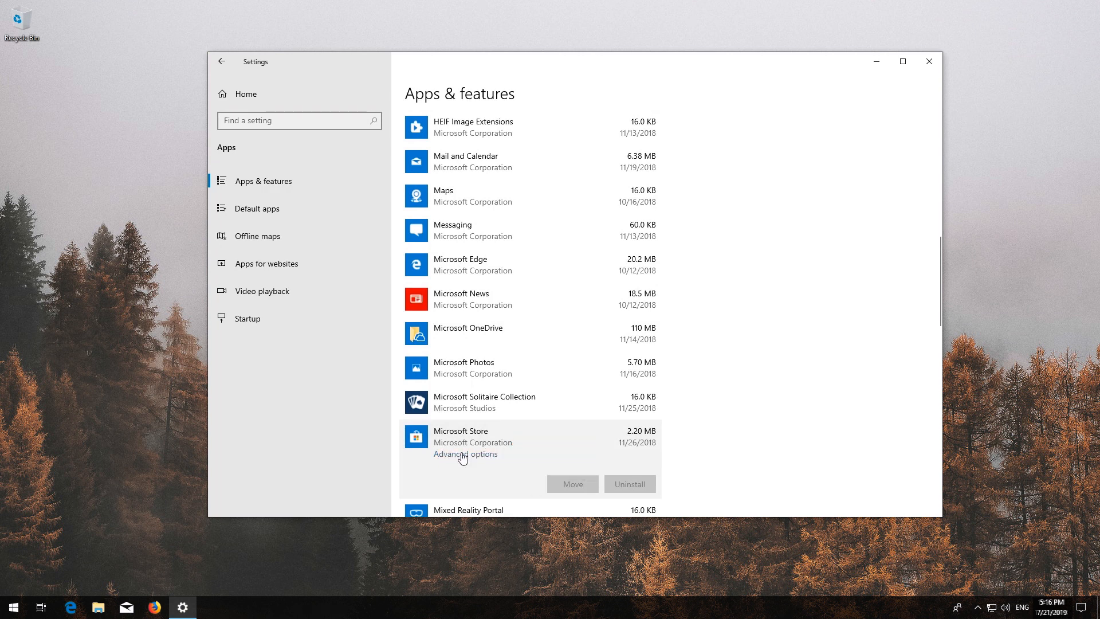
Step: Reset Microsoft Store from its Advanced options, confirm the reset, and close Settings
click(465, 454)
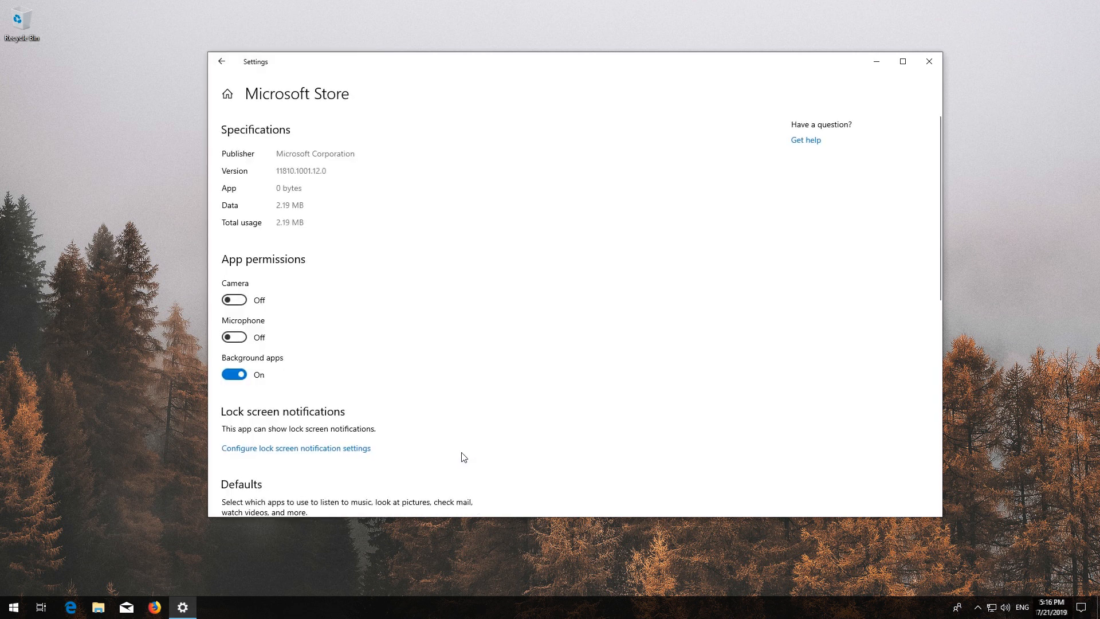
scroll(down, 3)
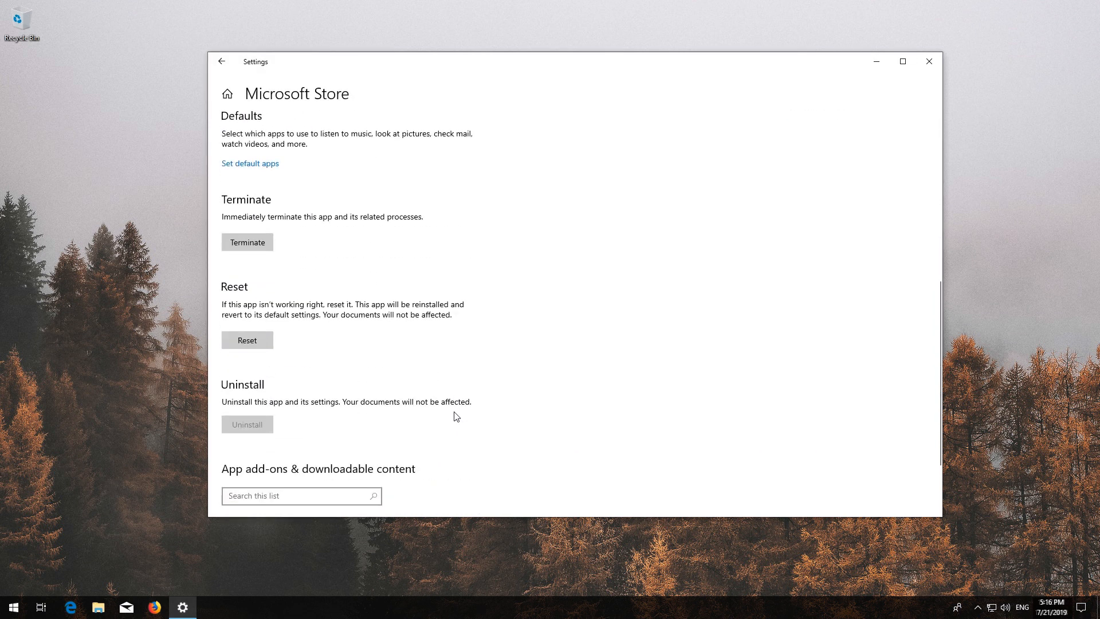
scroll(down, 3)
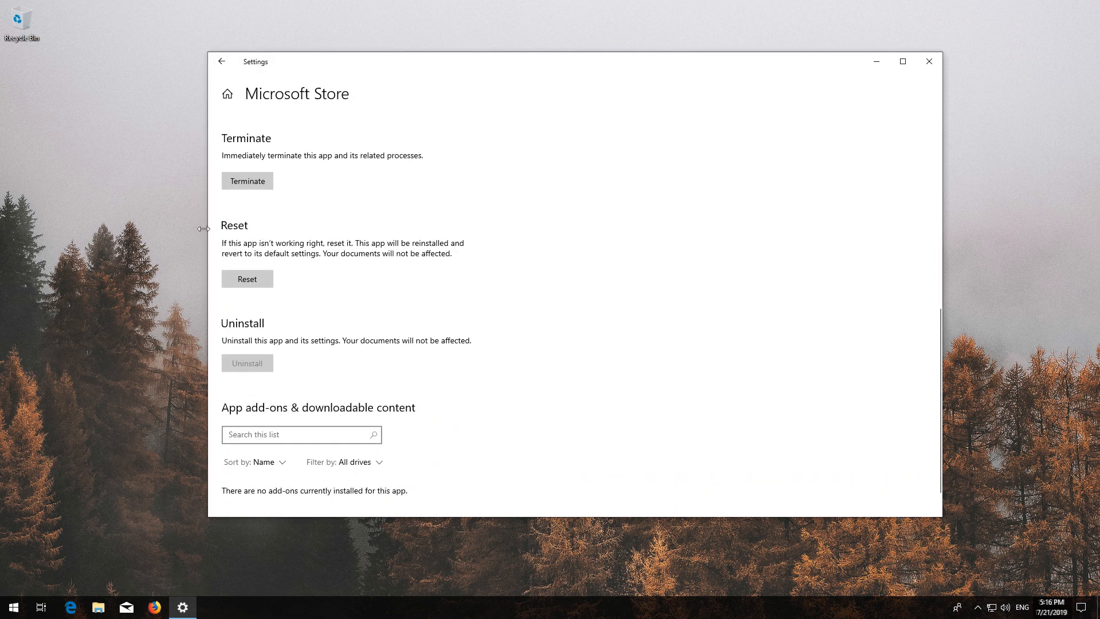
mouse_move(254, 235)
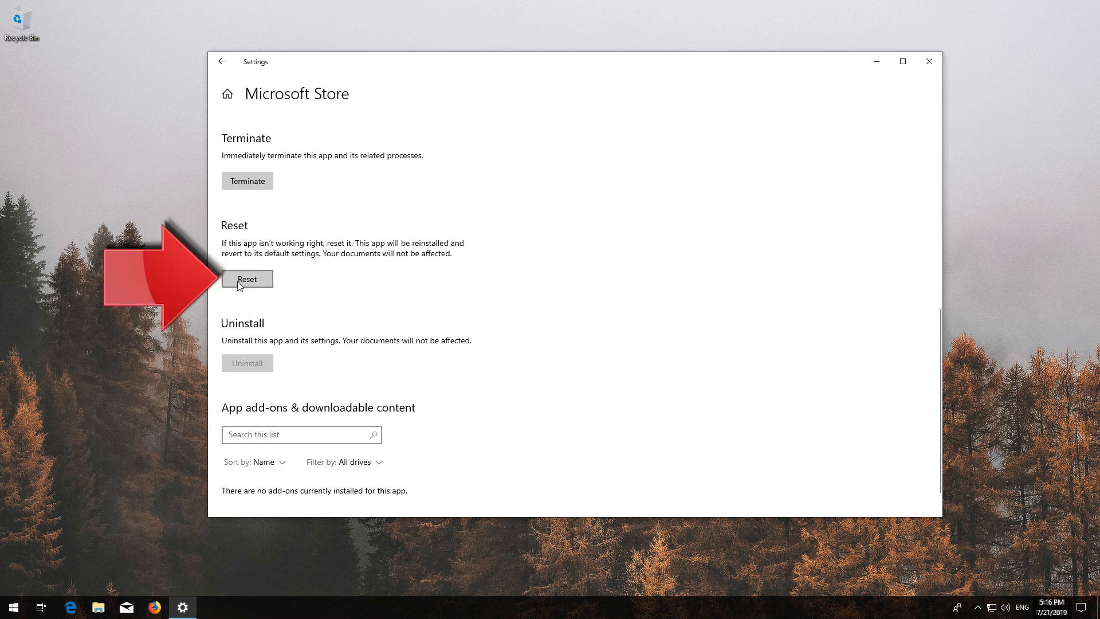
mouse_move(250, 272)
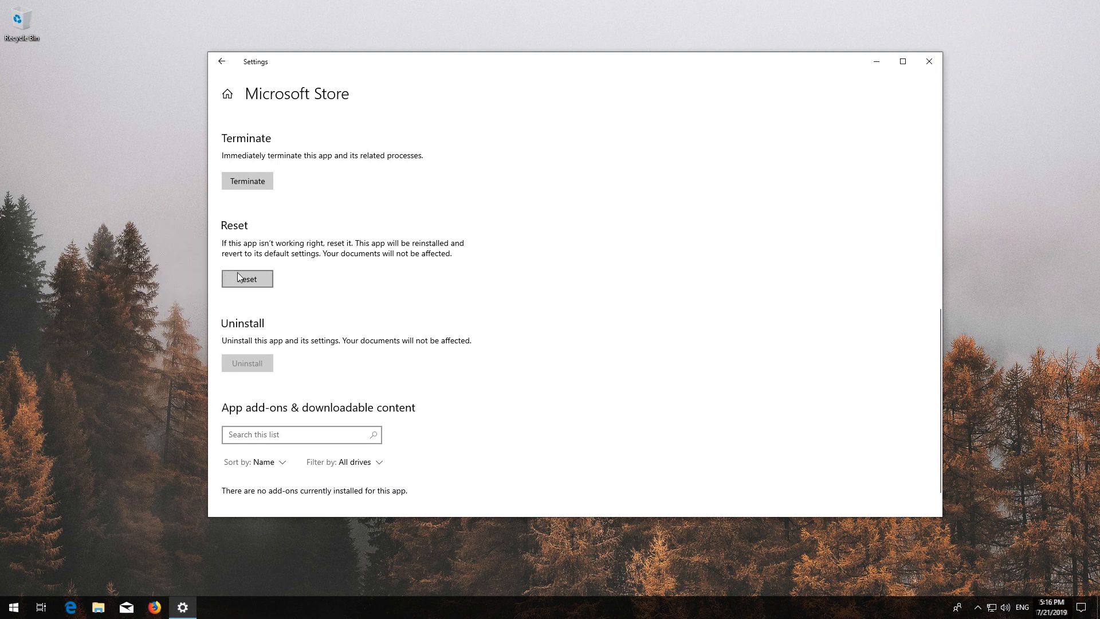
click(247, 278)
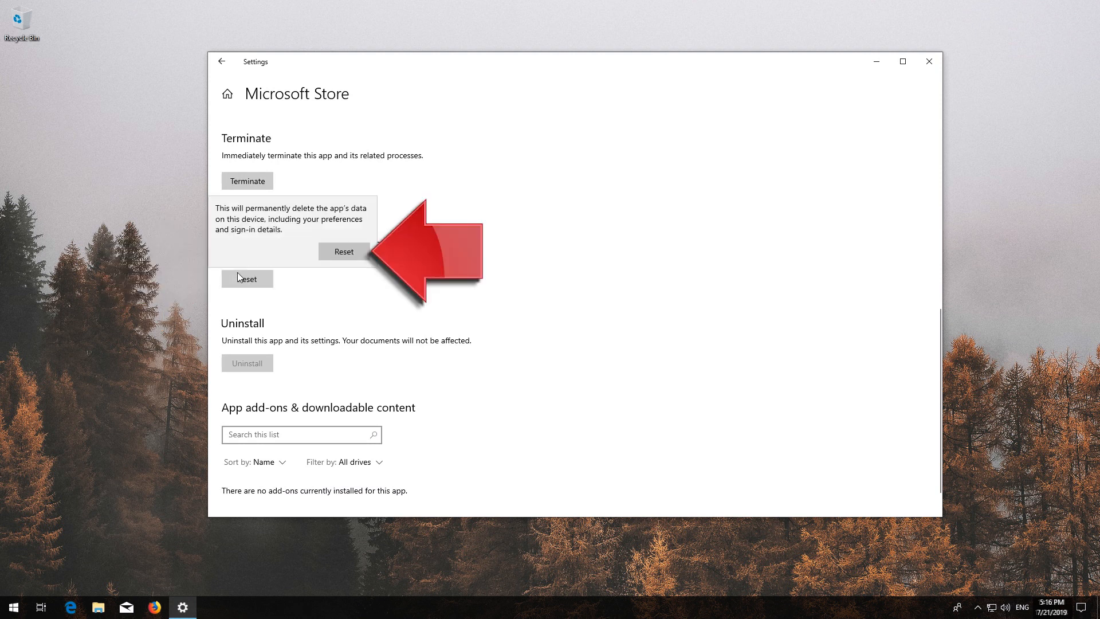
mouse_move(345, 251)
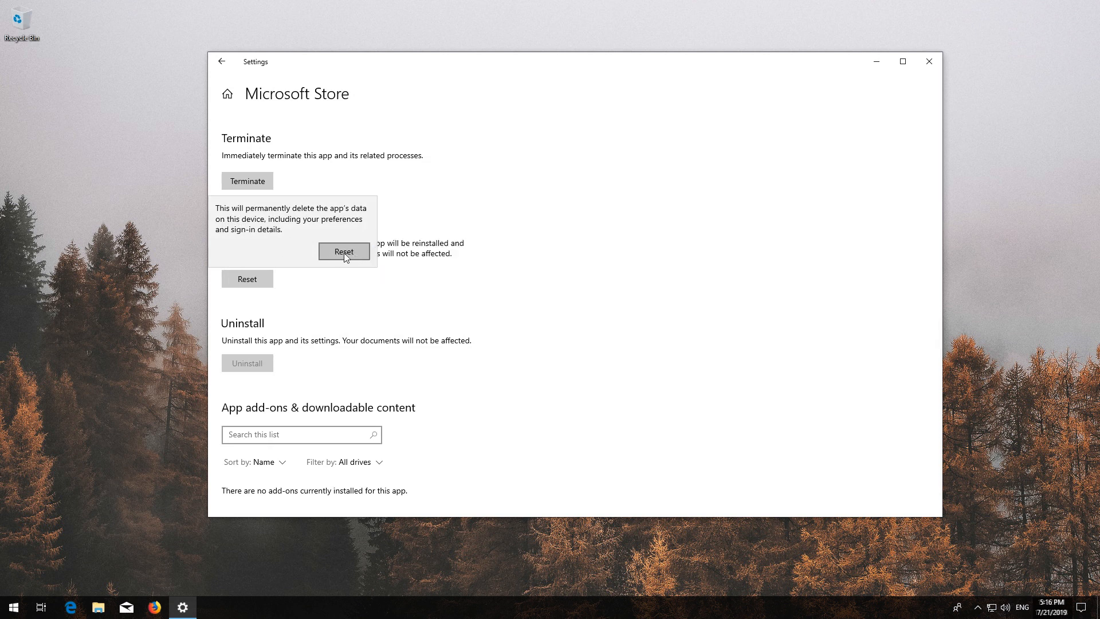
click(344, 251)
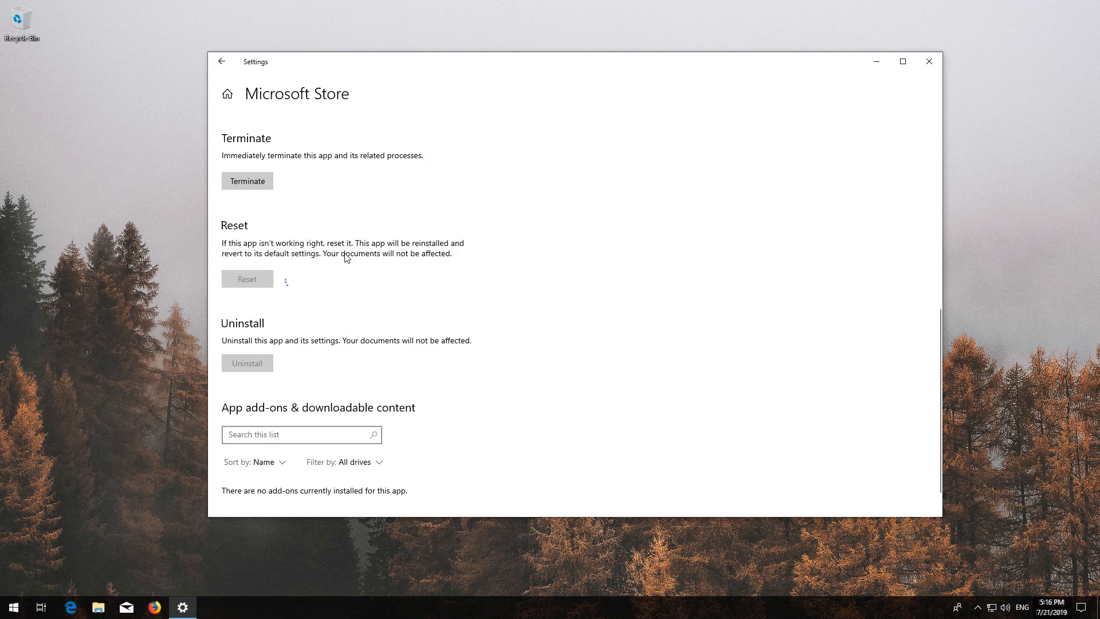
click(247, 278)
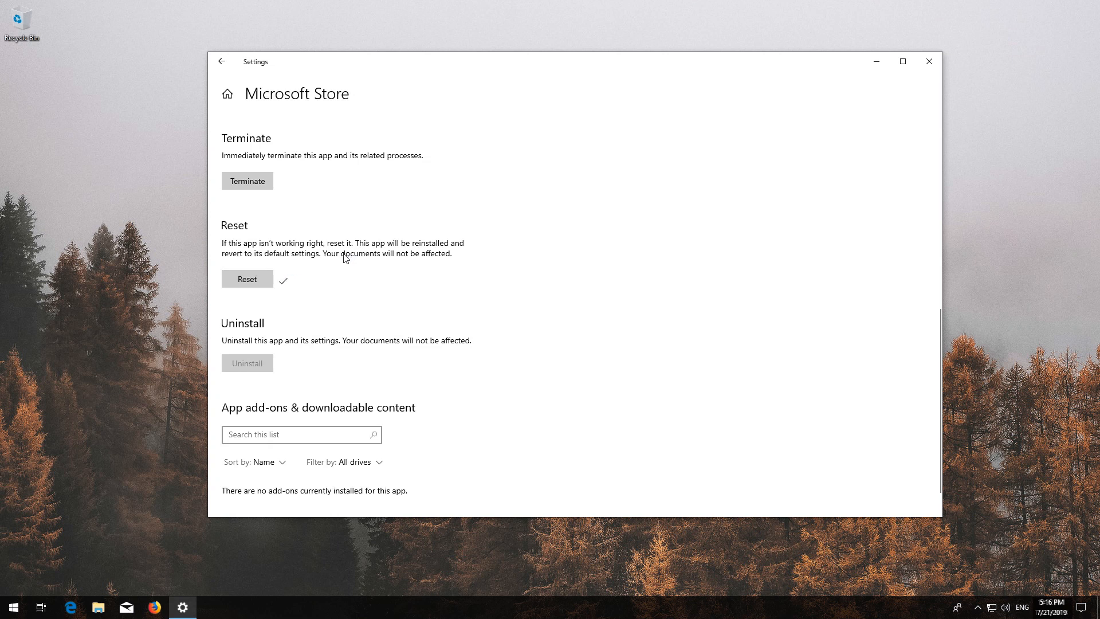
mouse_move(903, 62)
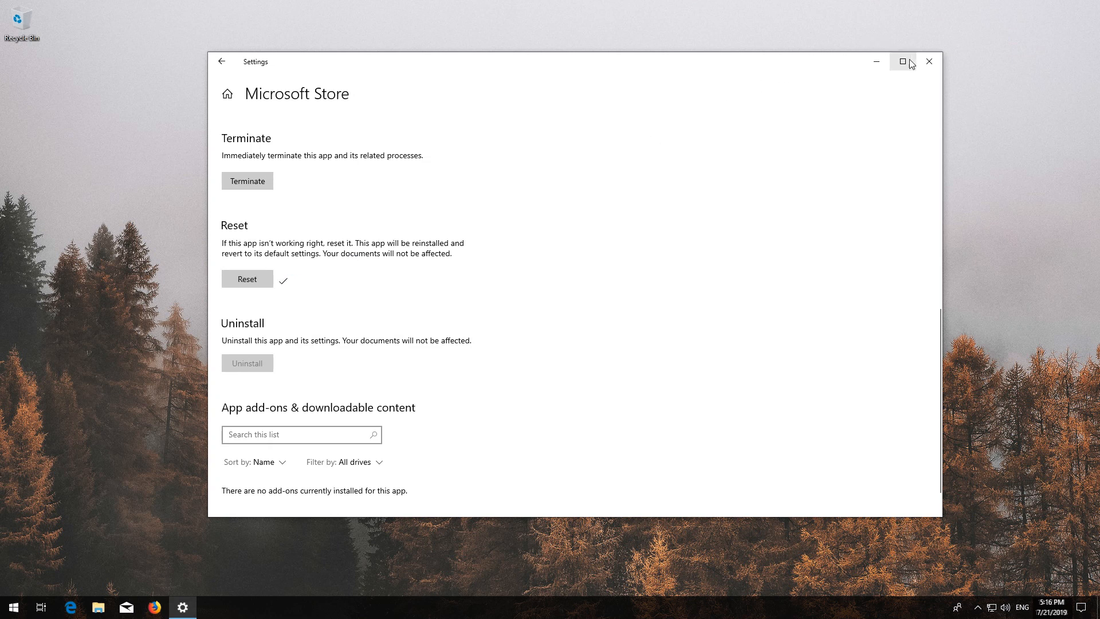
click(929, 62)
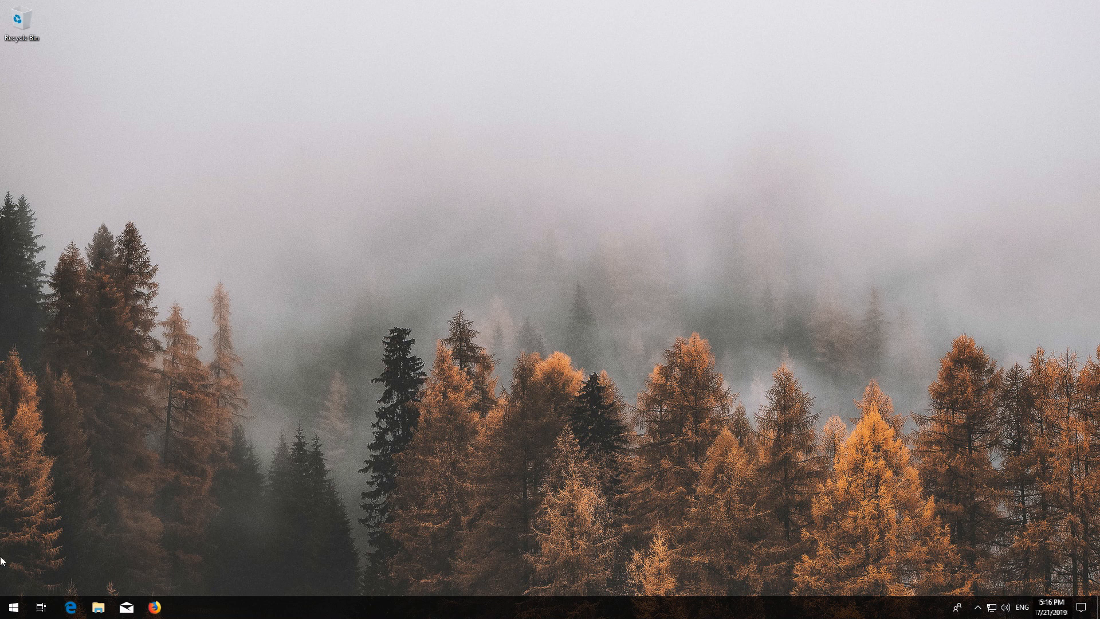
Step: Relaunch Microsoft Store from Start to test it, then close it
click(11, 607)
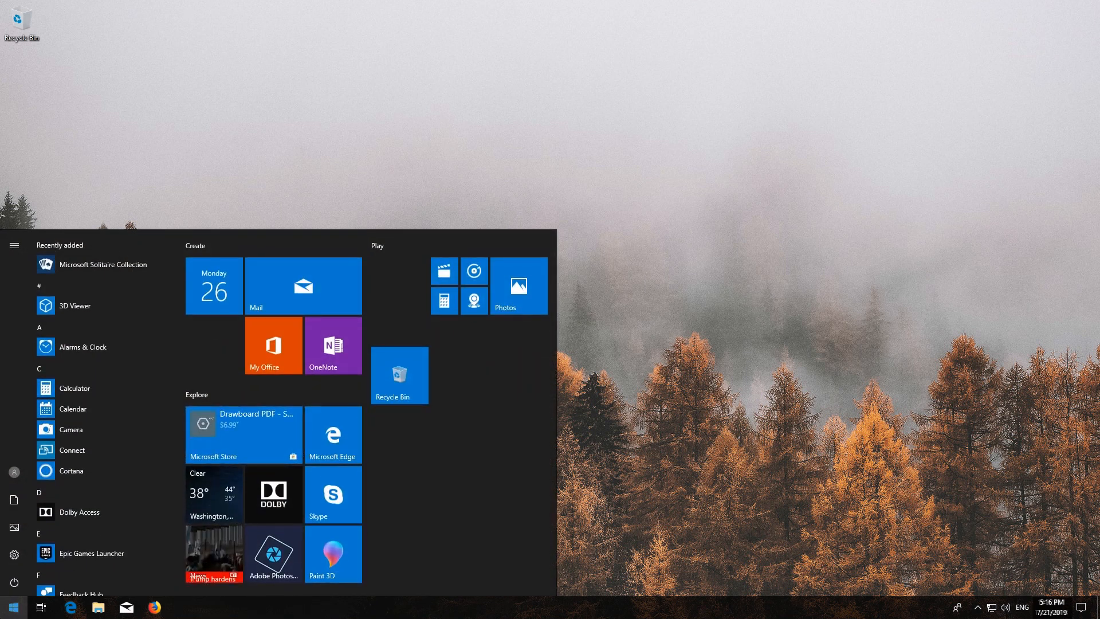
click(243, 434)
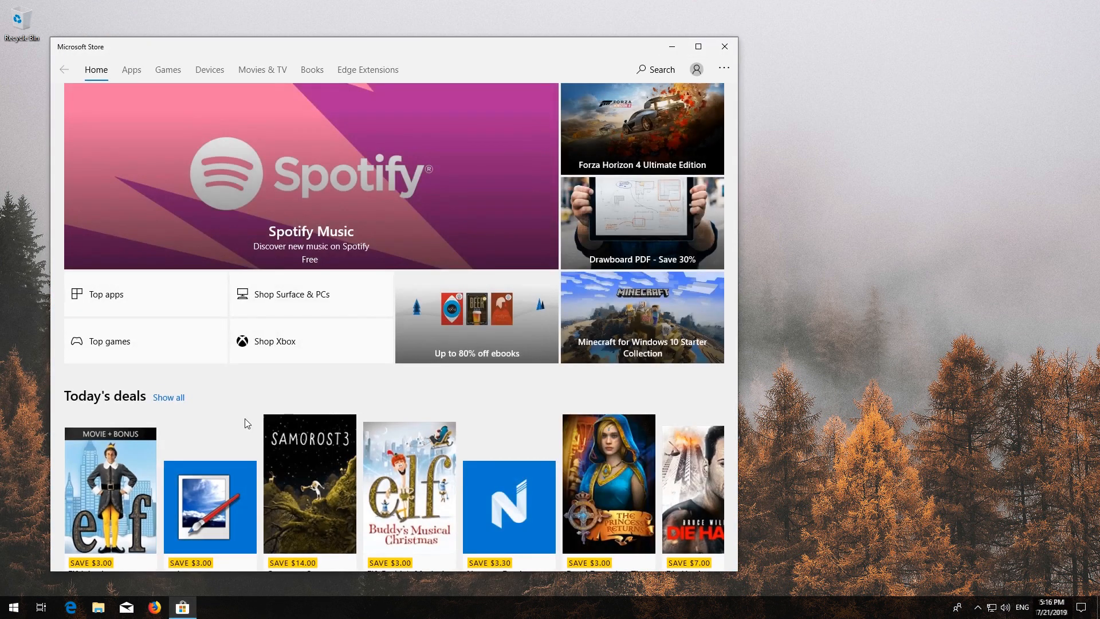
mouse_move(724, 47)
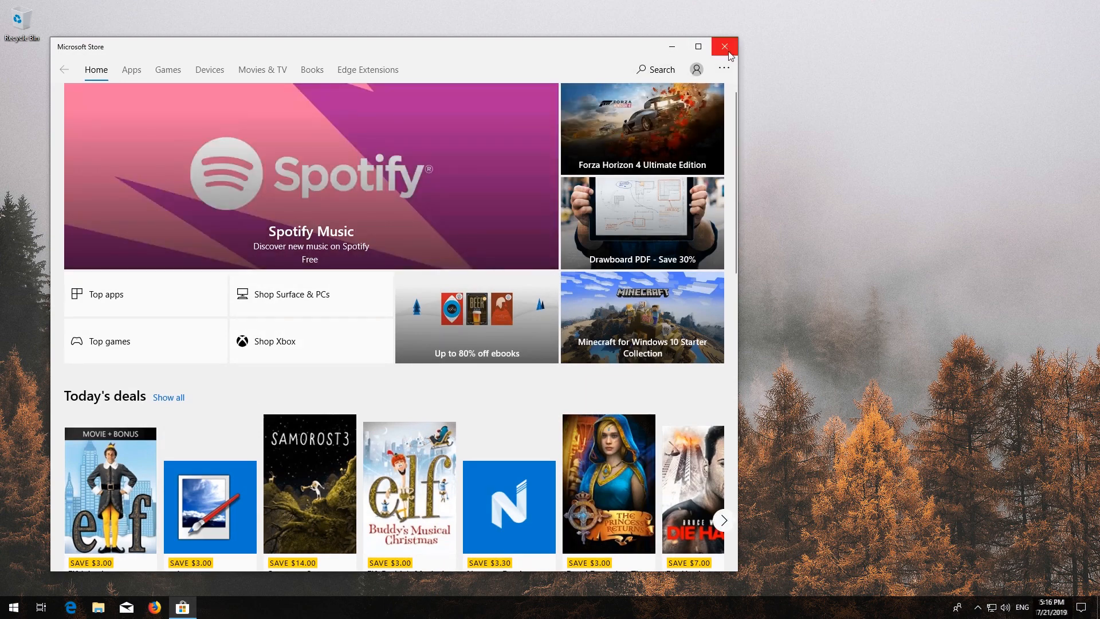
click(726, 47)
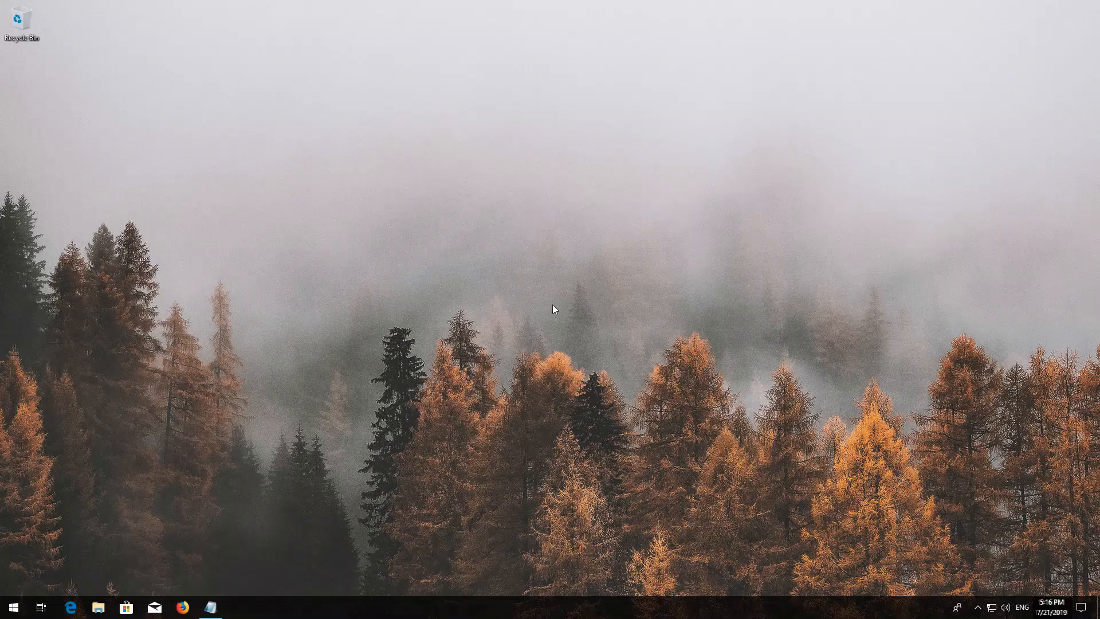
Step: Search for PowerShell in Start and run it as administrator, approving the UAC prompt
click(12, 607)
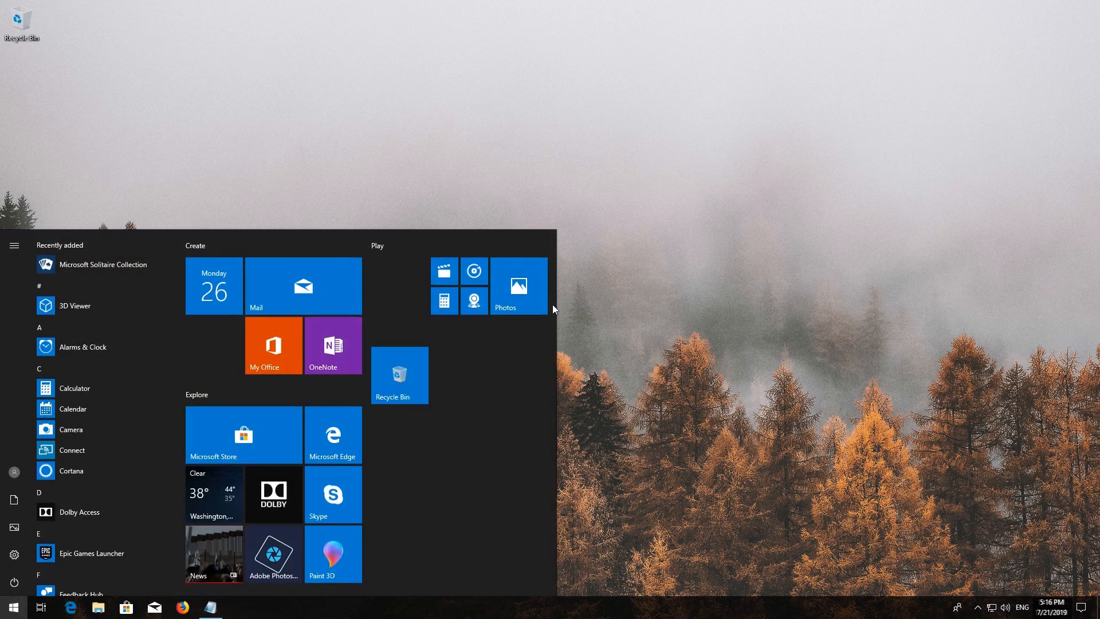
text(poweshell)
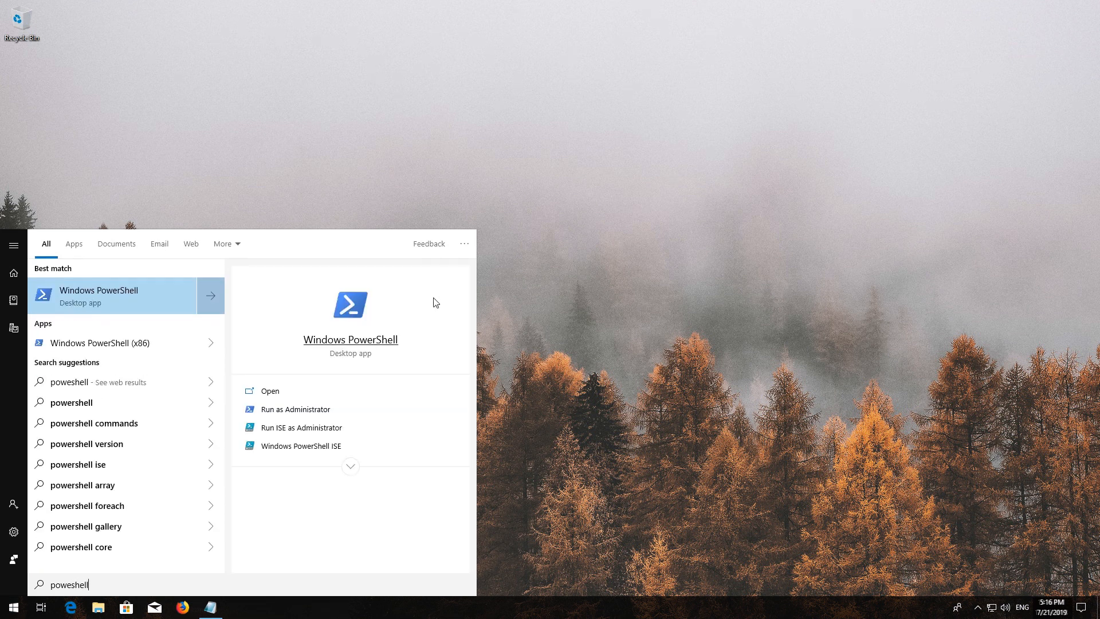
right_click(112, 296)
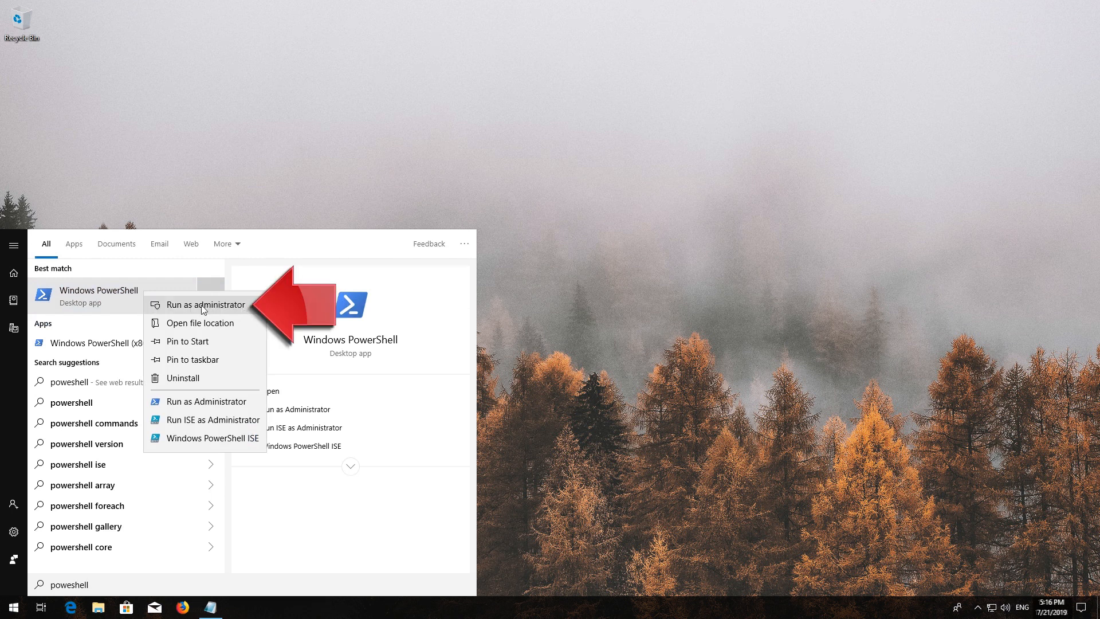
click(204, 304)
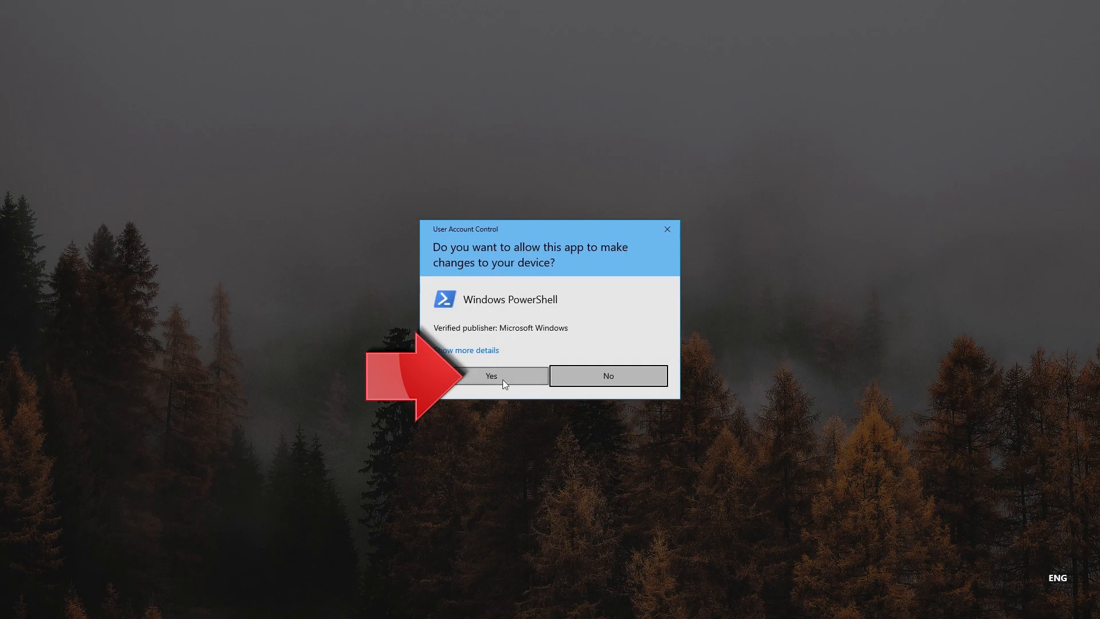
mouse_move(483, 384)
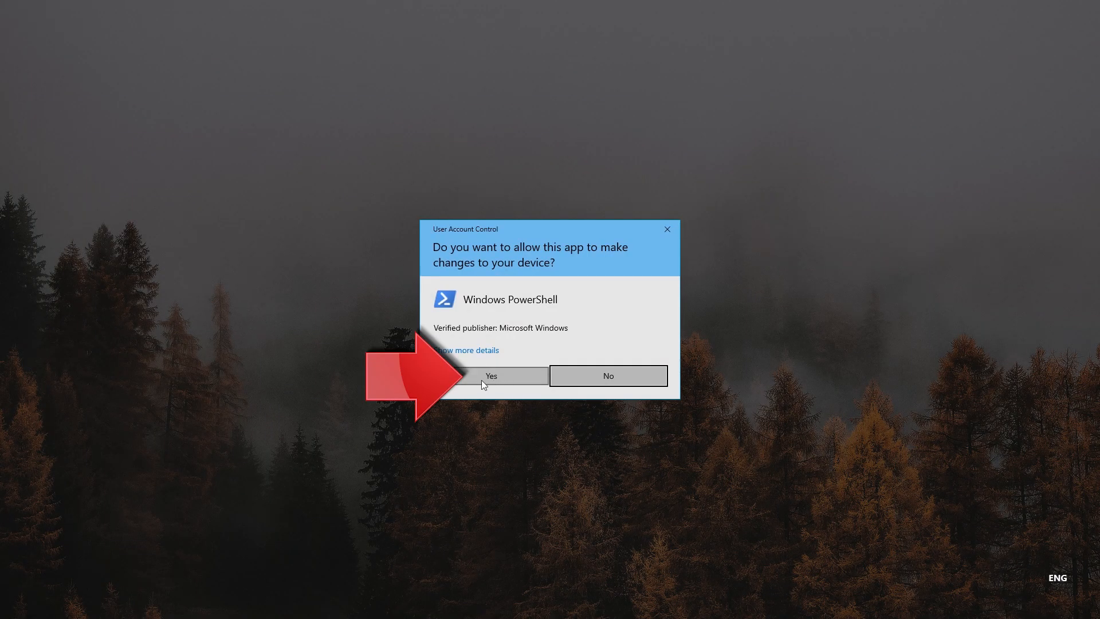
click(490, 375)
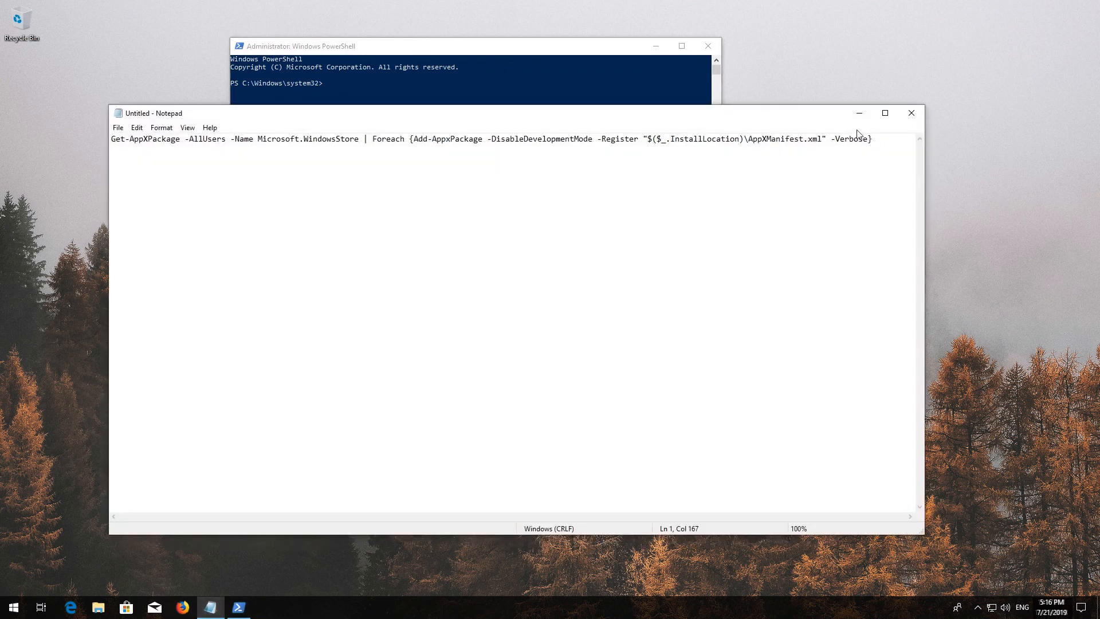
Step: Select all the Store re-registration command text in Notepad and copy it
key(ctrl+a)
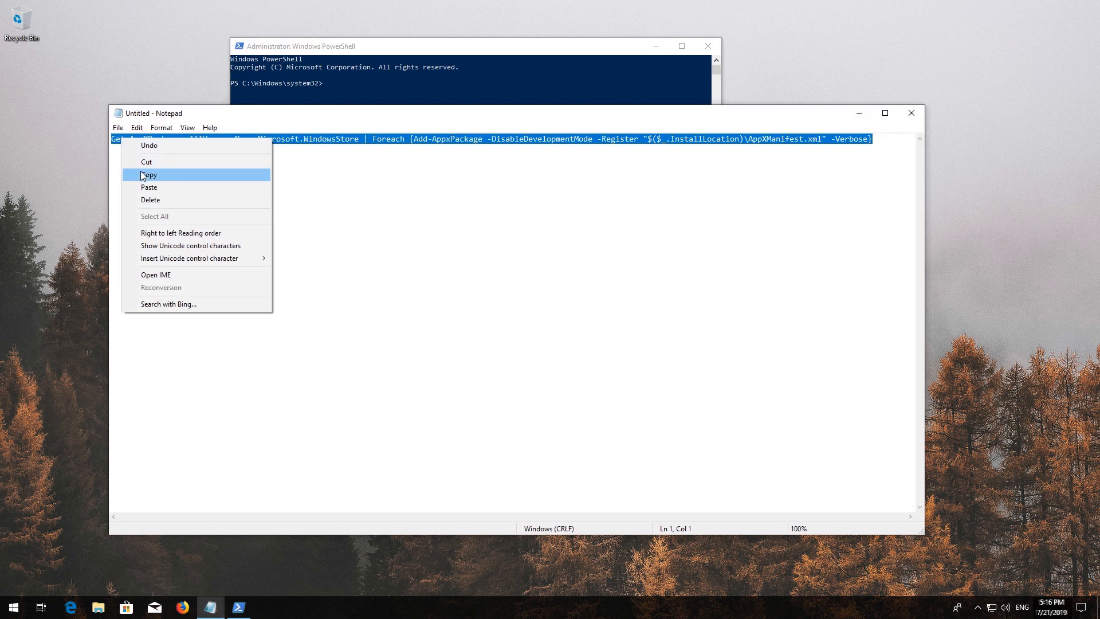
click(150, 175)
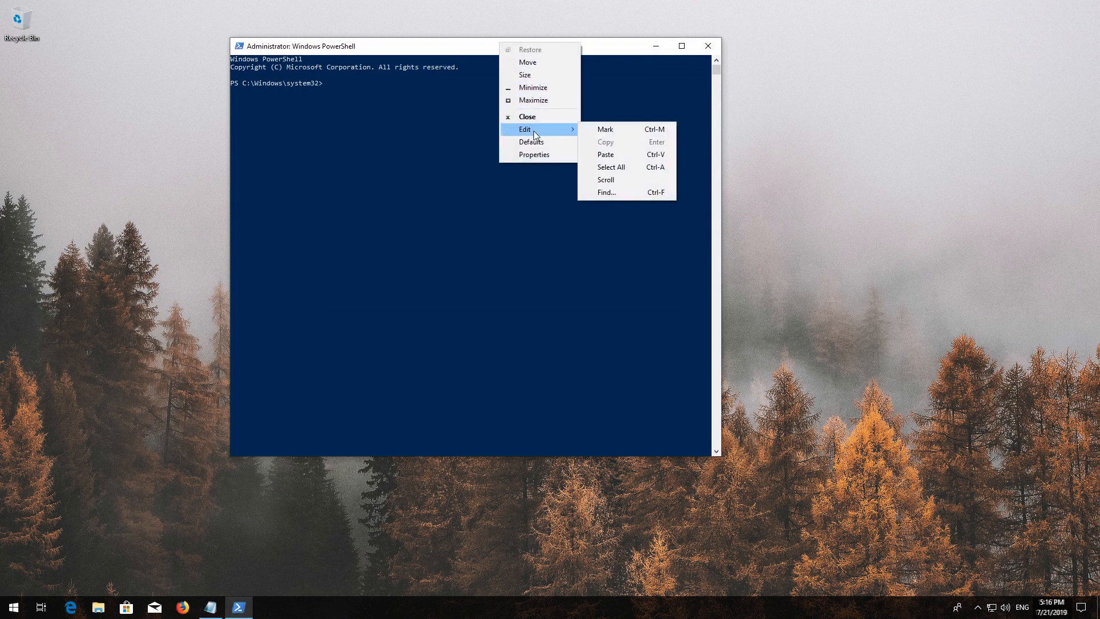
mouse_move(635, 154)
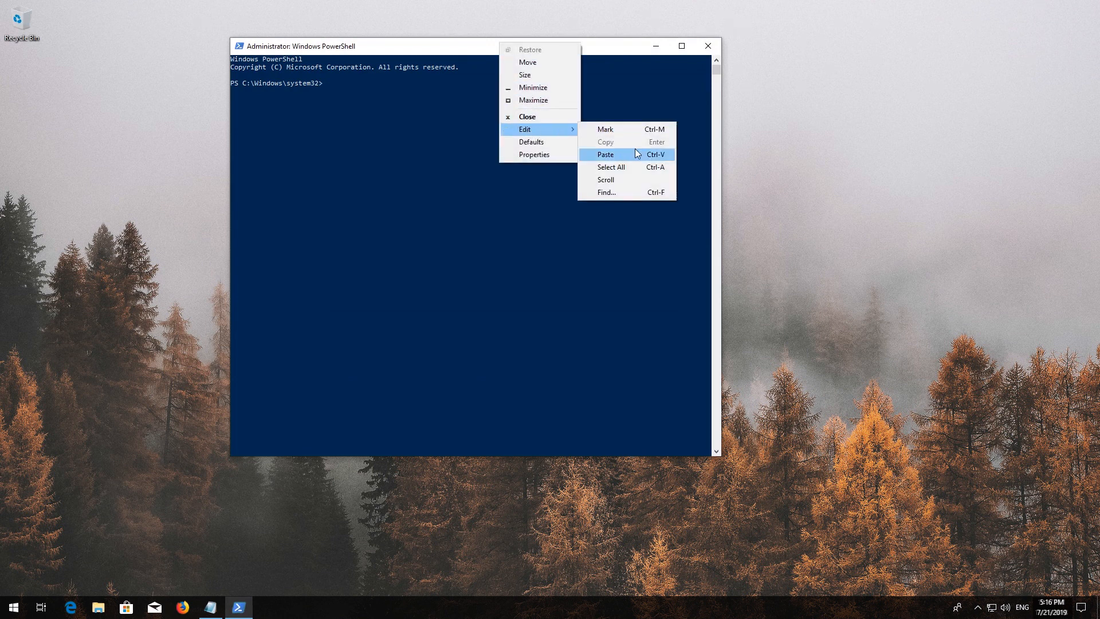
mouse_move(626, 159)
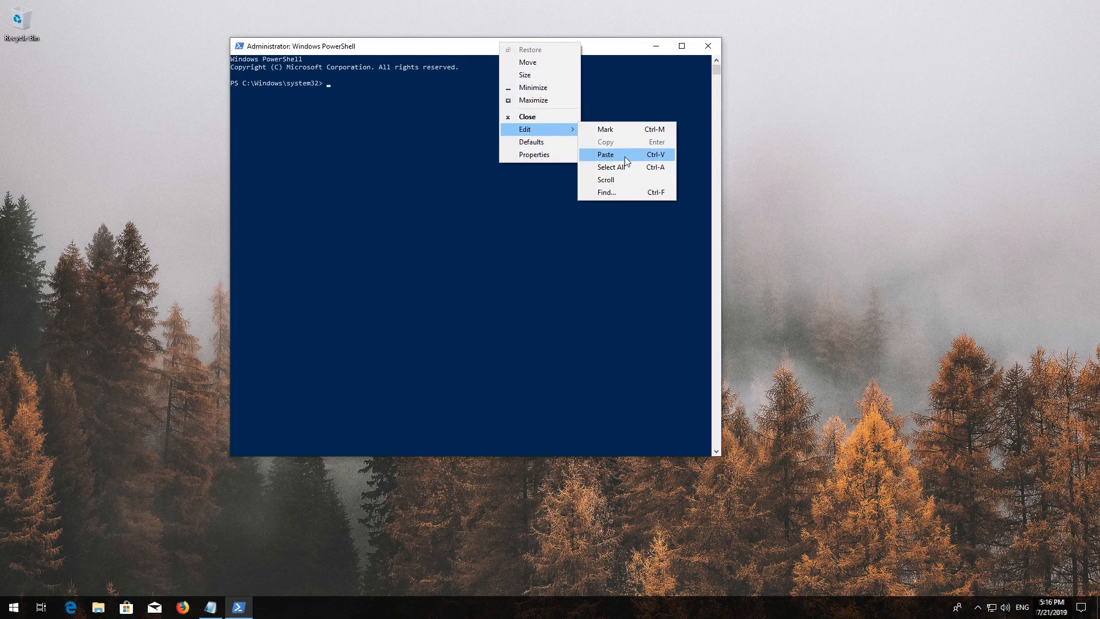
Step: Paste and run the Store re-registration command, then exit PowerShell
click(605, 154)
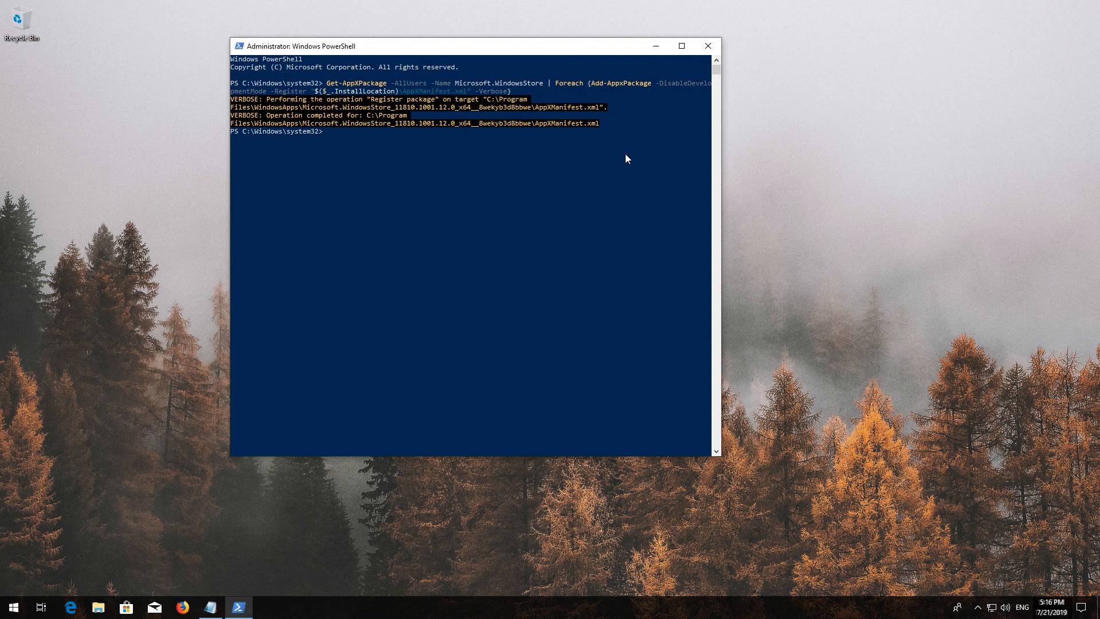
text(exit)
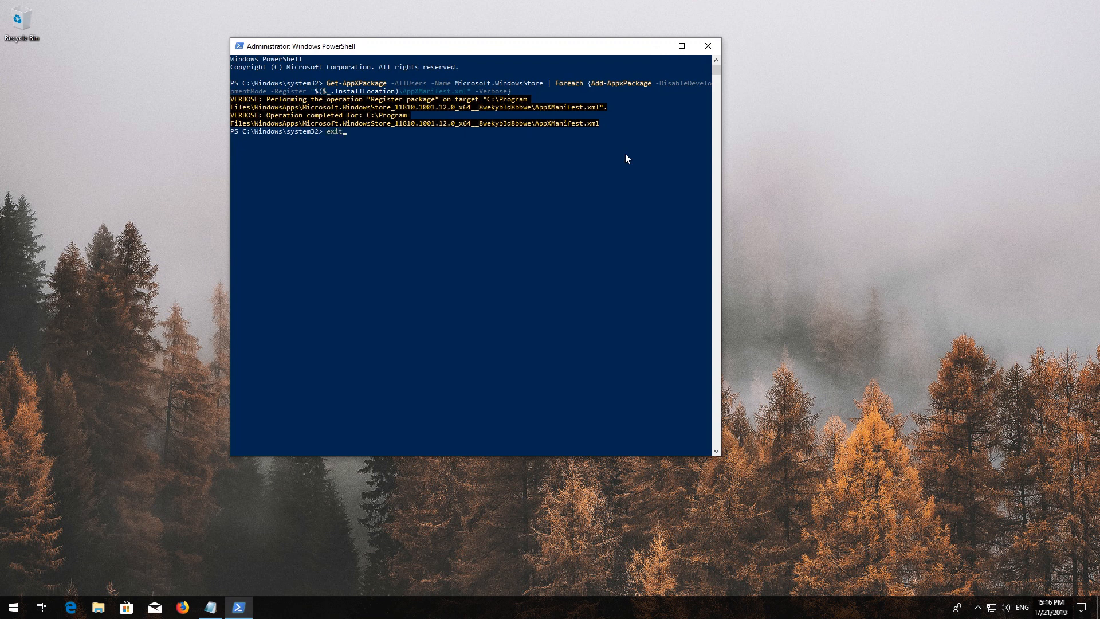
click(13, 606)
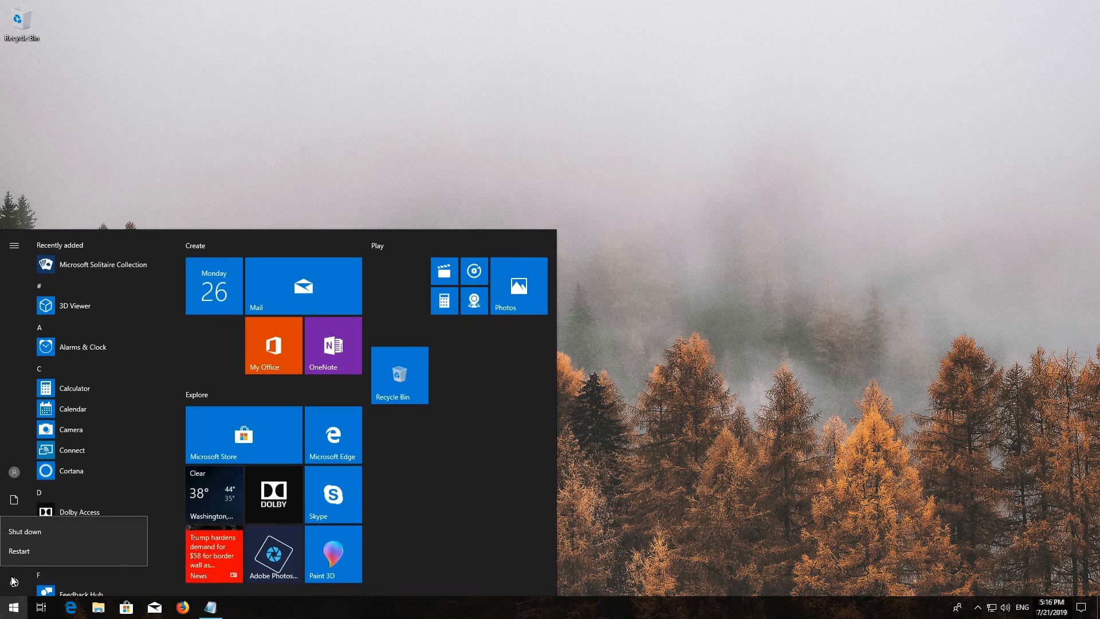
Step: Restart the PC, then launch Microsoft Store from Start to check it works
click(19, 550)
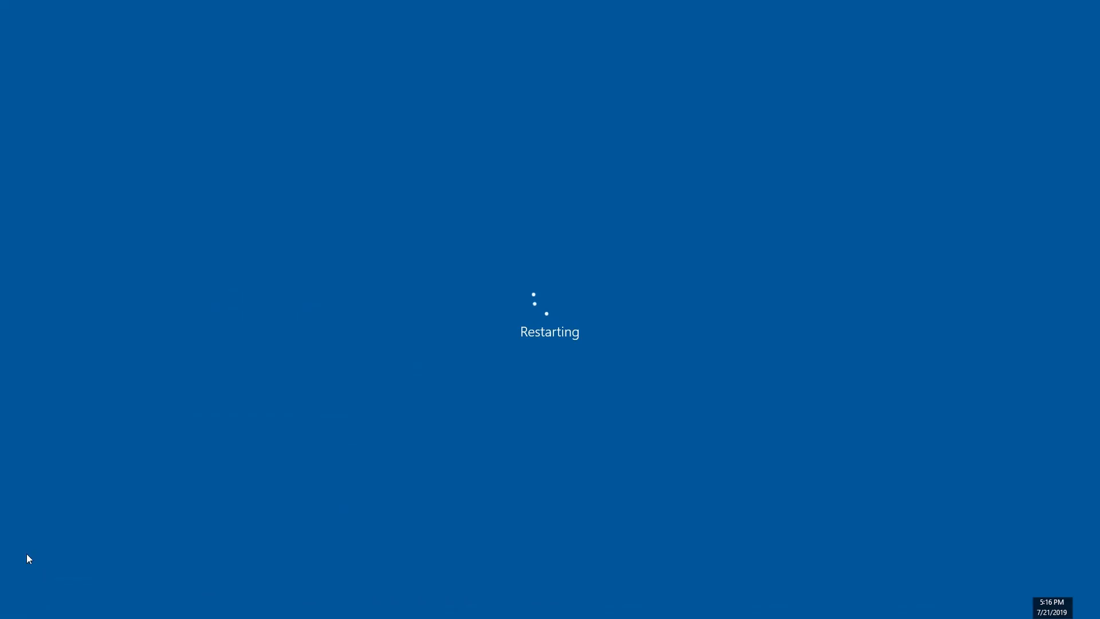
mouse_move(646, 400)
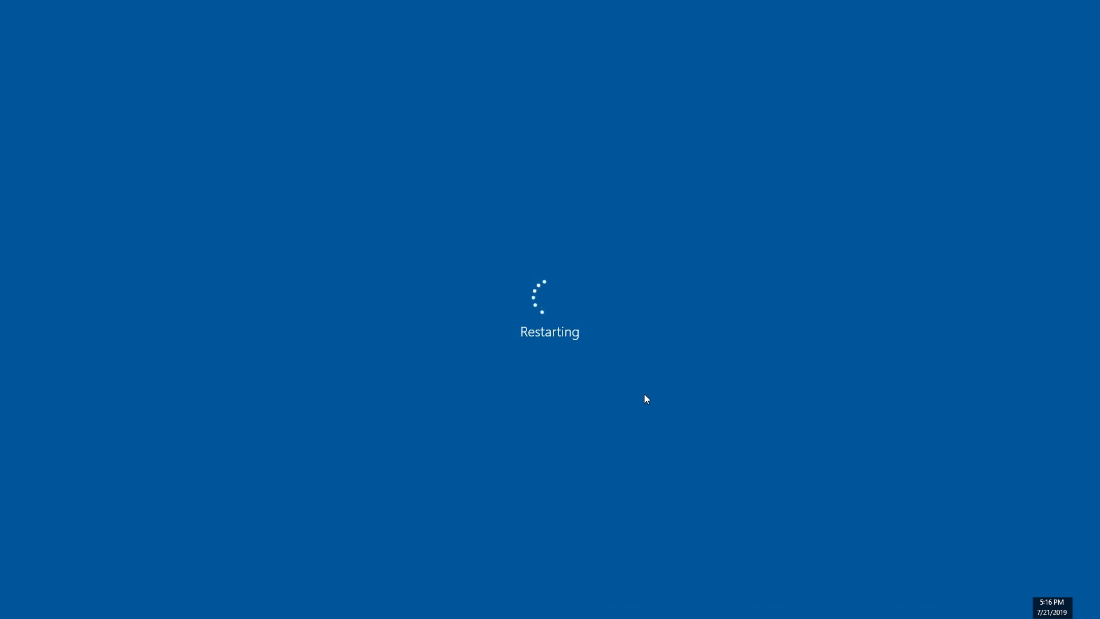
mouse_move(522, 419)
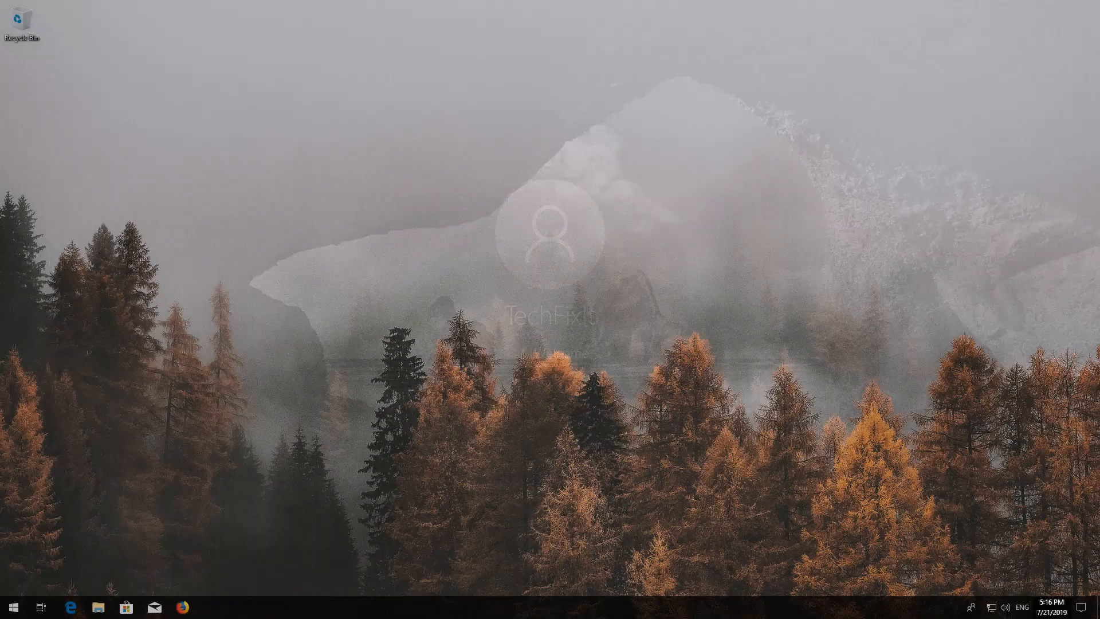
click(12, 606)
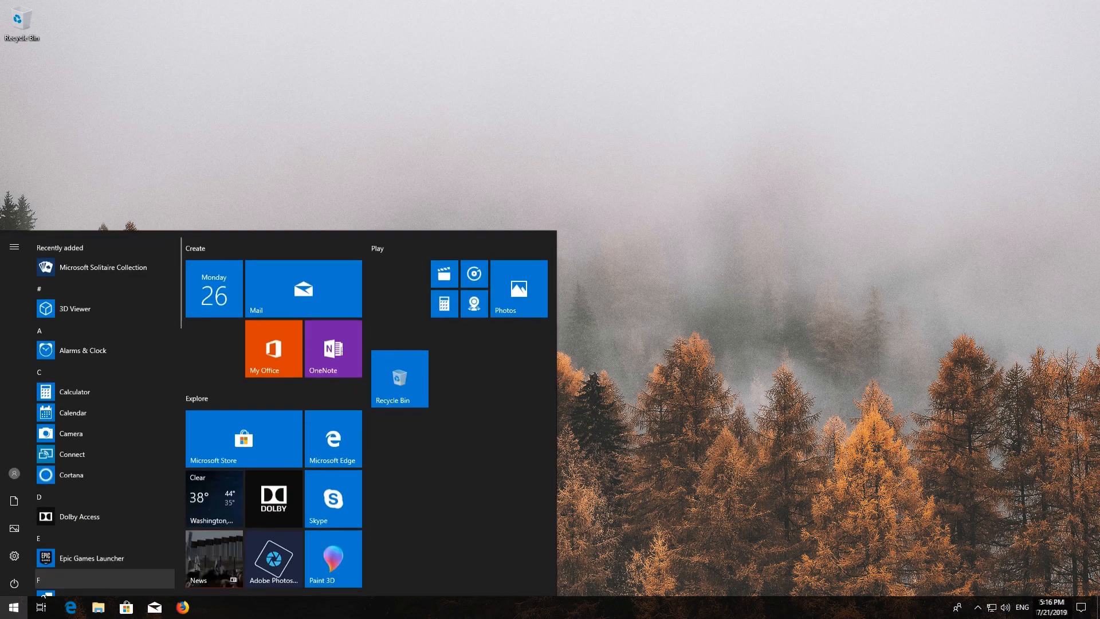
click(244, 438)
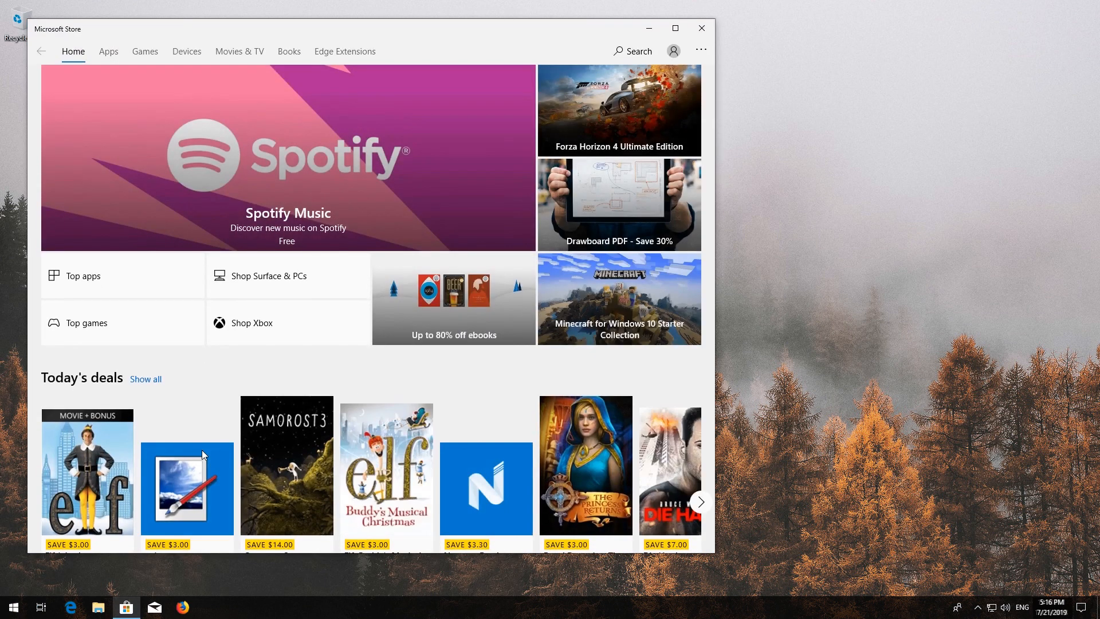
Step: Search cmd in Start and run Command Prompt as administrator, approving UAC
click(12, 607)
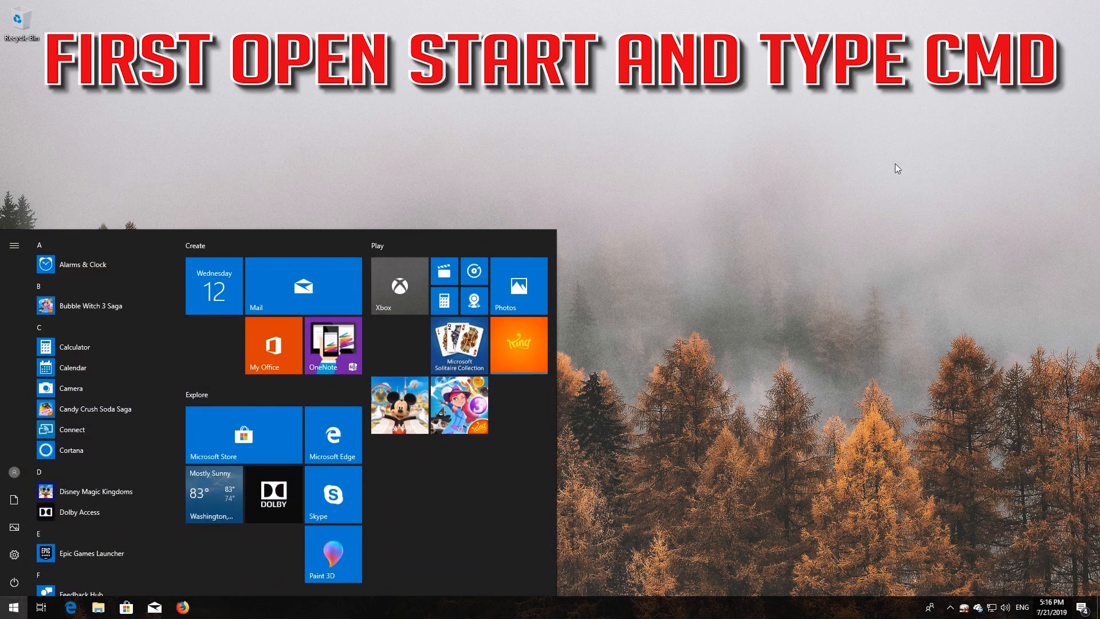
text(cmd)
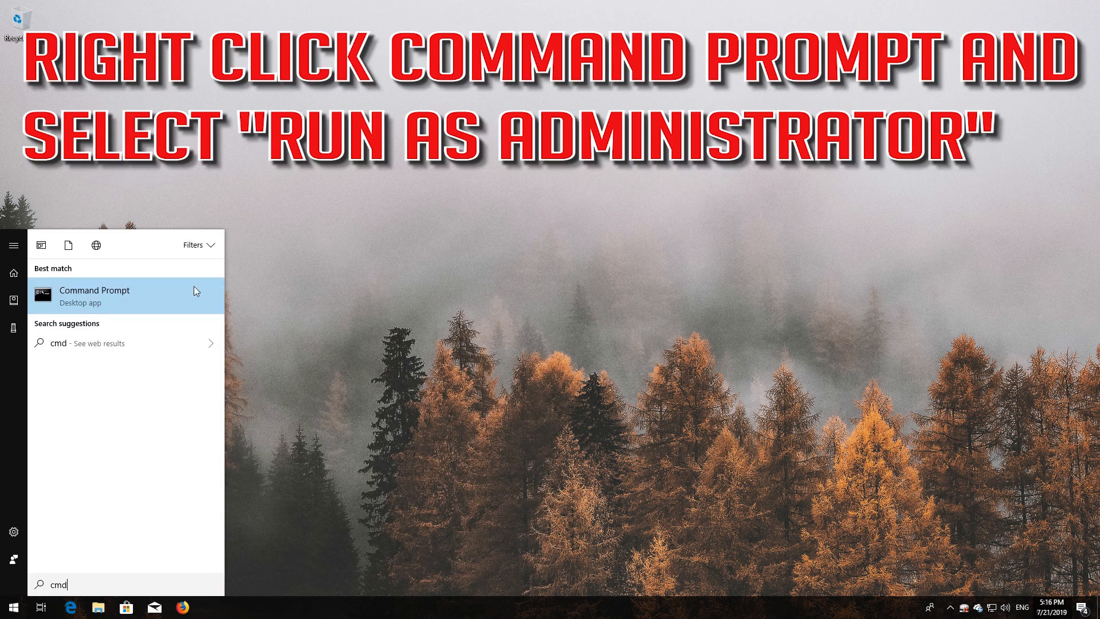
right_click(93, 290)
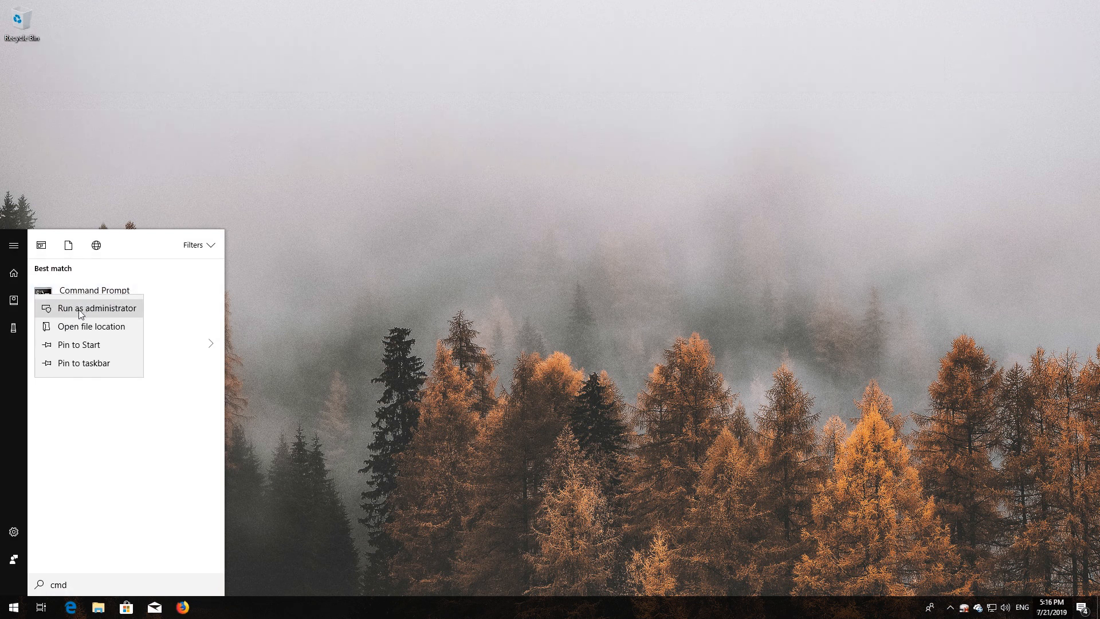
mouse_move(94, 315)
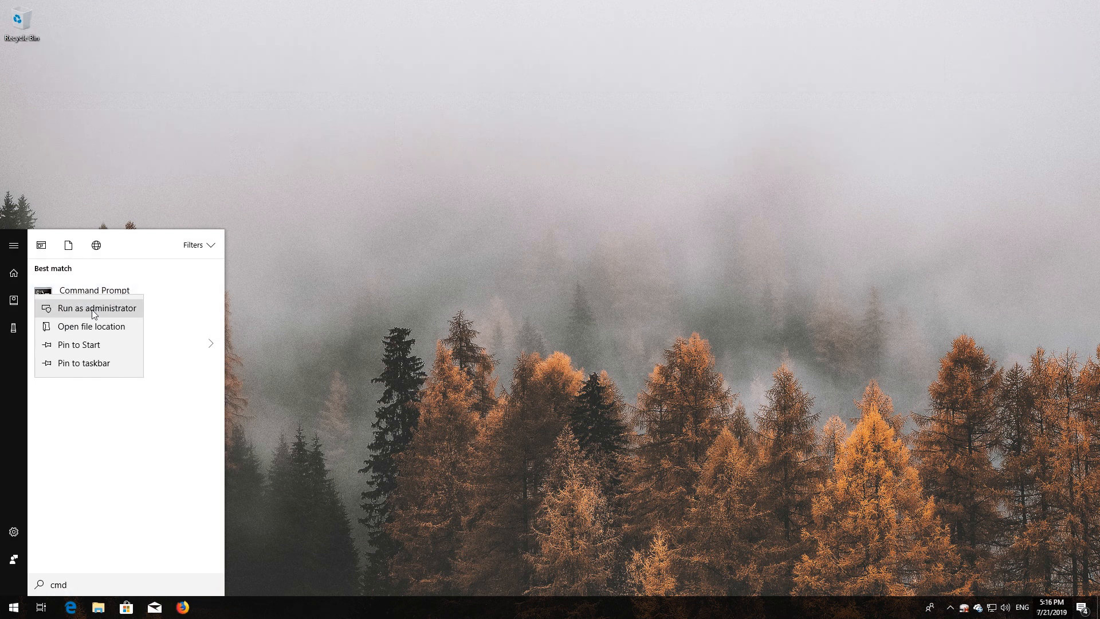
click(95, 307)
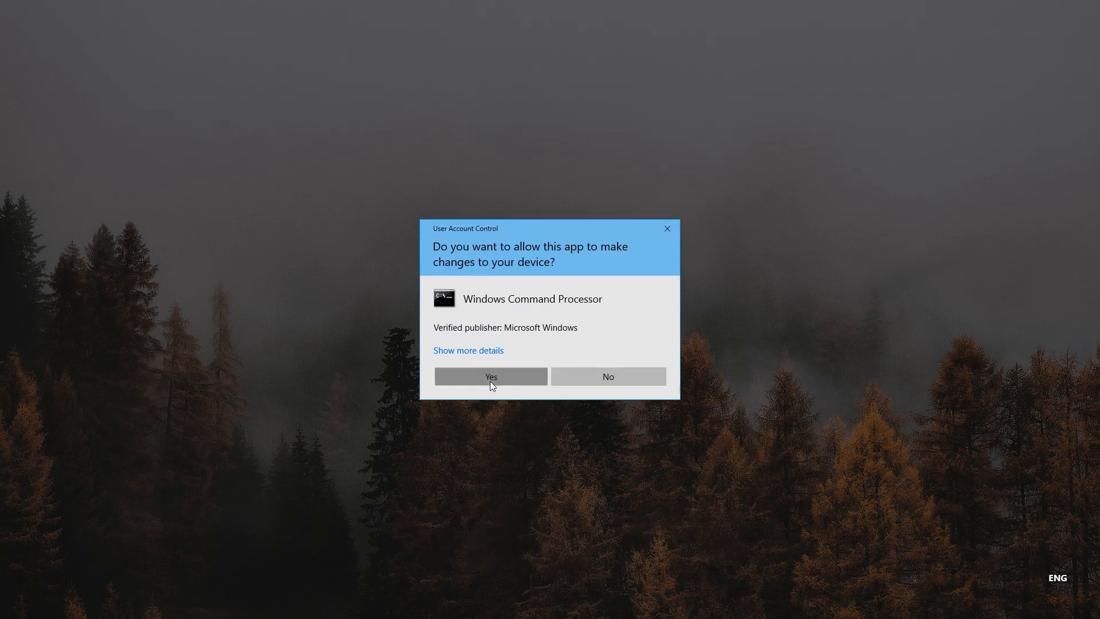
click(491, 376)
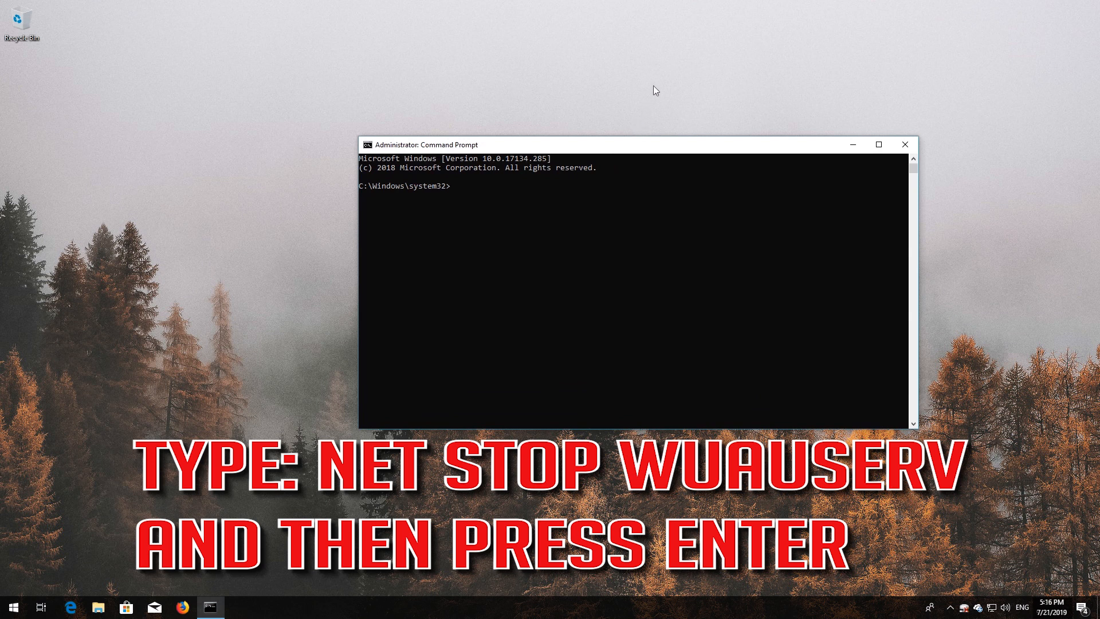
Step: Stop the wuauserv and cryptSvc services with net stop
text(net st)
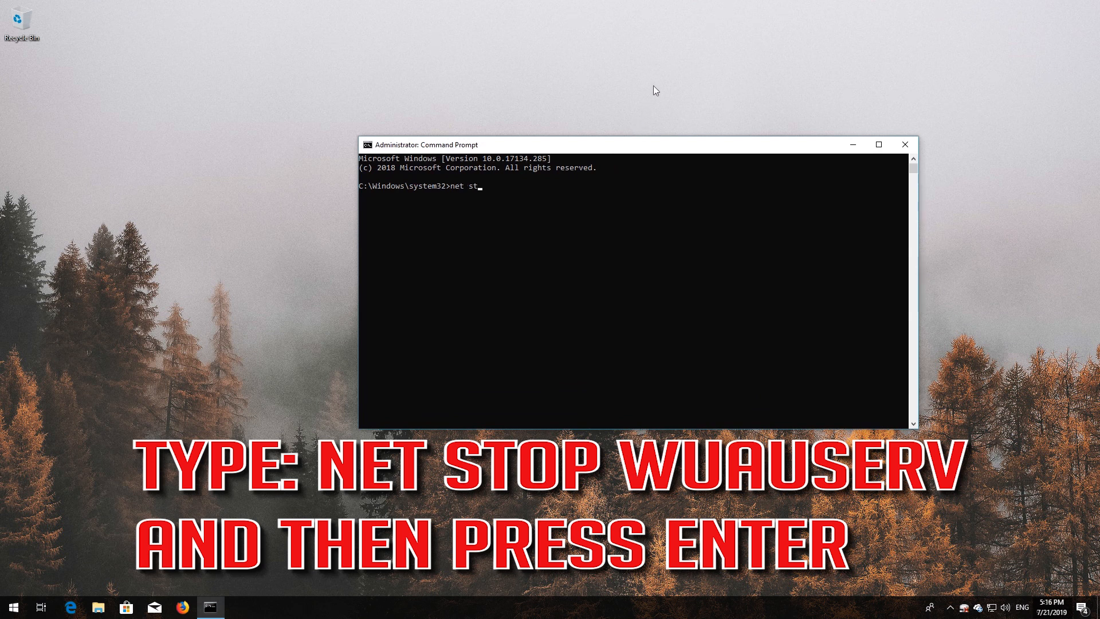
text(op)
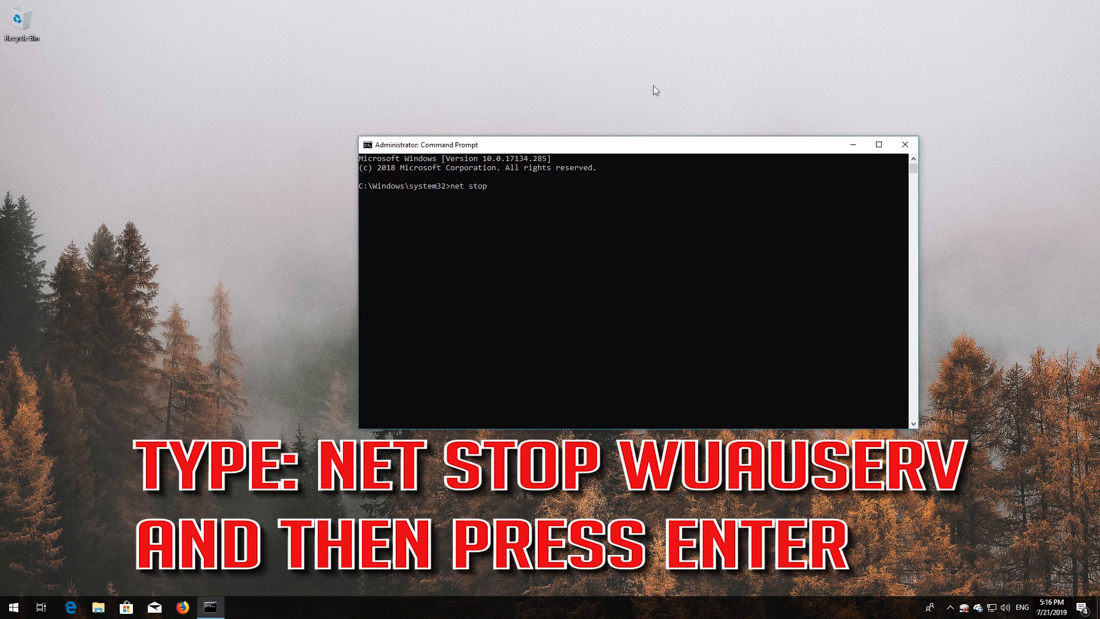
text(wua)
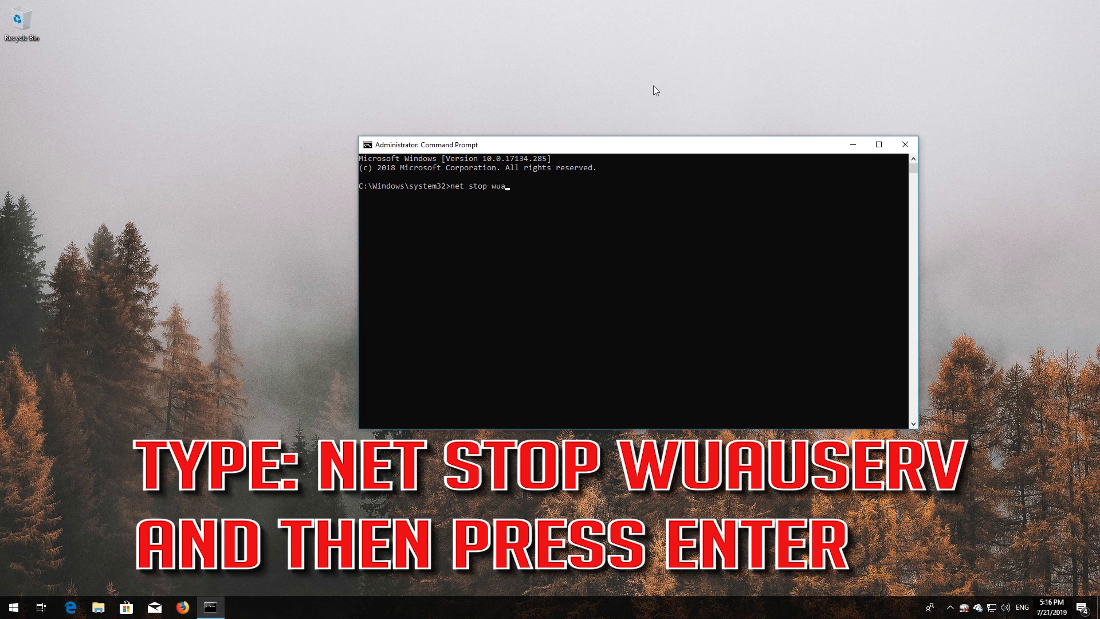
text(userv)
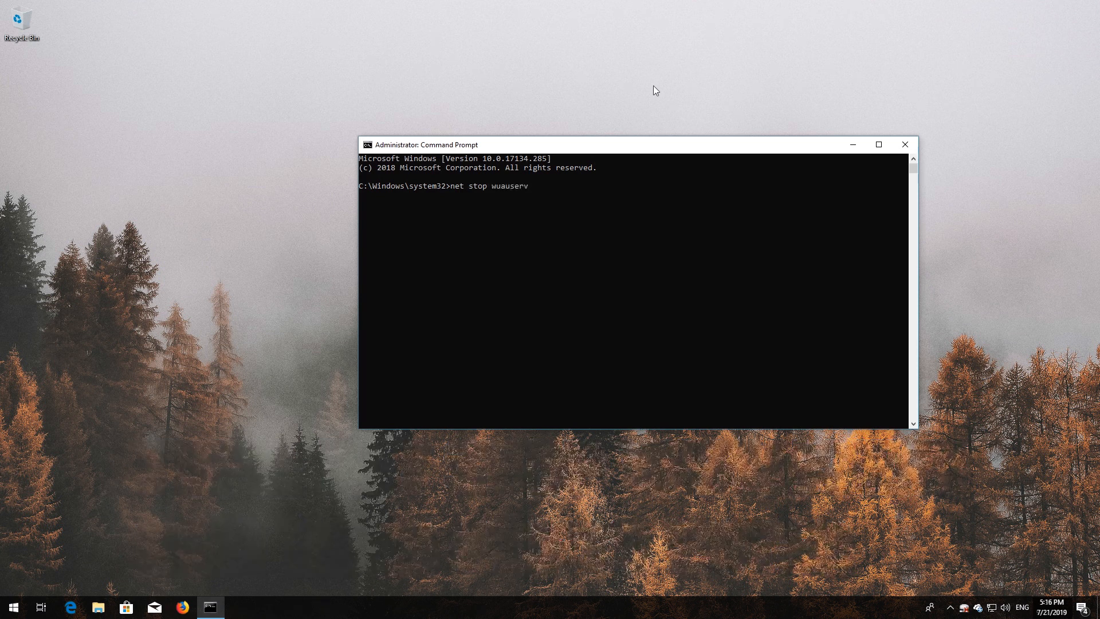
key(Return)
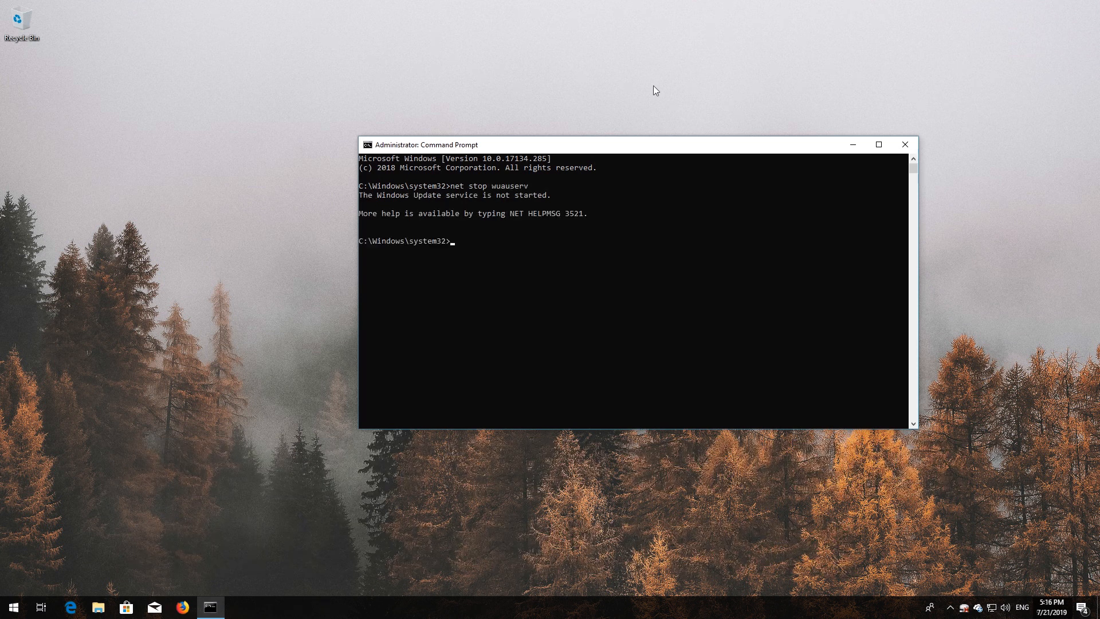
text(net stop)
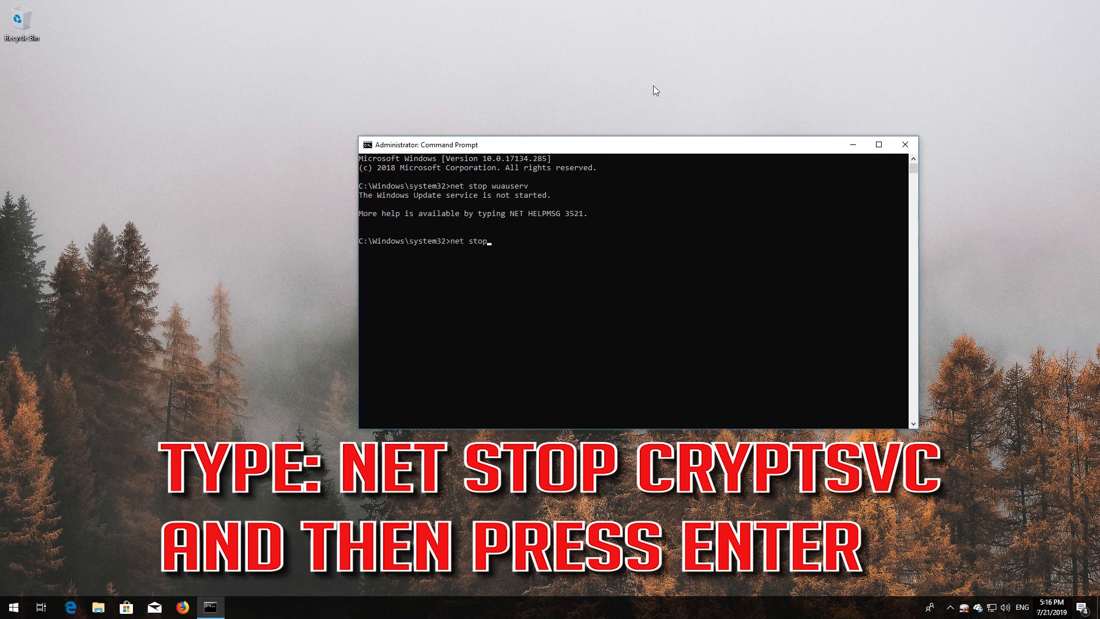
text(c)
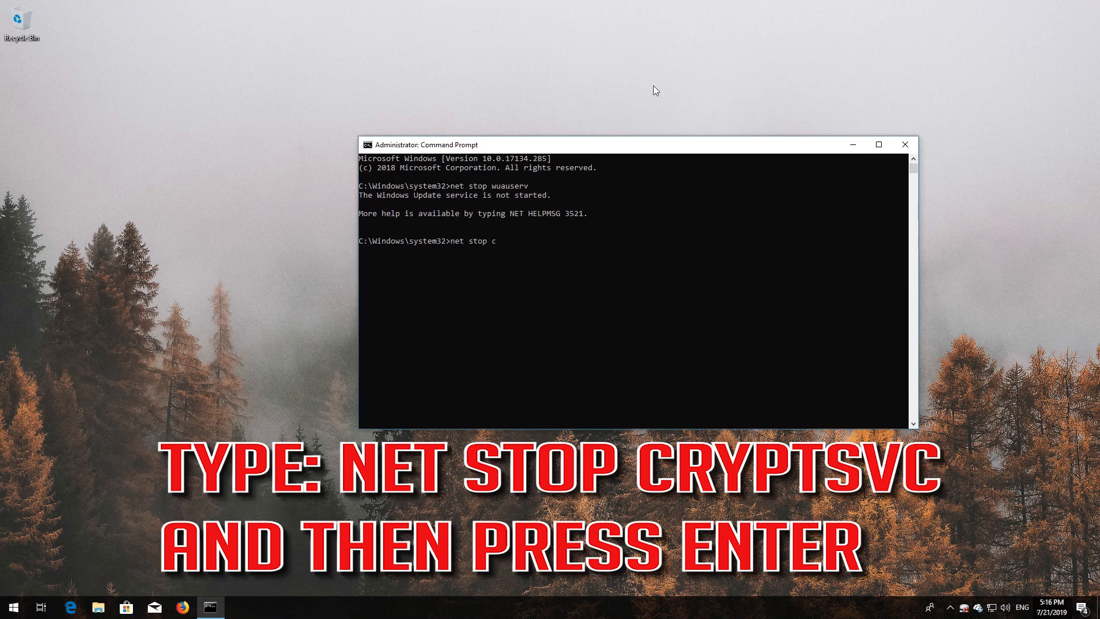
text(ryptSV)
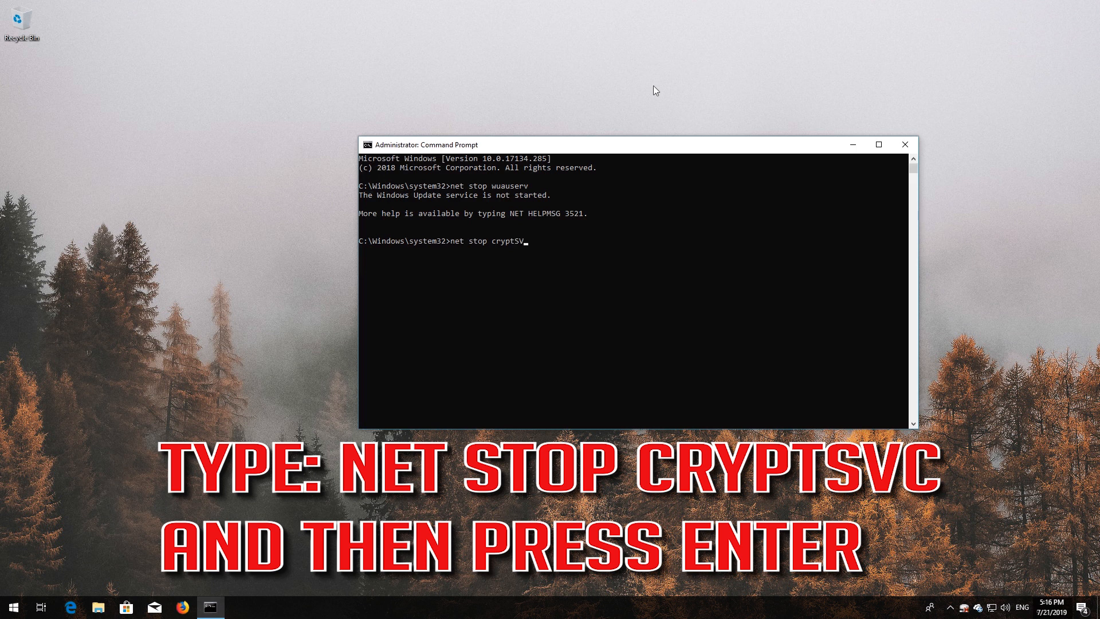
text(C)
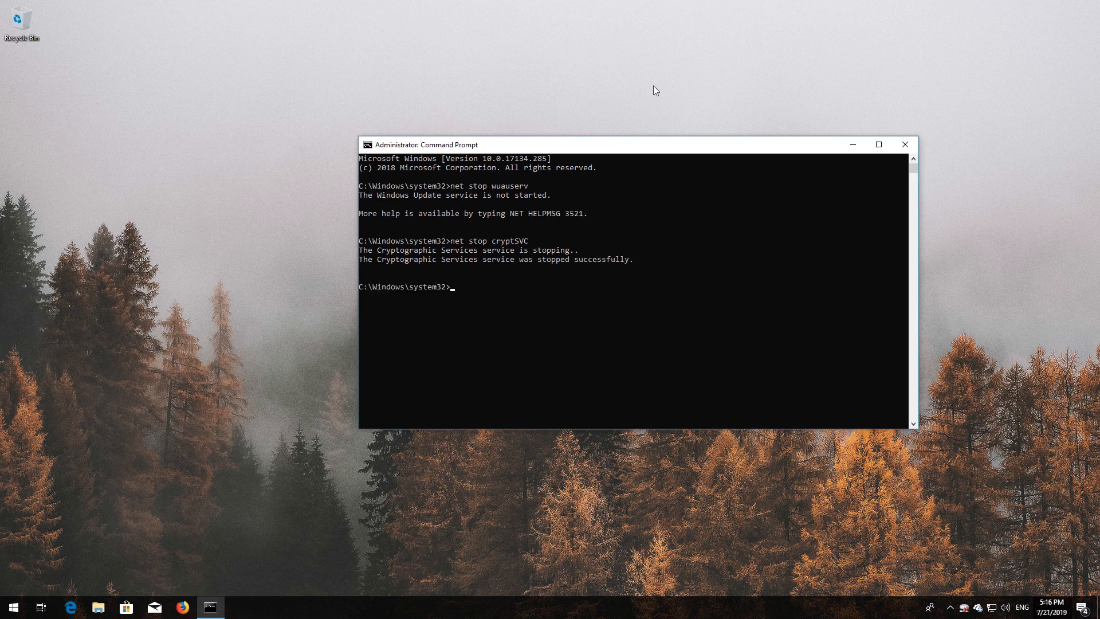
Step: Stop the bits and msiserver services with net stop
text(net)
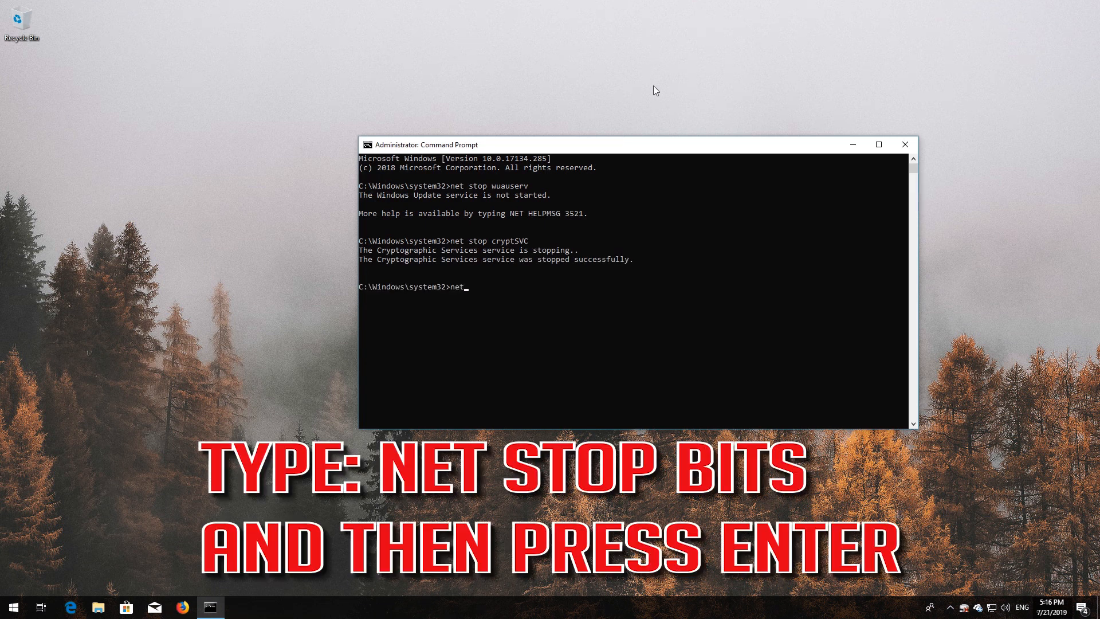
text(stop)
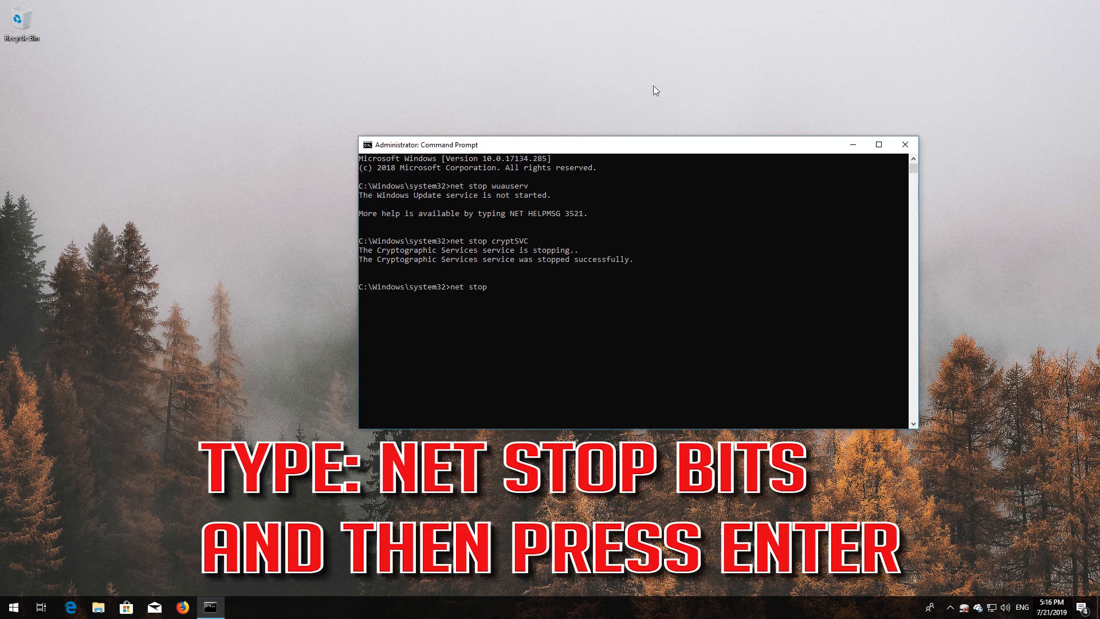
text(bits)
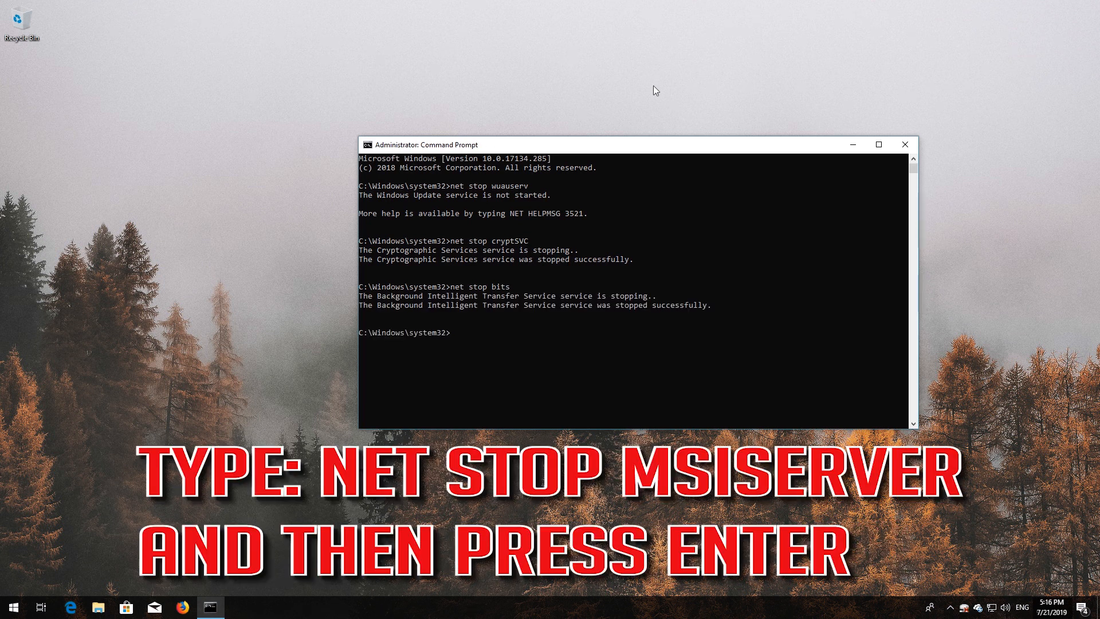
text(net stop)
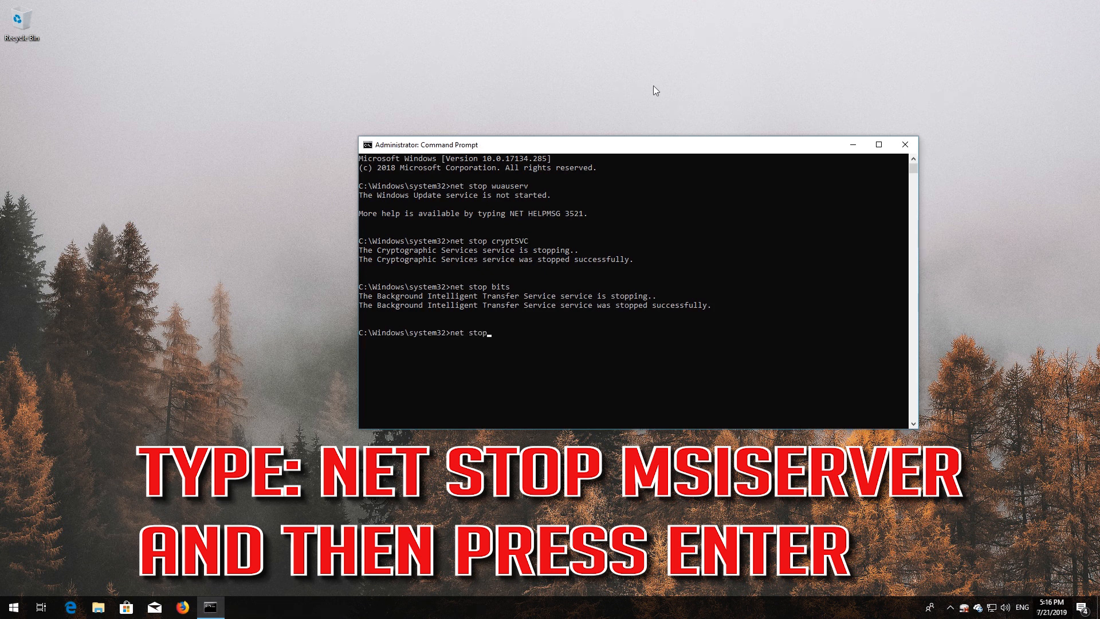
text(msi)
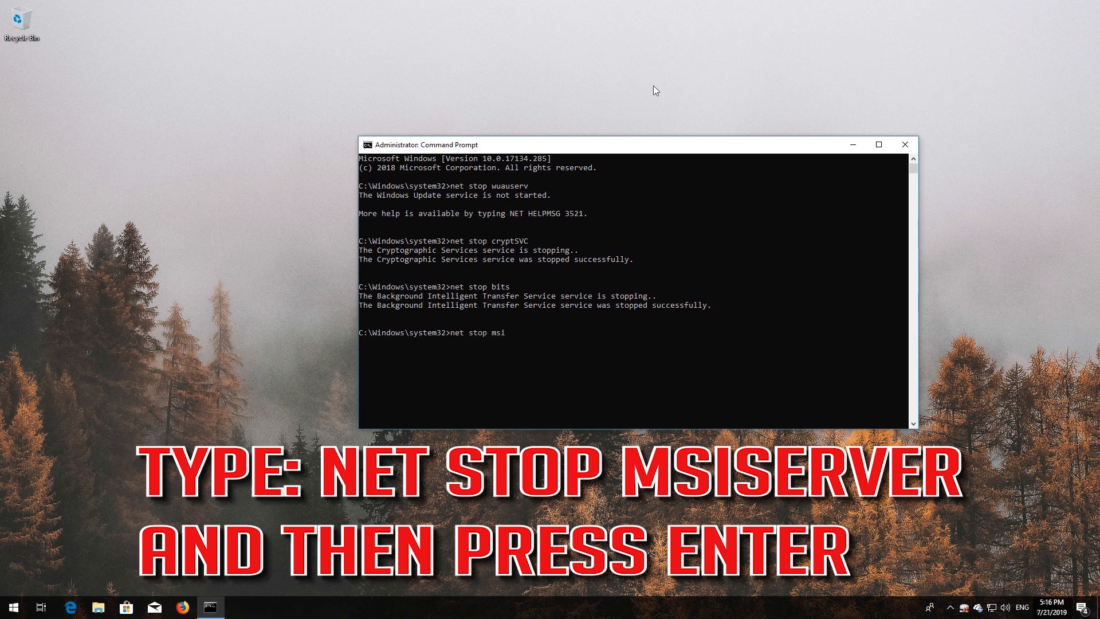
text(server)
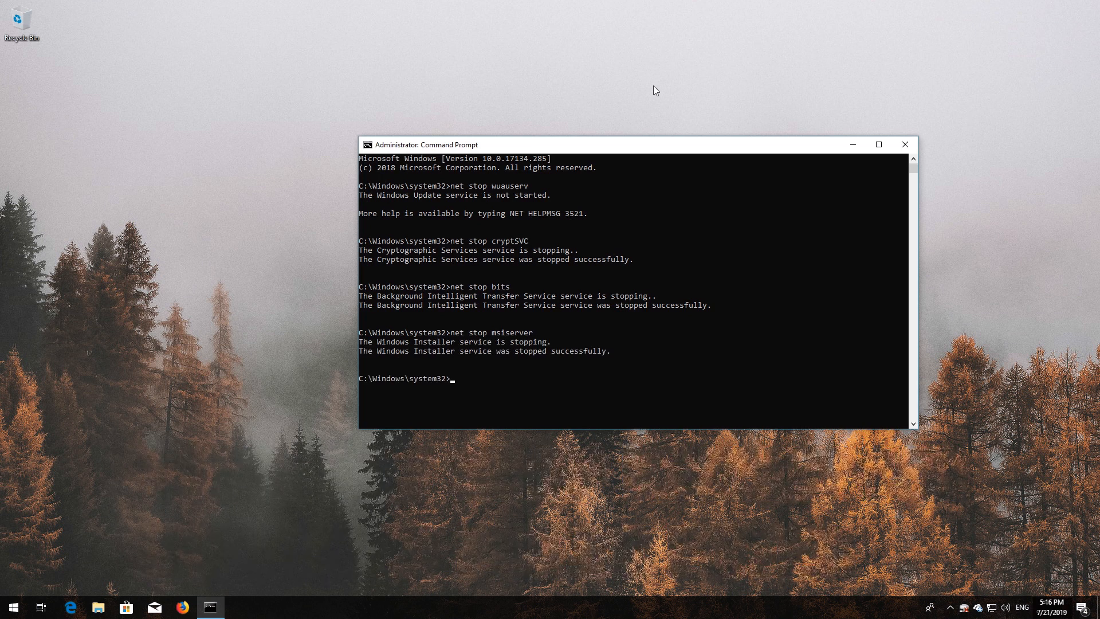
Step: Rename C:\Windows\SoftwareDistribution to SoftwareDistribution.old using ren
text(ren)
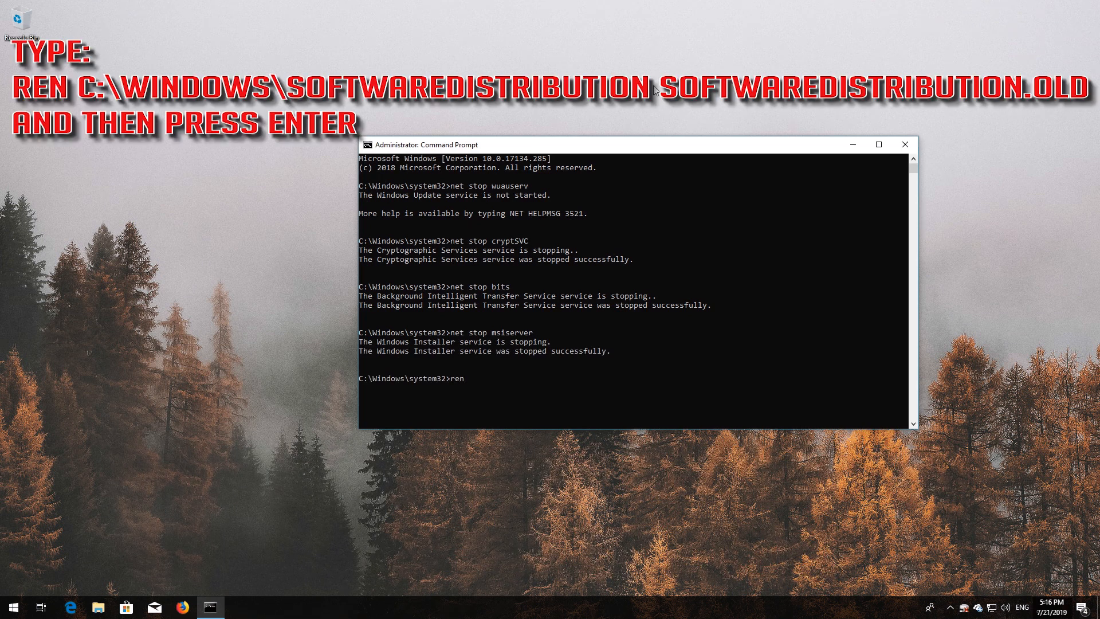
text(C:)
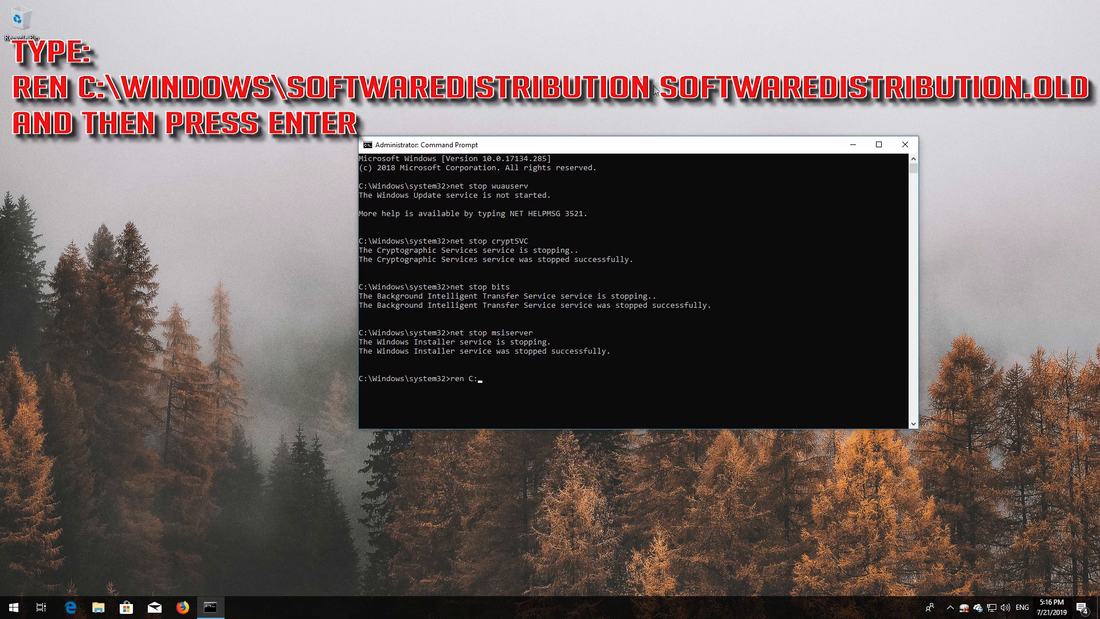
text(\)
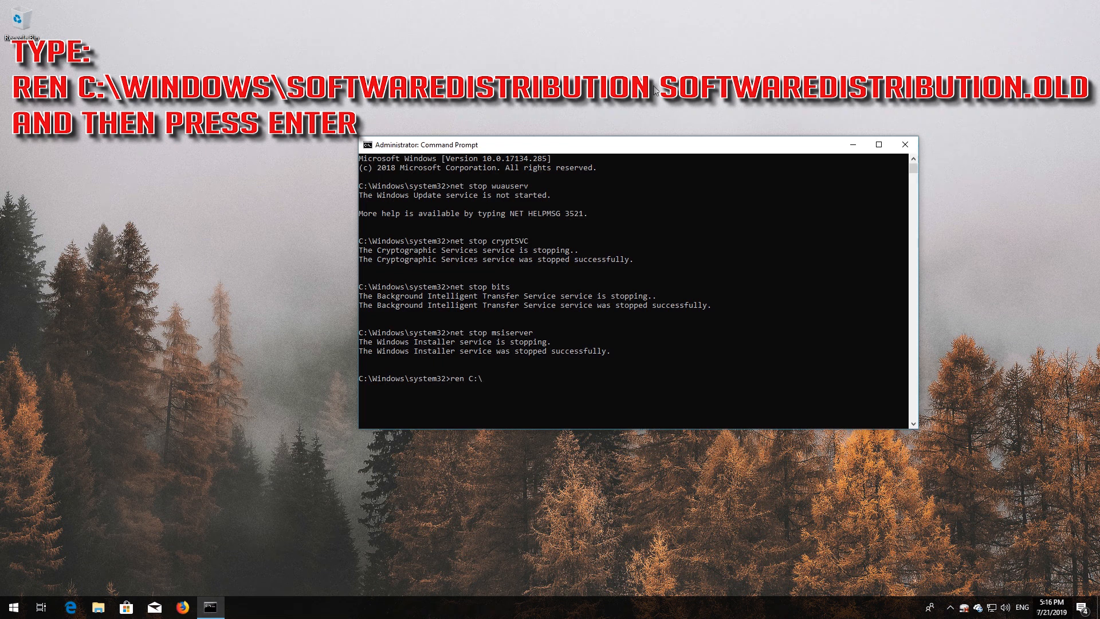
text(Windows)
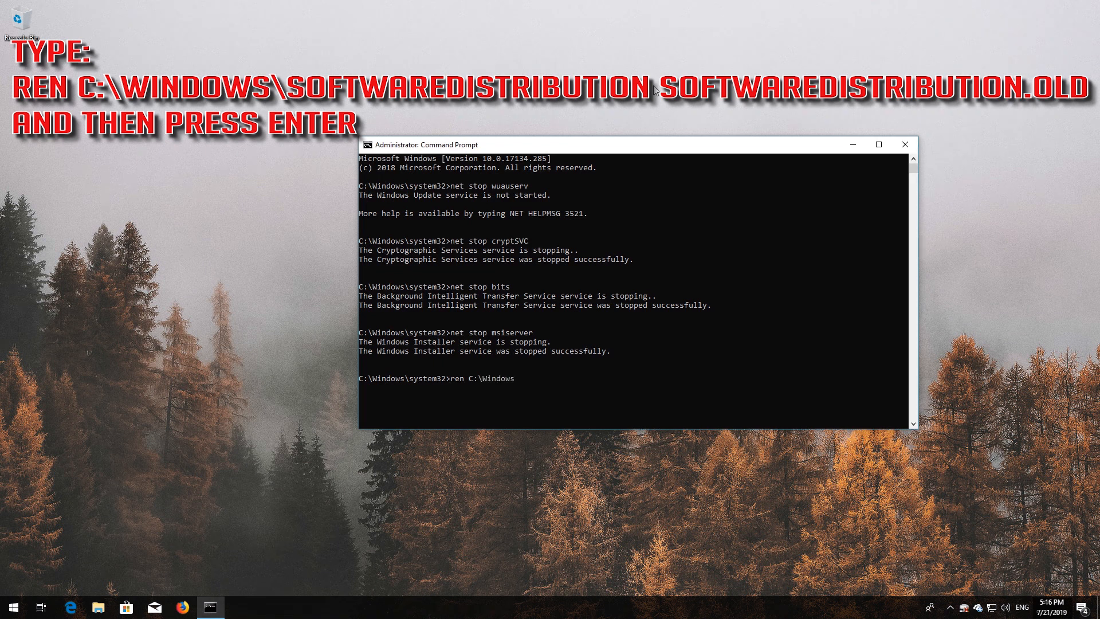
text(\)
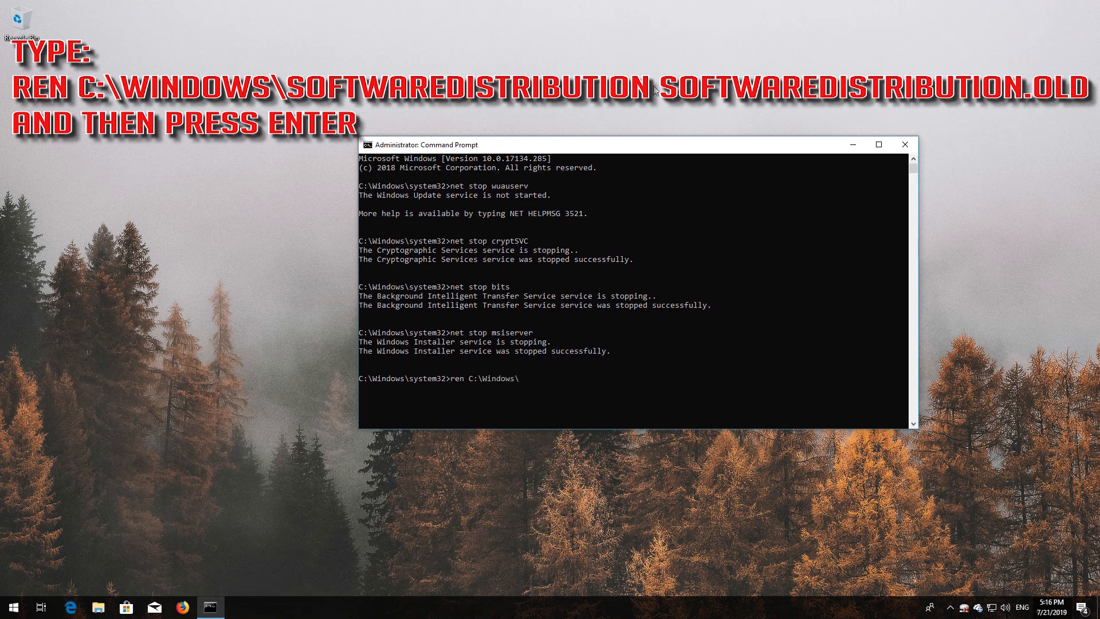
text(Softwar)
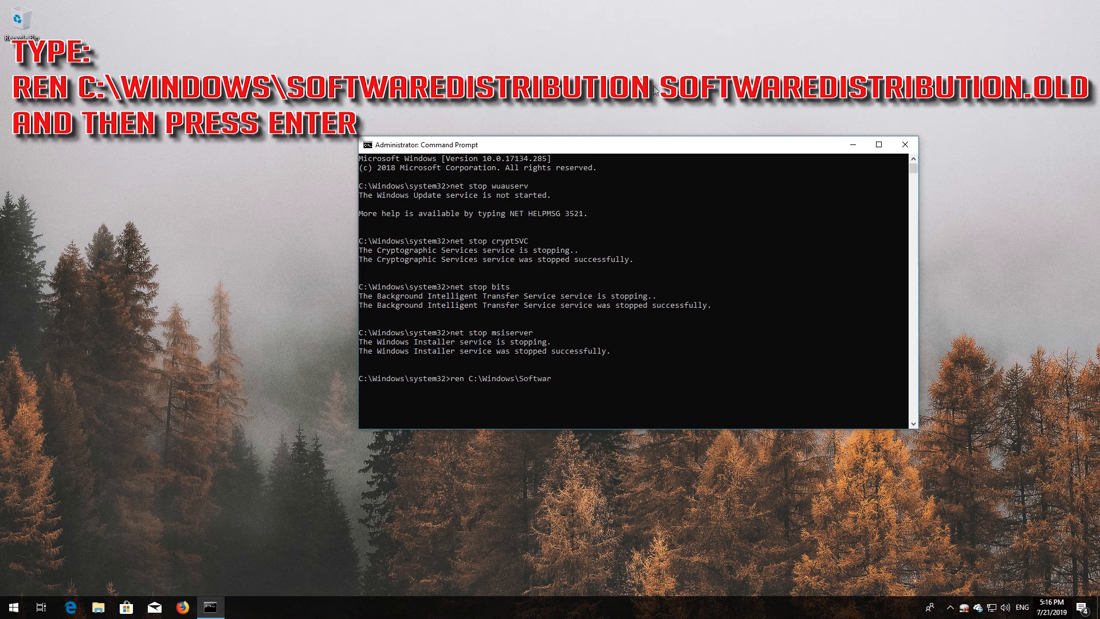
text(eDistribut)
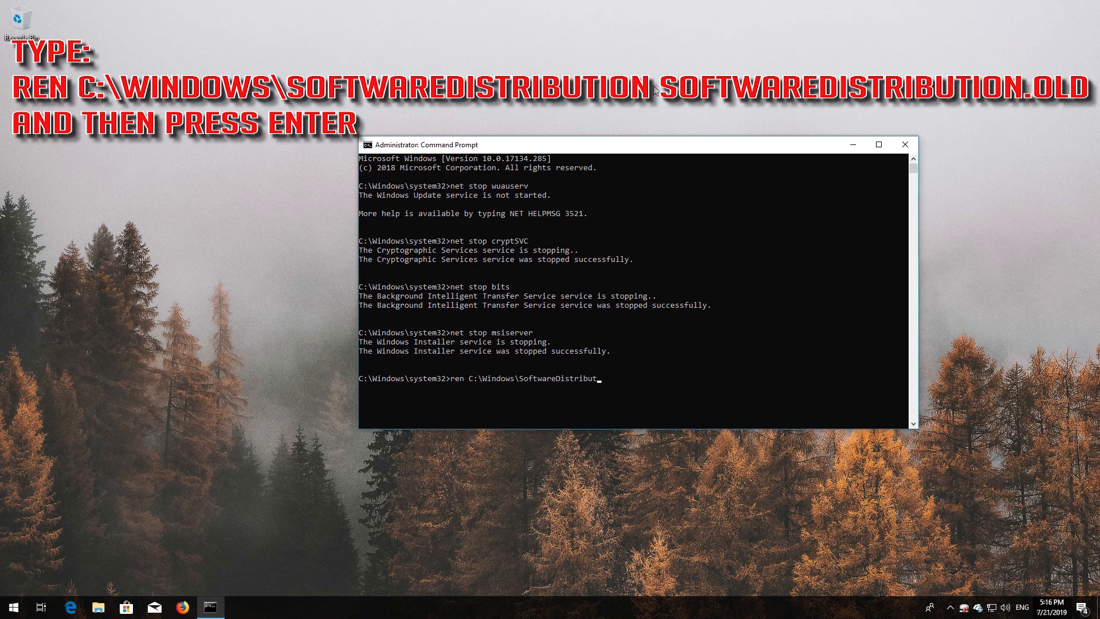
text(ion)
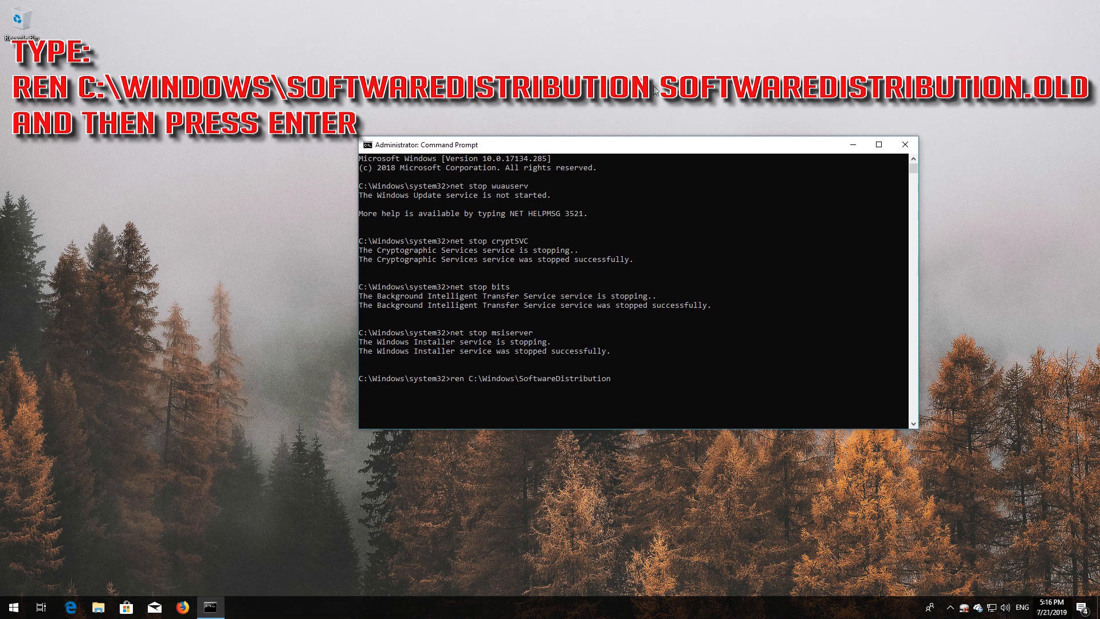
text(Software)
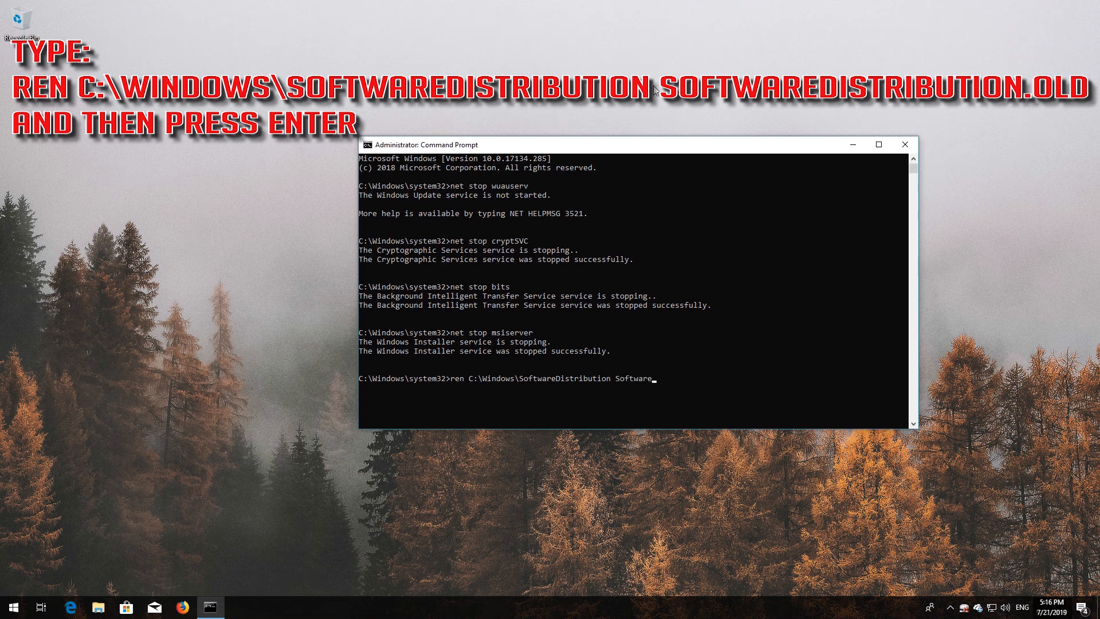
text(Distribution.old)
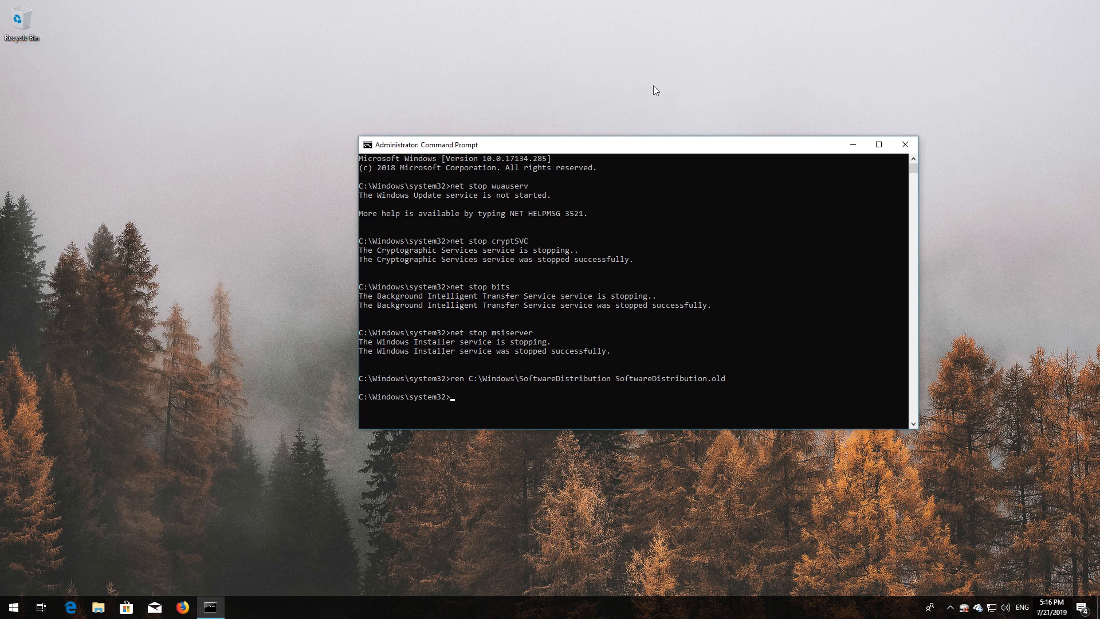
Step: Rename C:\Windows\System32\catroot2 to catroot2.old using ren
text(ren)
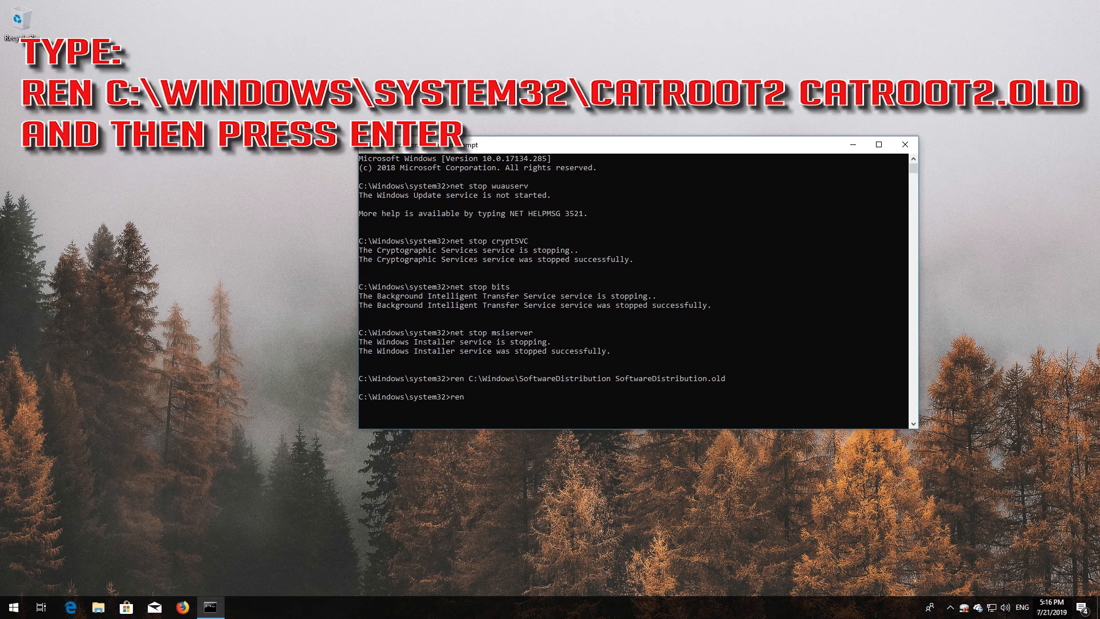
text(C)
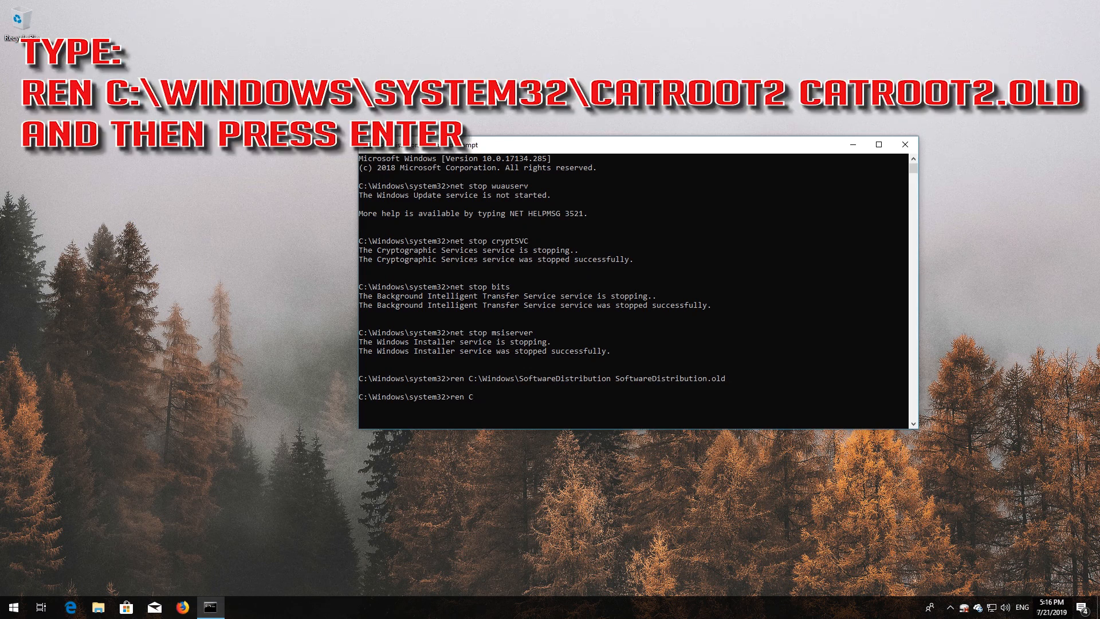
text(:\)
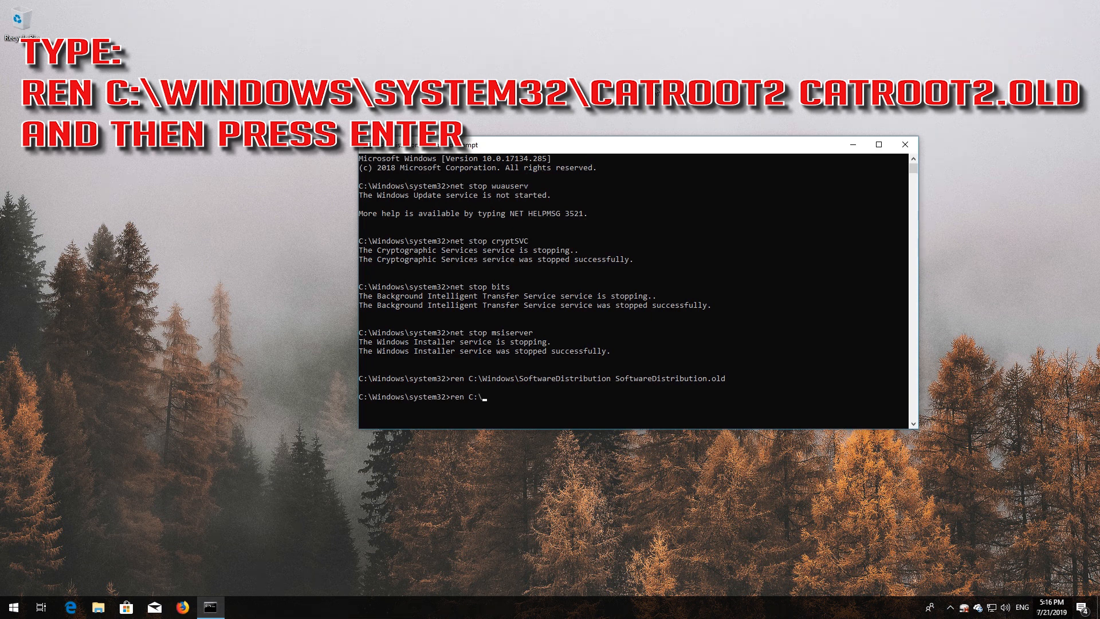
text(W)
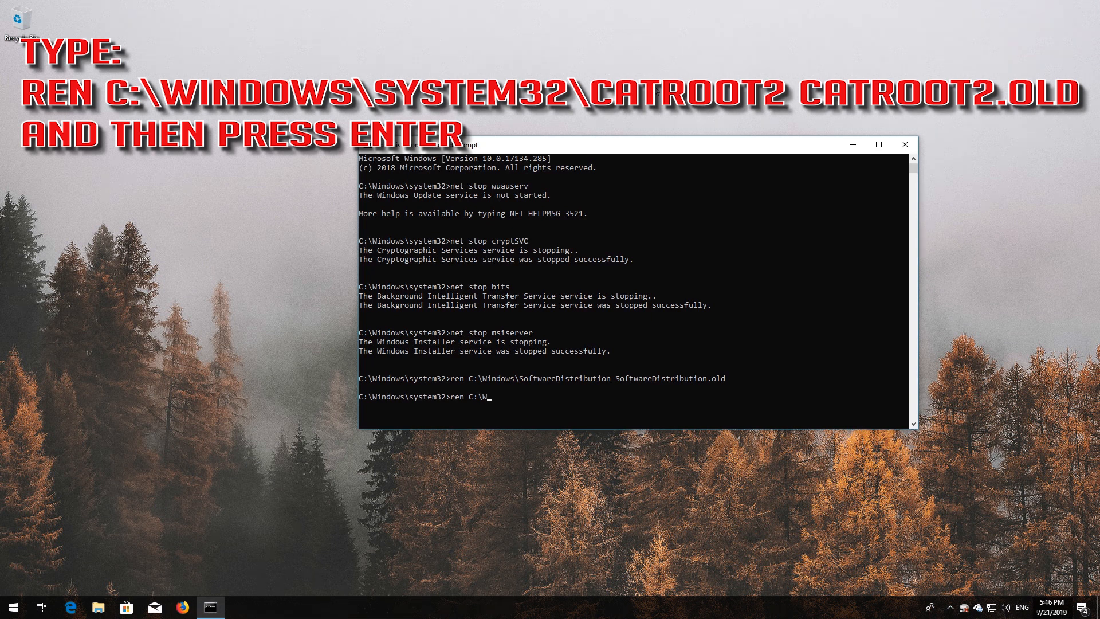
text(indows)
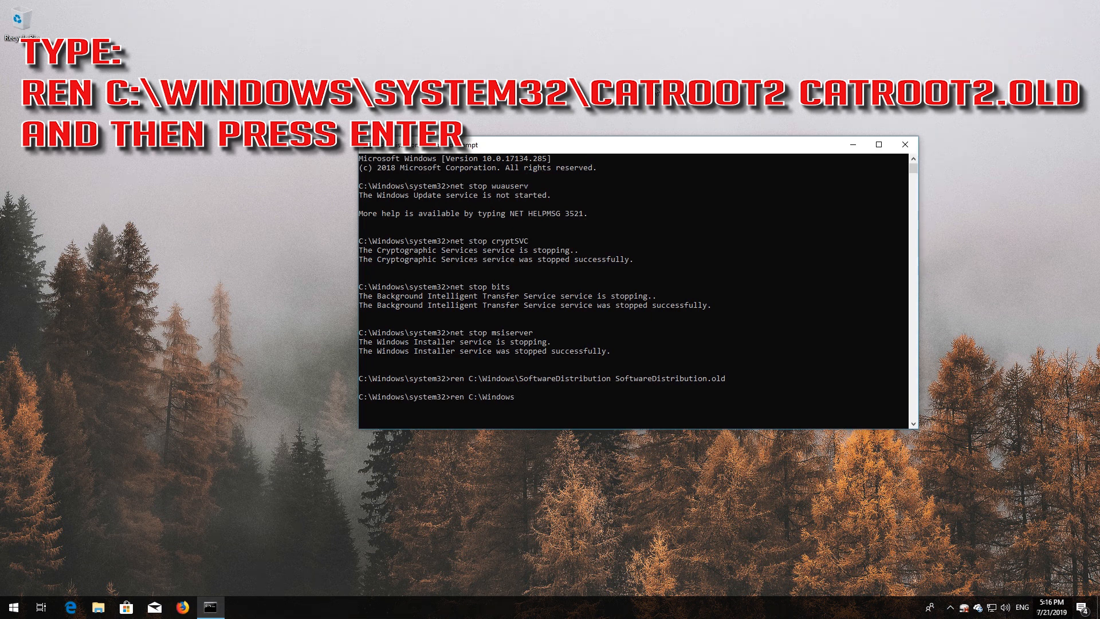
text(\System)
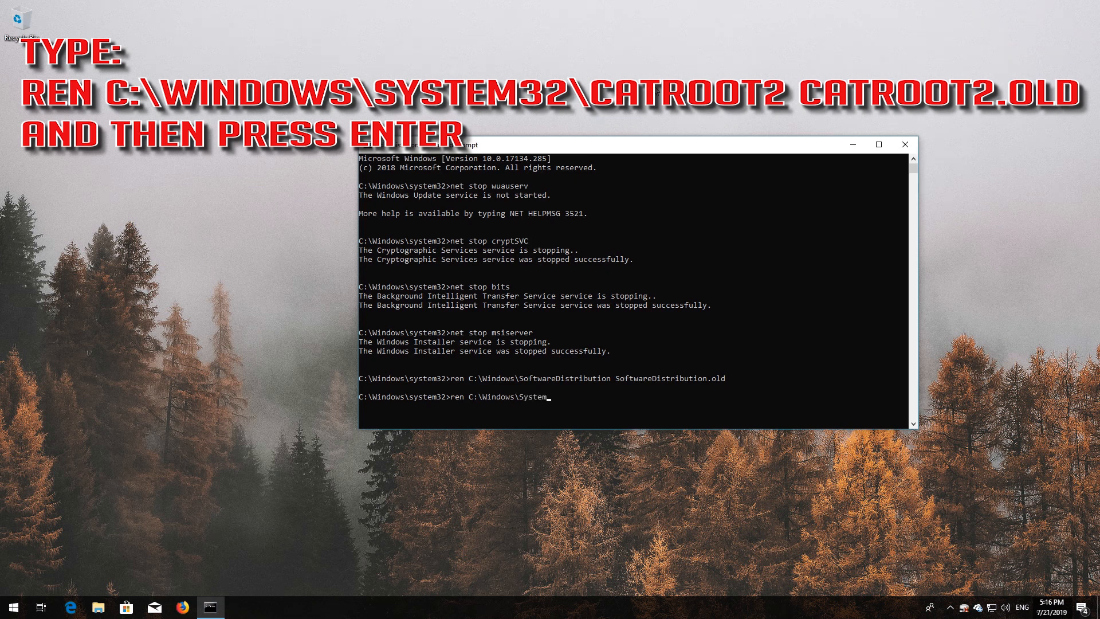
text(32)
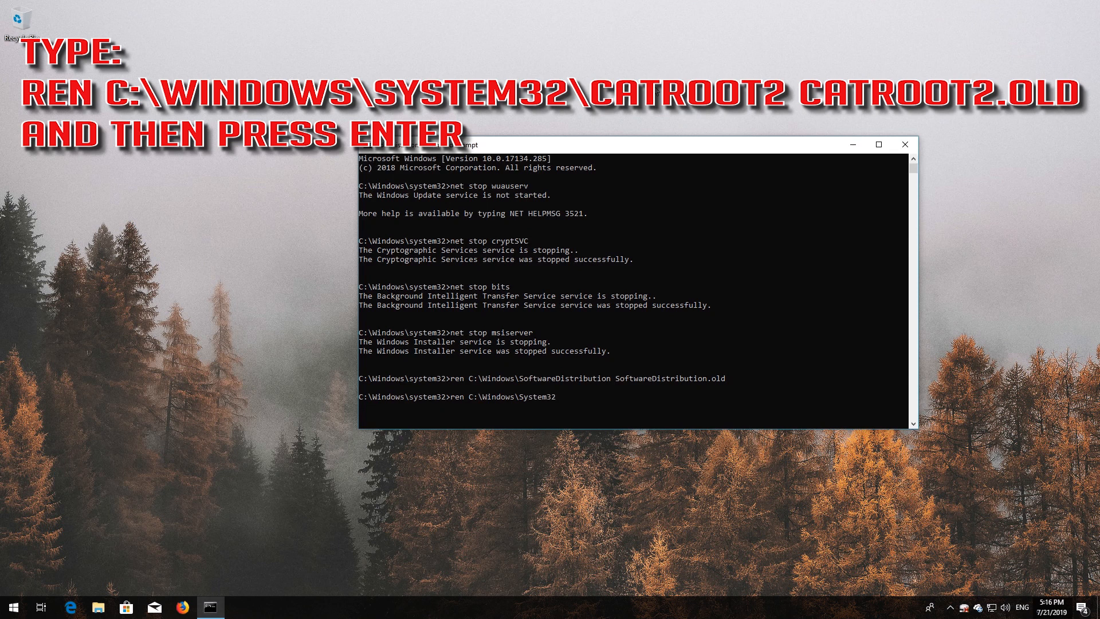
text(\catroo)
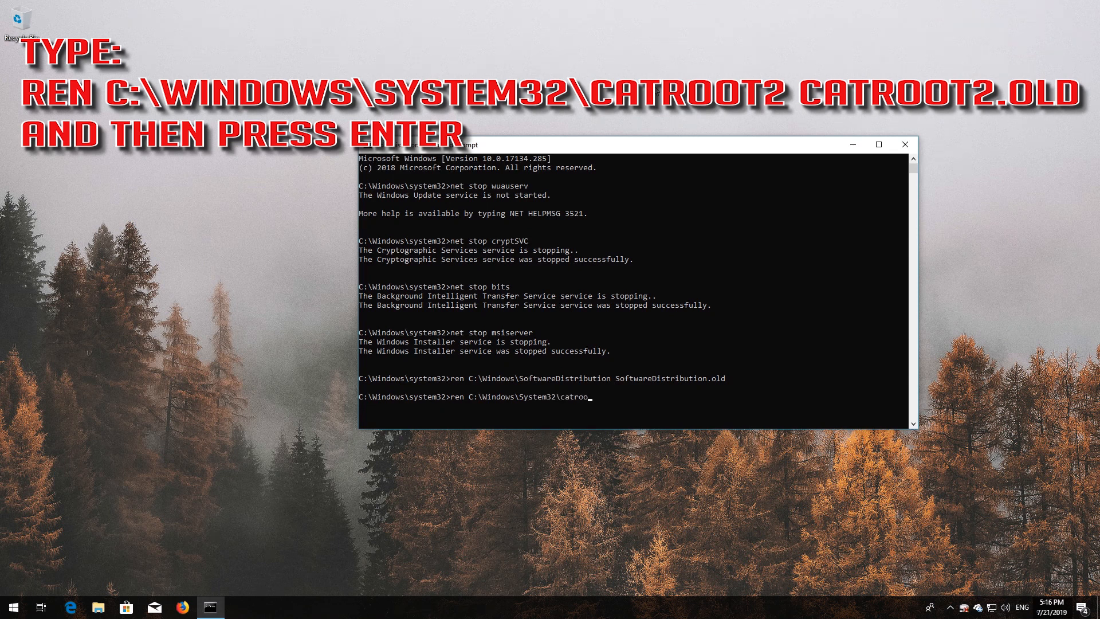
text(t2)
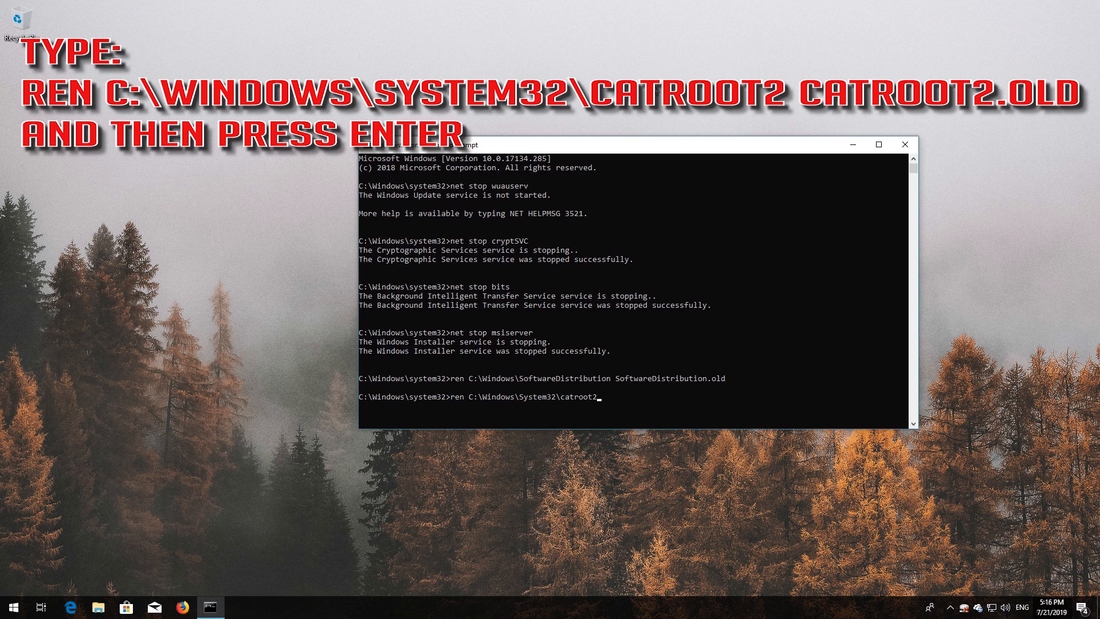
text(cat)
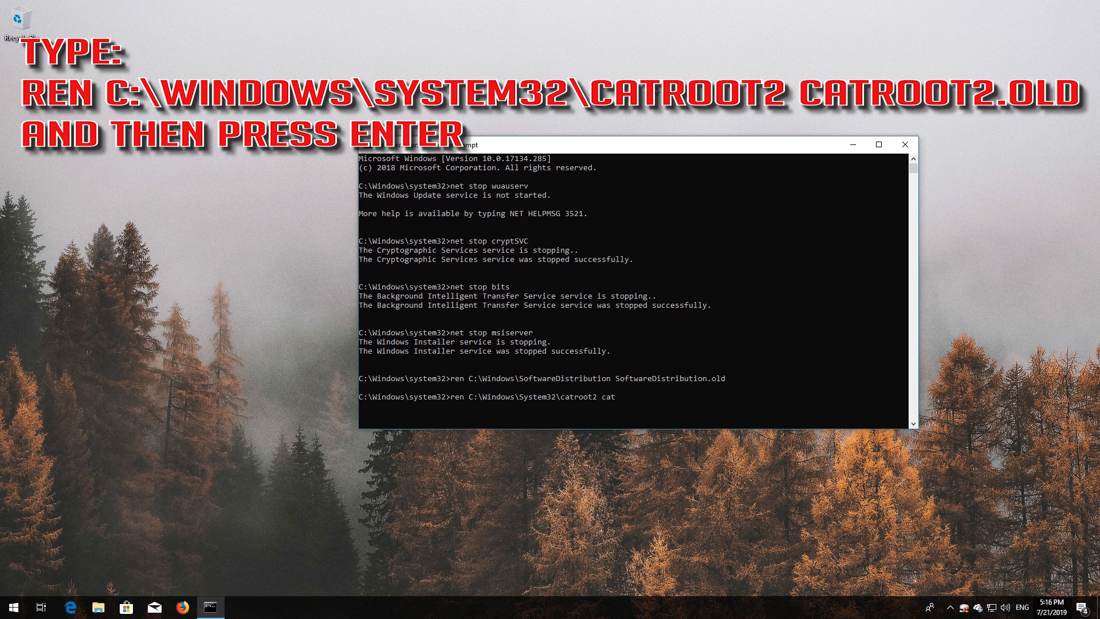
text(root2.old)
text(n)
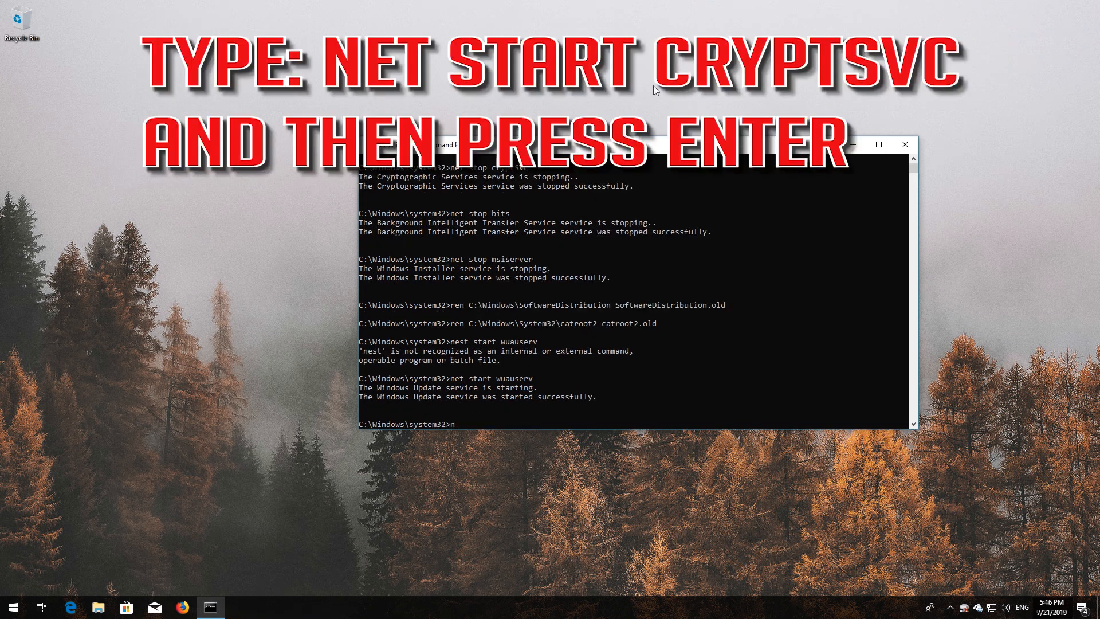
Step: Start the cryptSvc, bits and msiserver services again with net start
text(et start)
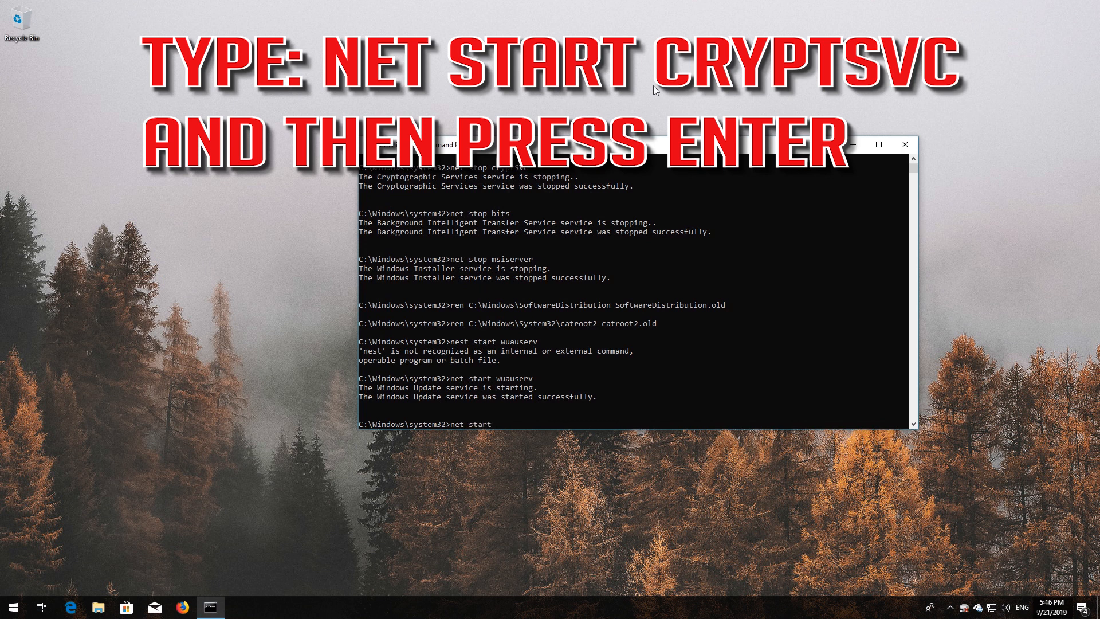
text(cryptSVC)
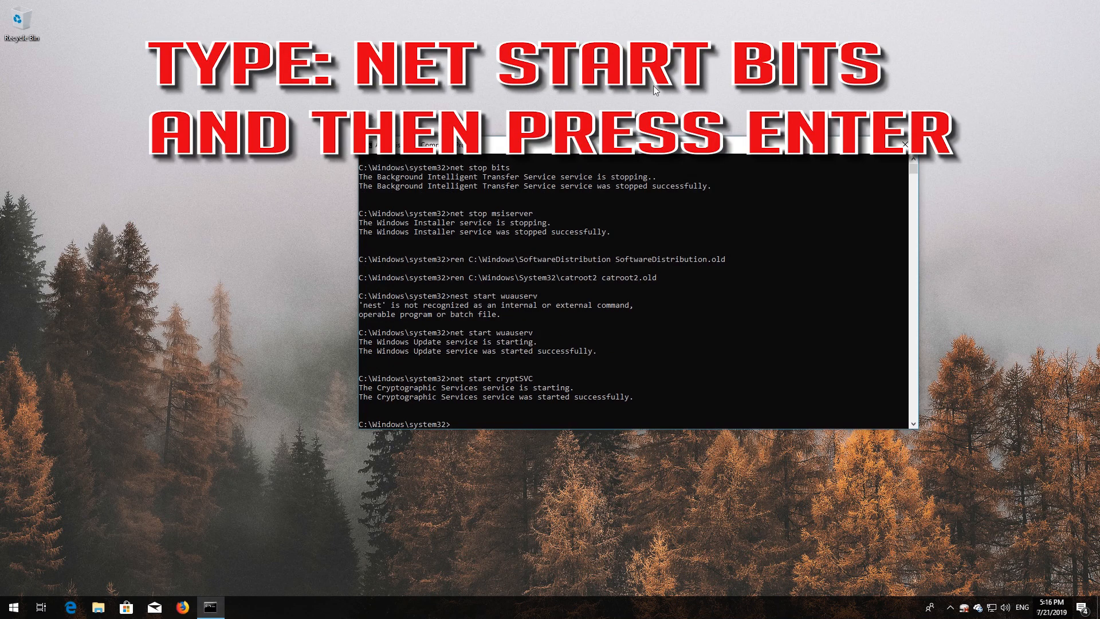
text(net start b)
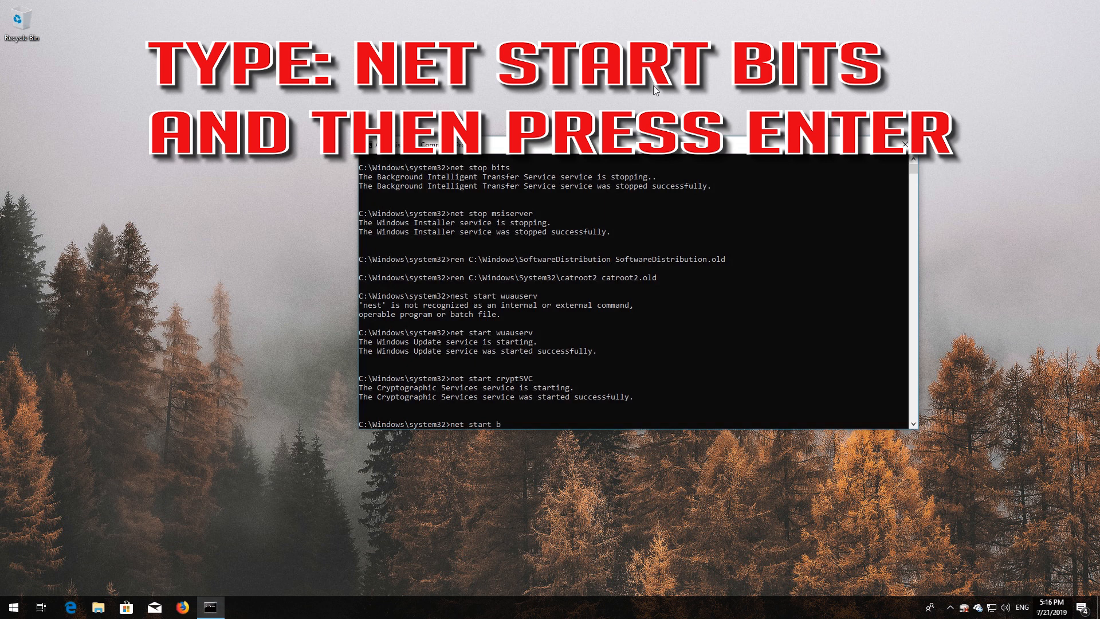
text(its)
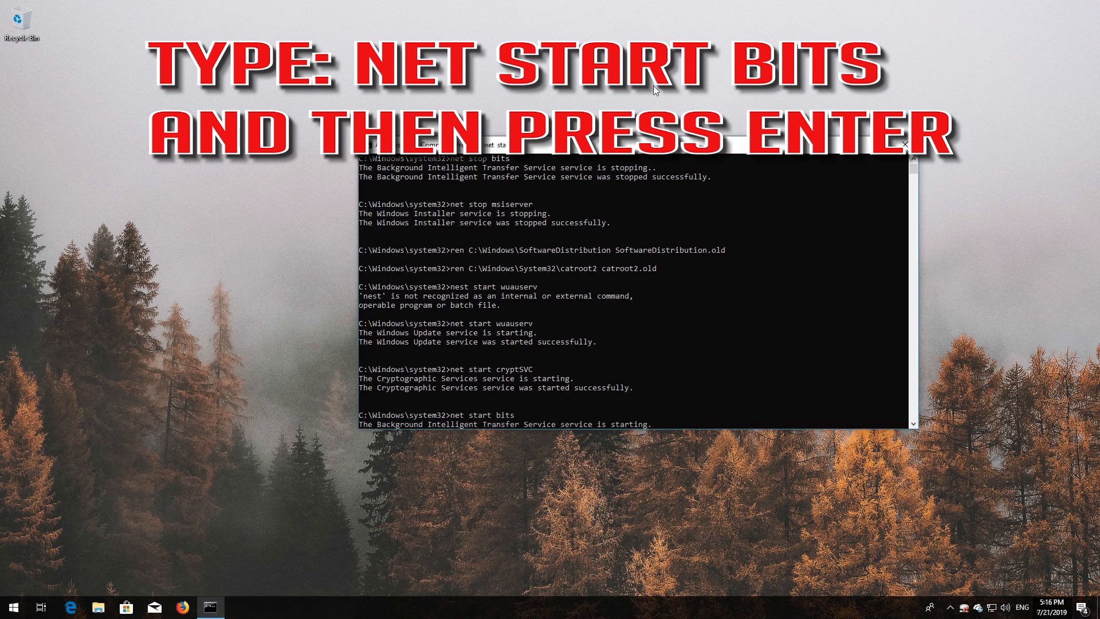
key(Return)
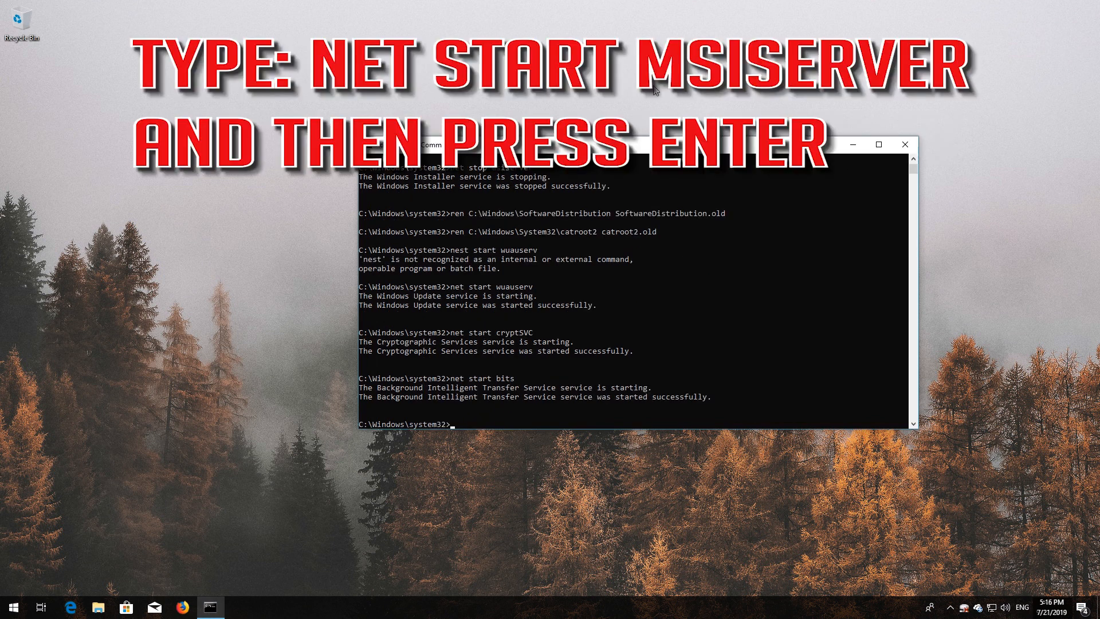
text(net start)
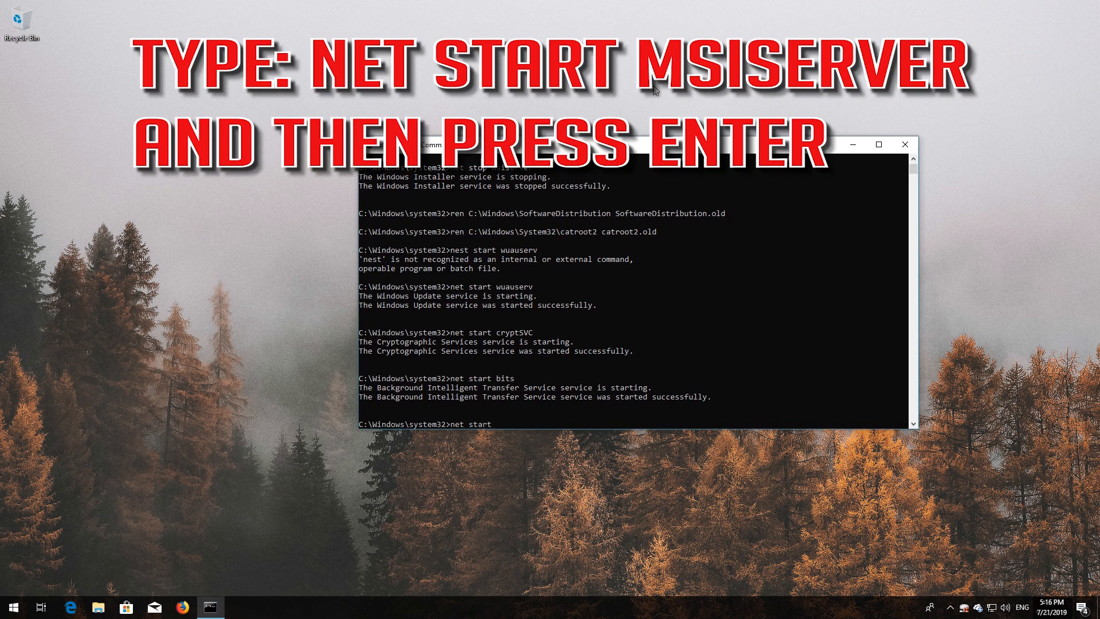
text(msis)
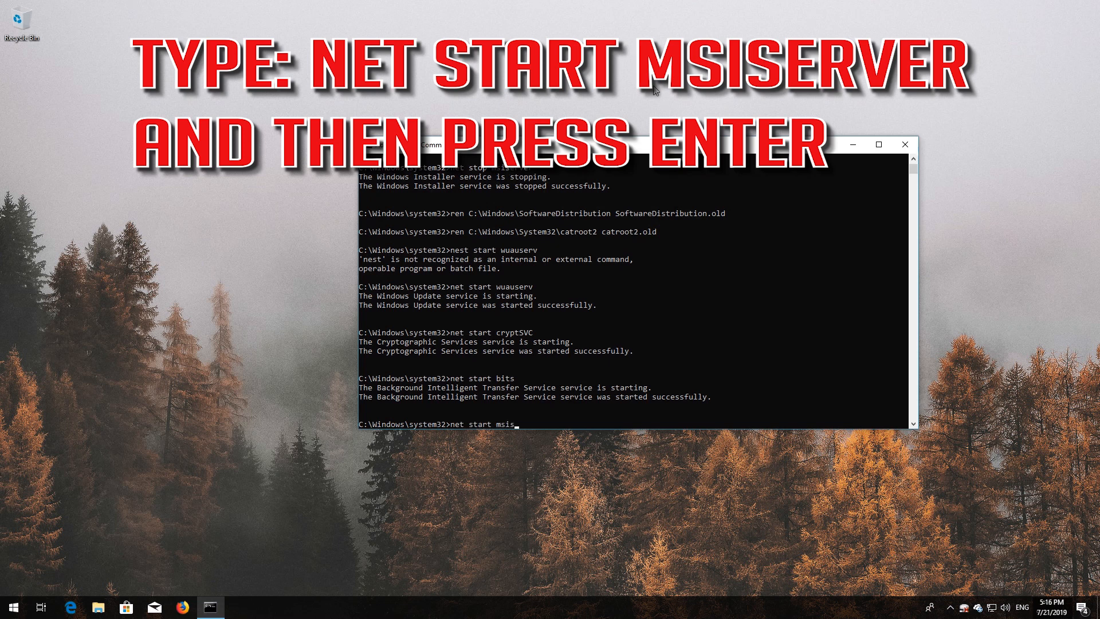
text(erver)
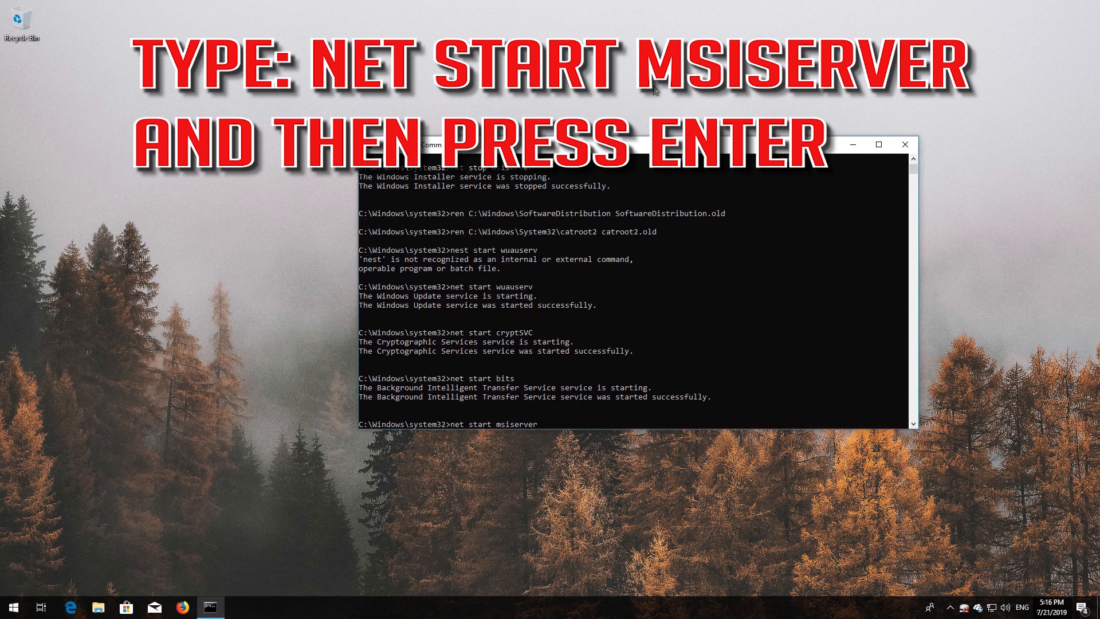
key(Return)
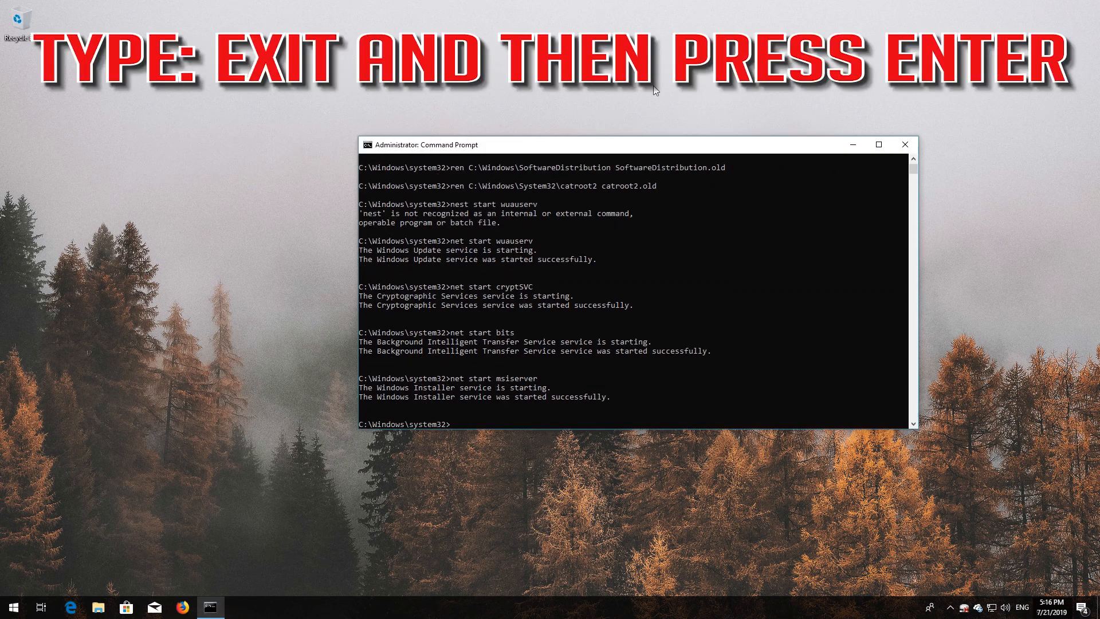
Step: Exit cmd and run Windows PowerShell as administrator from Start, approving the UAC prompt
text(exit)
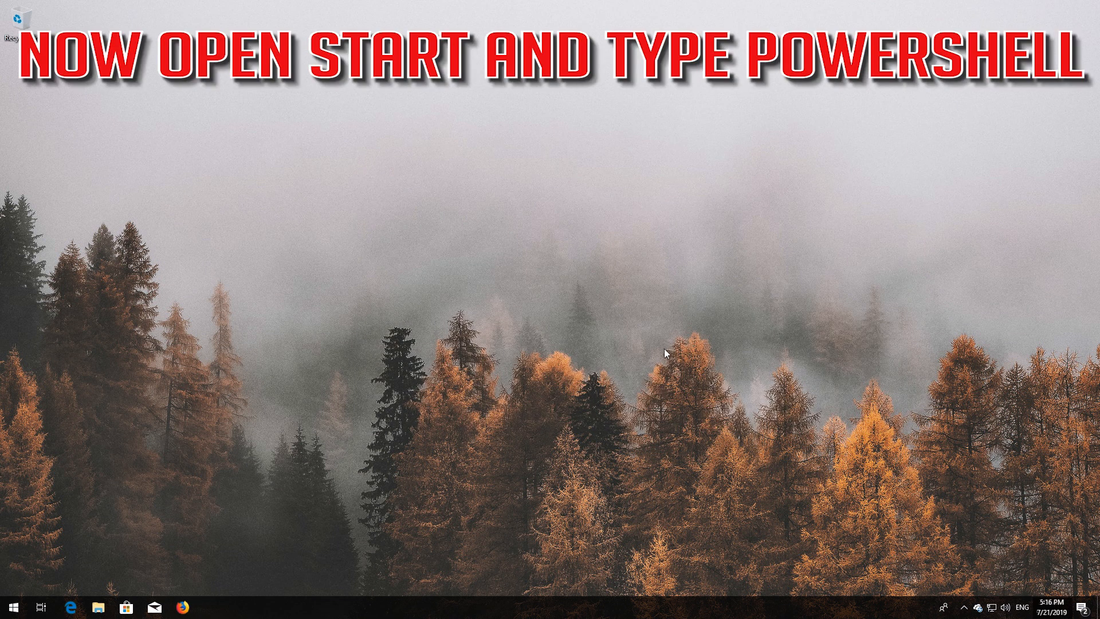
click(10, 608)
text(powershell)
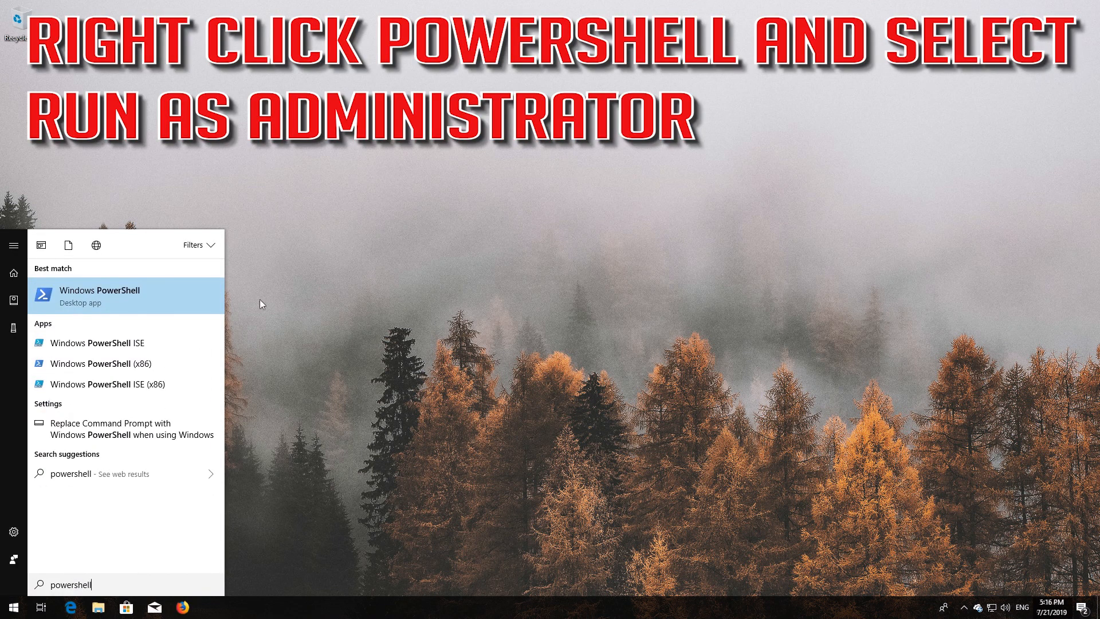
right_click(126, 295)
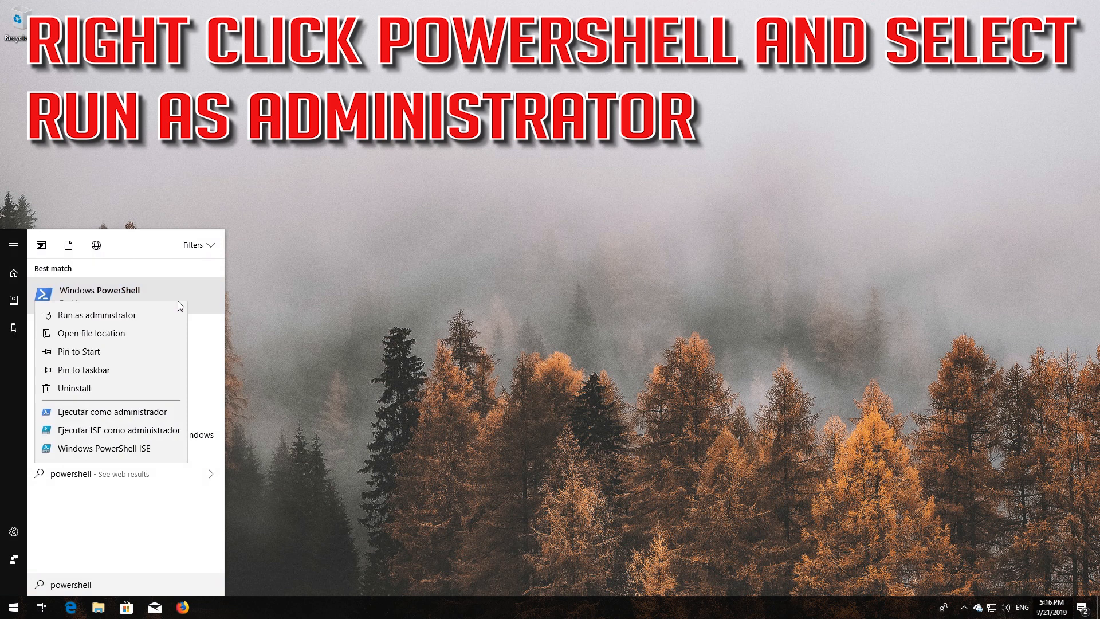
mouse_move(96, 314)
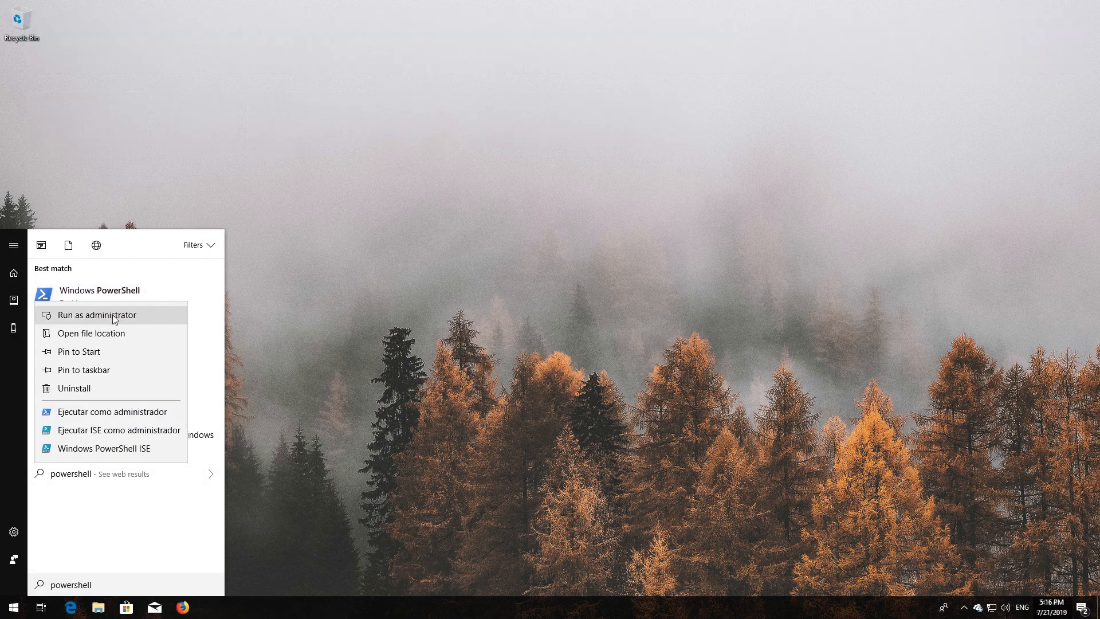
click(97, 314)
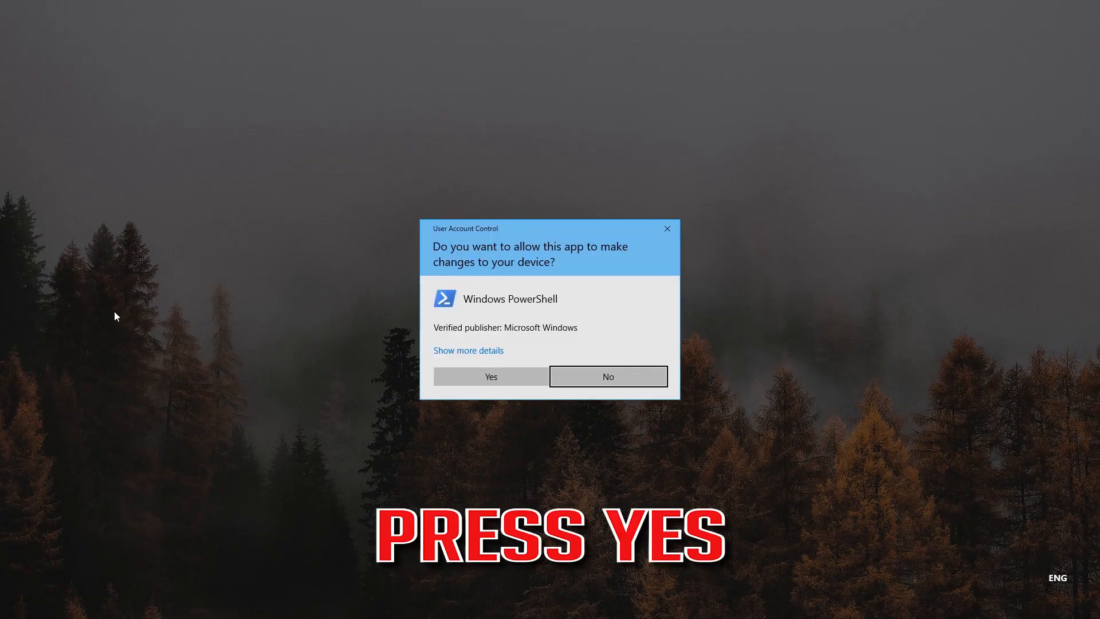
mouse_move(490, 377)
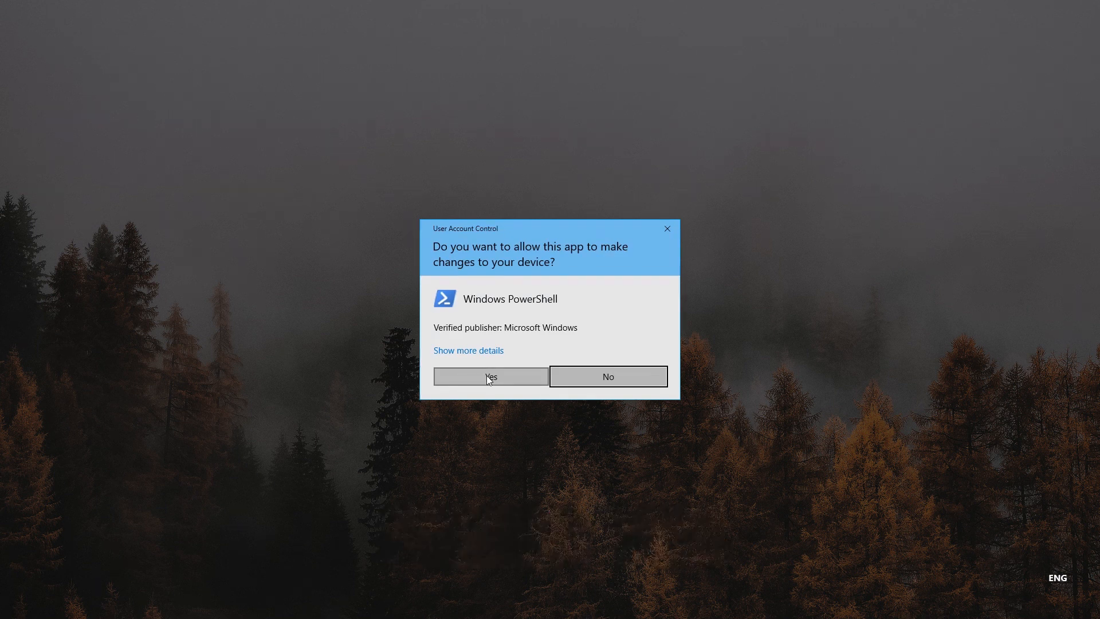
click(490, 376)
text(wuau)
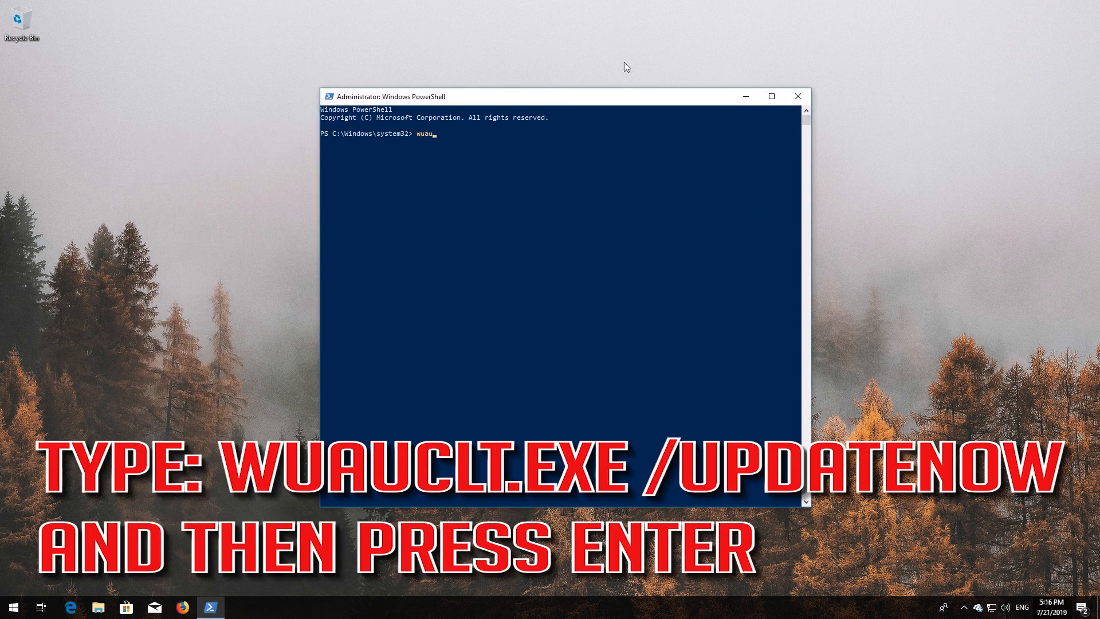
Step: Run wuauclt.exe /updatenow in PowerShell, then exit the console
text(clt)
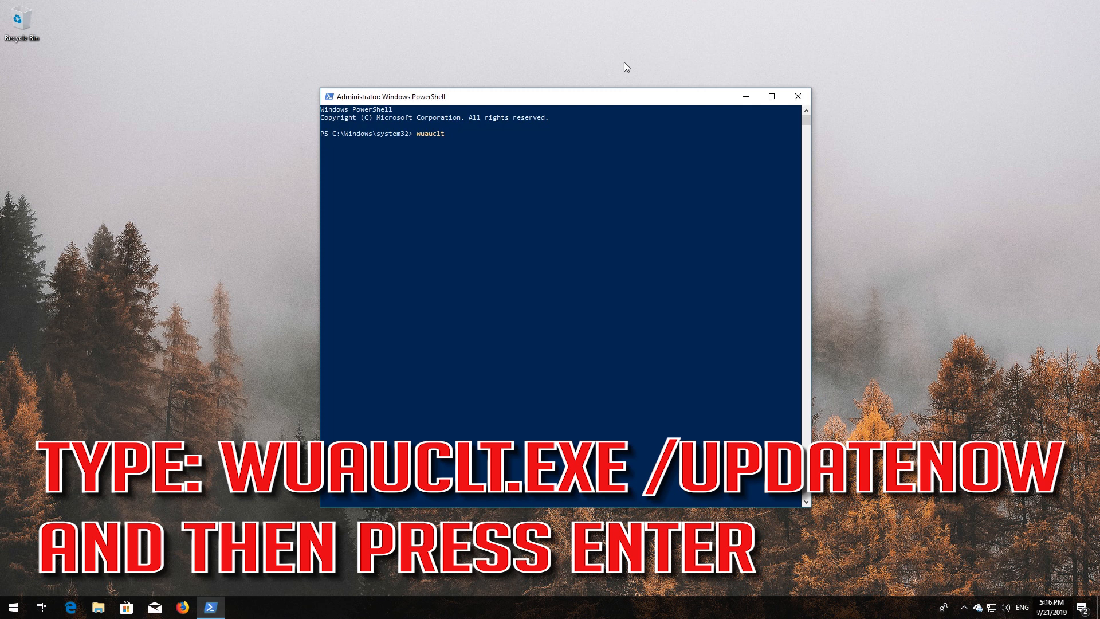
text(.exe)
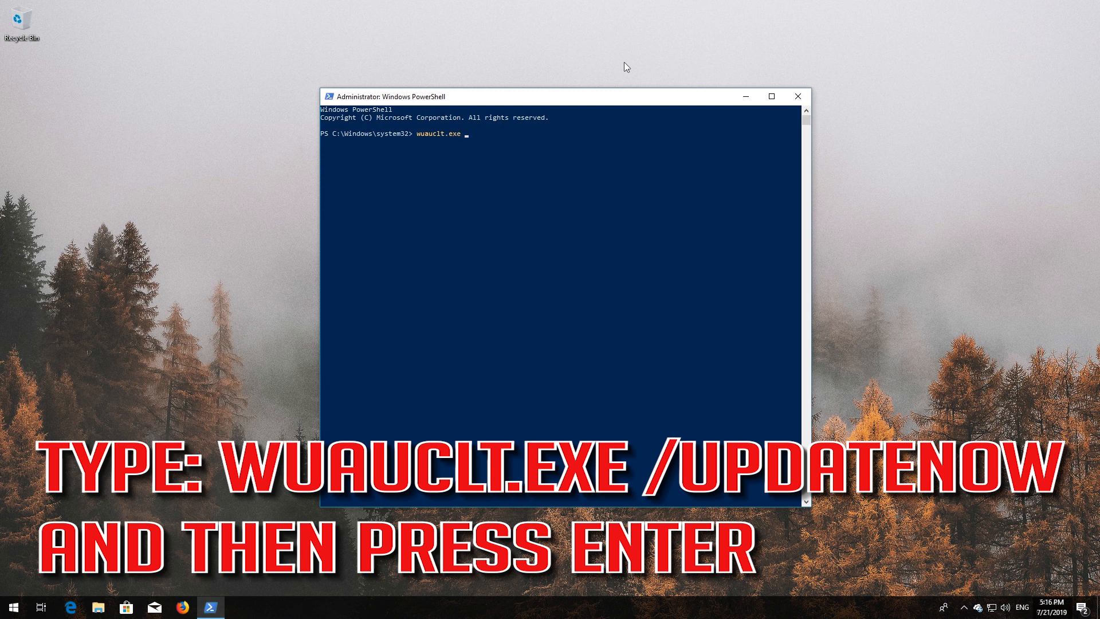
text(/updatenow)
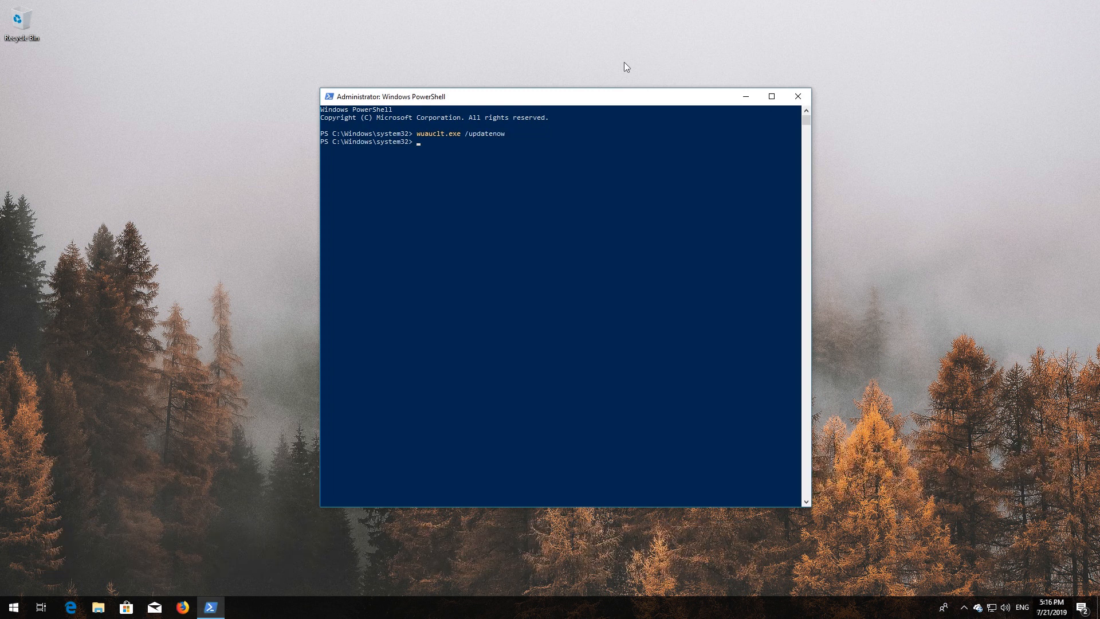
text(exit)
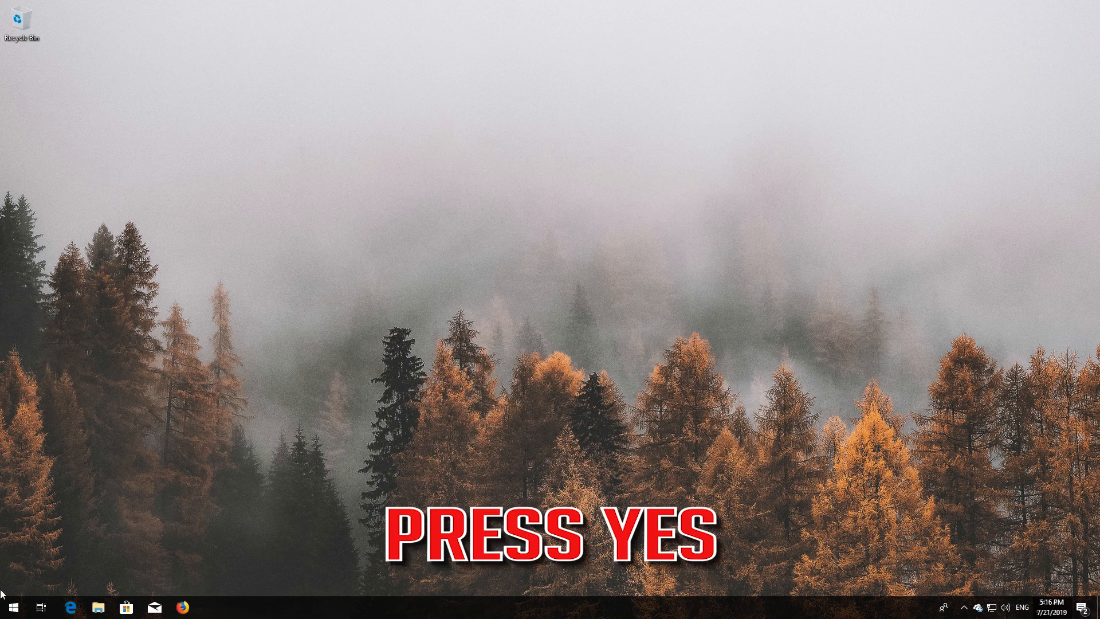
Step: Restart the PC from the Start menu power options
click(12, 607)
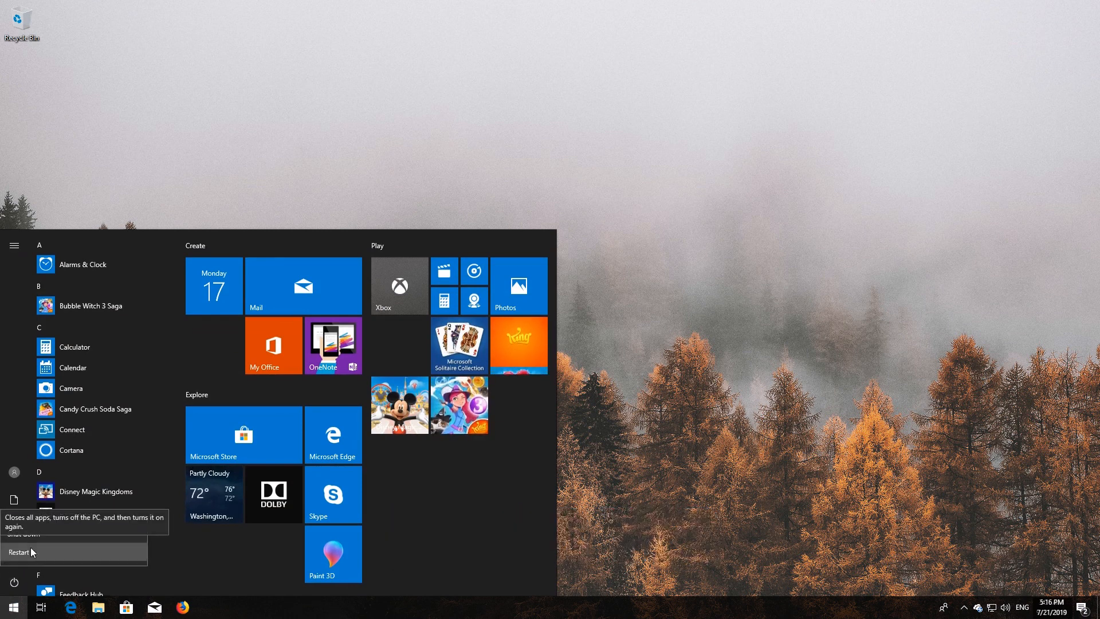
click(16, 552)
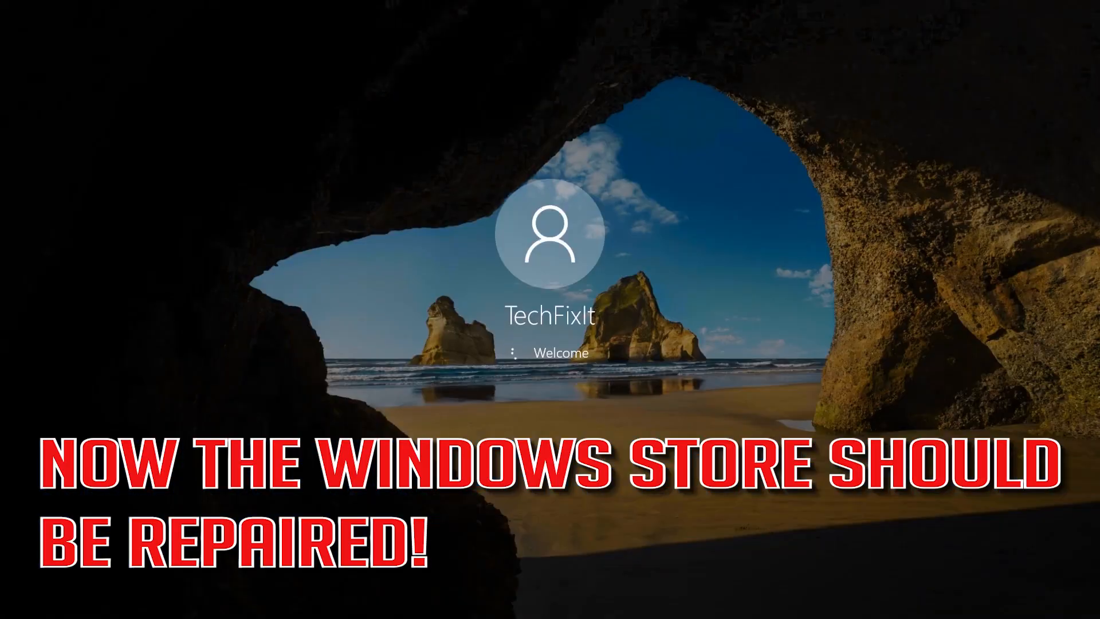